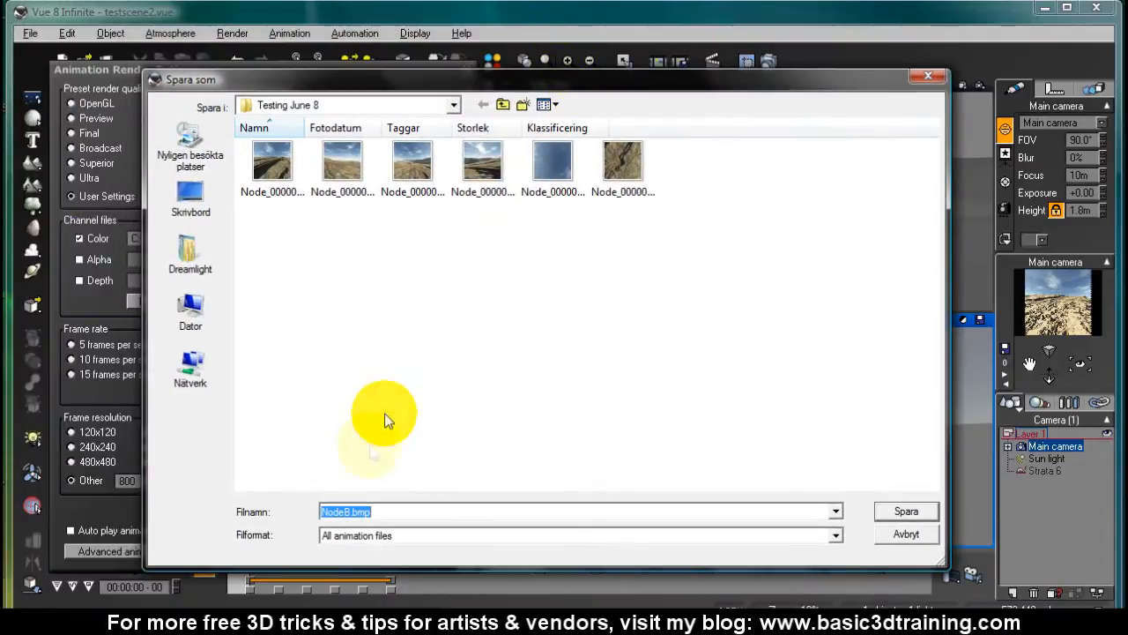
# - Render the camera's six views as 16-million-colour NodeB.bmp frames
pyautogui.click(352, 511)
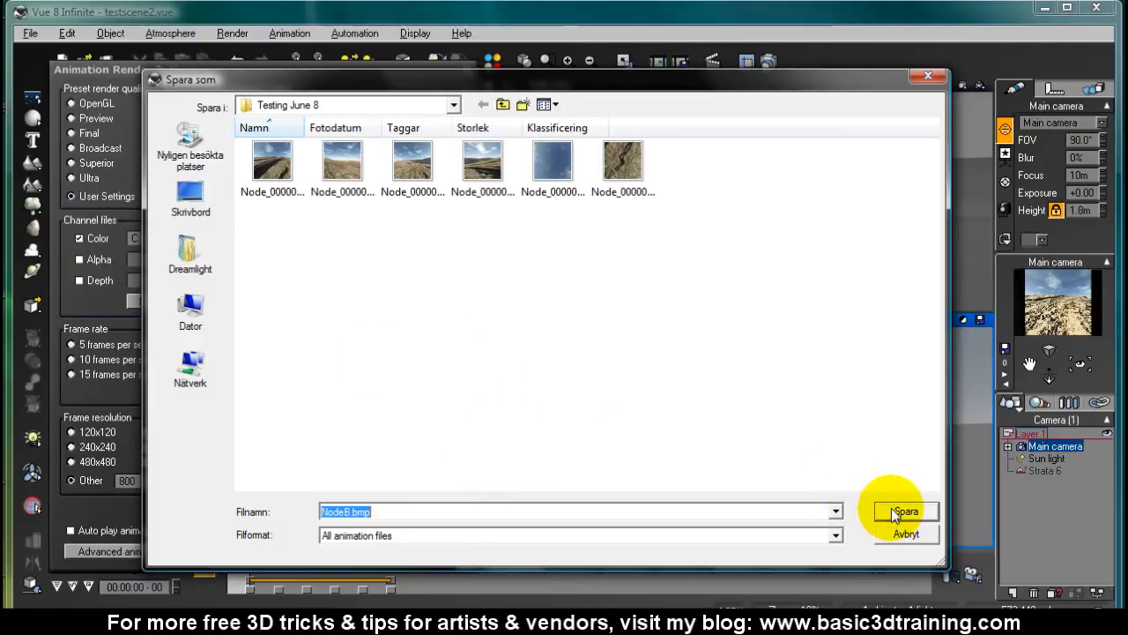
pyautogui.click(904, 511)
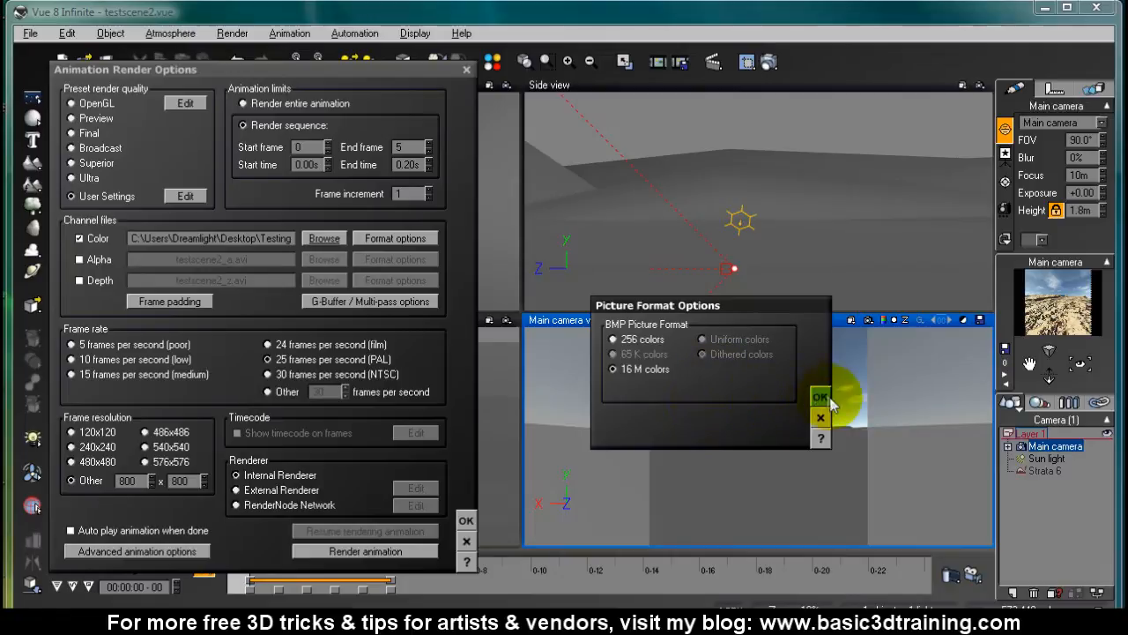
pyautogui.click(819, 396)
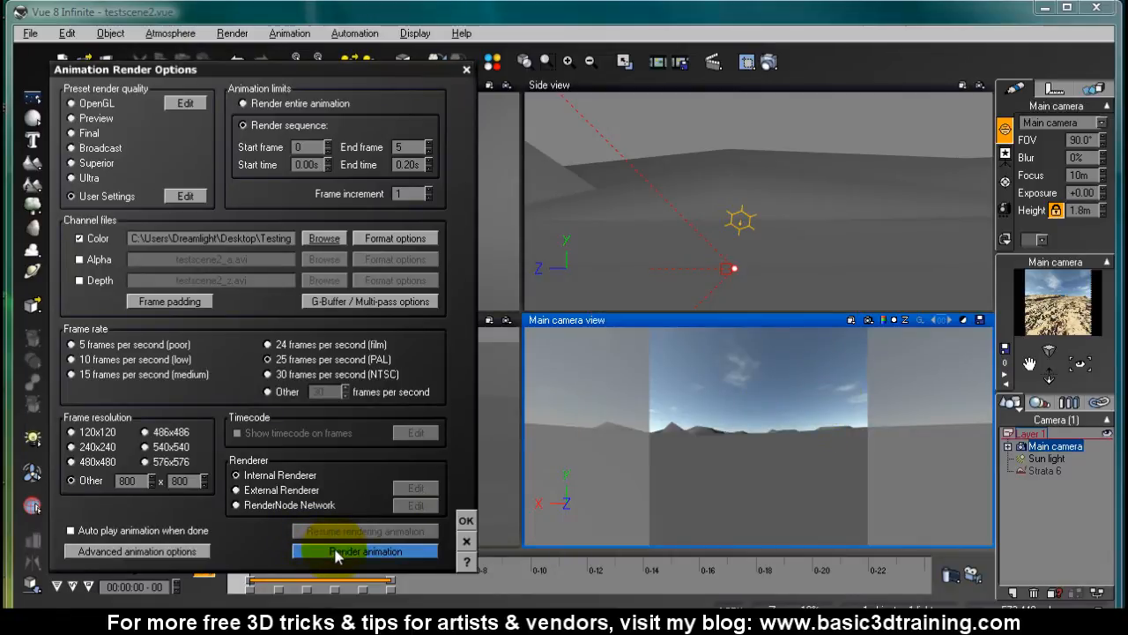
pyautogui.click(364, 551)
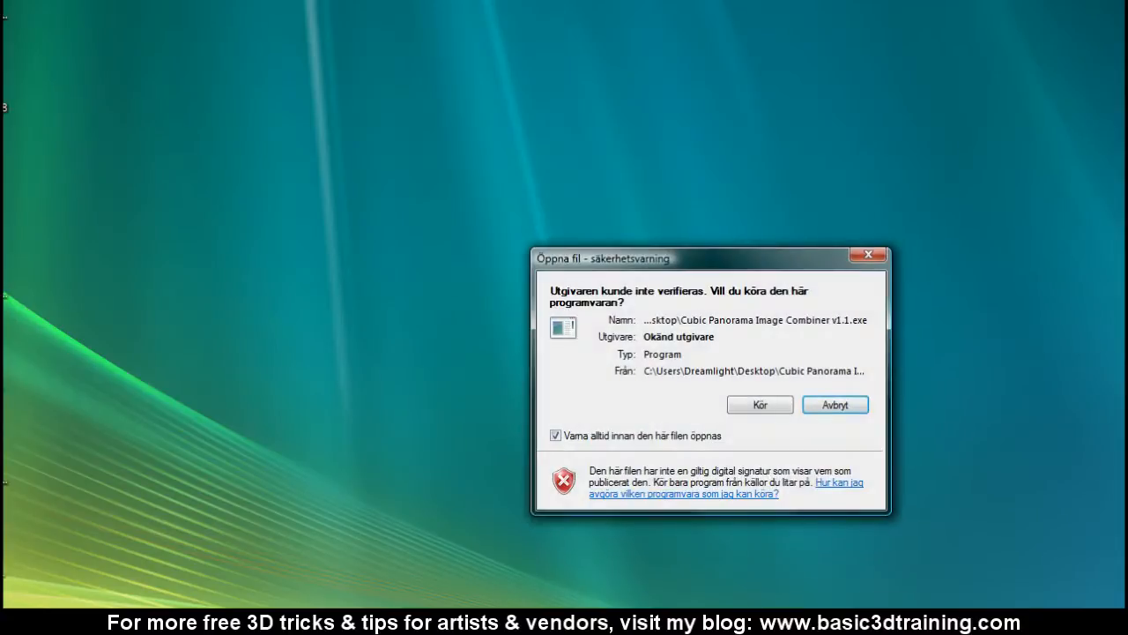
# - Launch Cubic Panorama Image Combiner and load the Node_000000–000005 bitmaps onto the cube faces
pyautogui.click(759, 404)
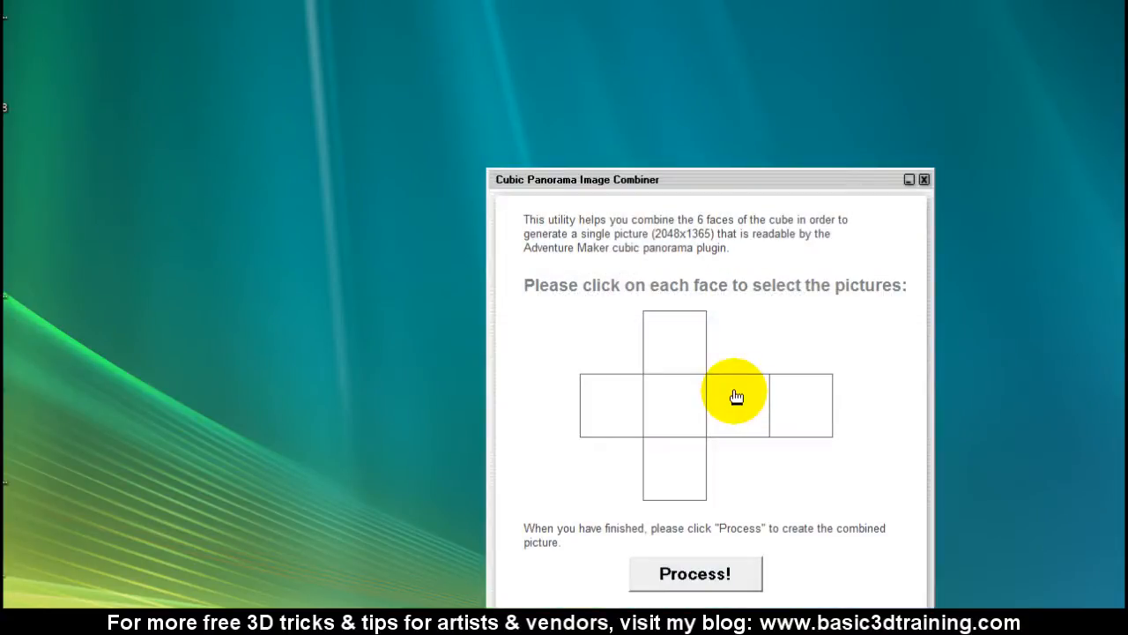
pyautogui.moveTo(709, 179); pyautogui.dragTo(617, 104)
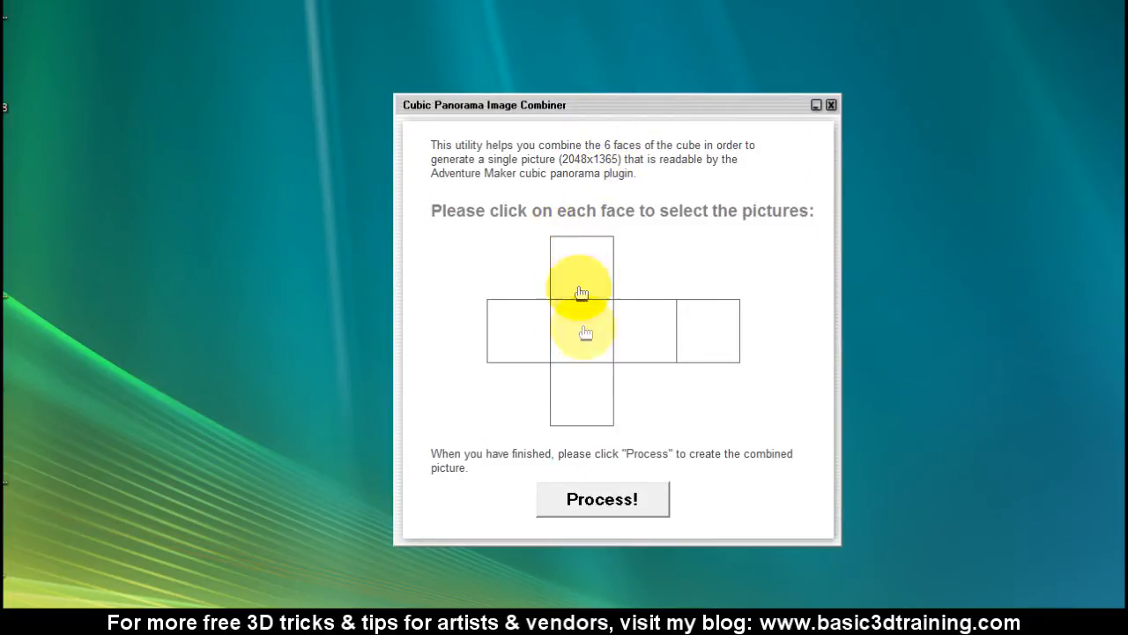
pyautogui.moveTo(582, 364)
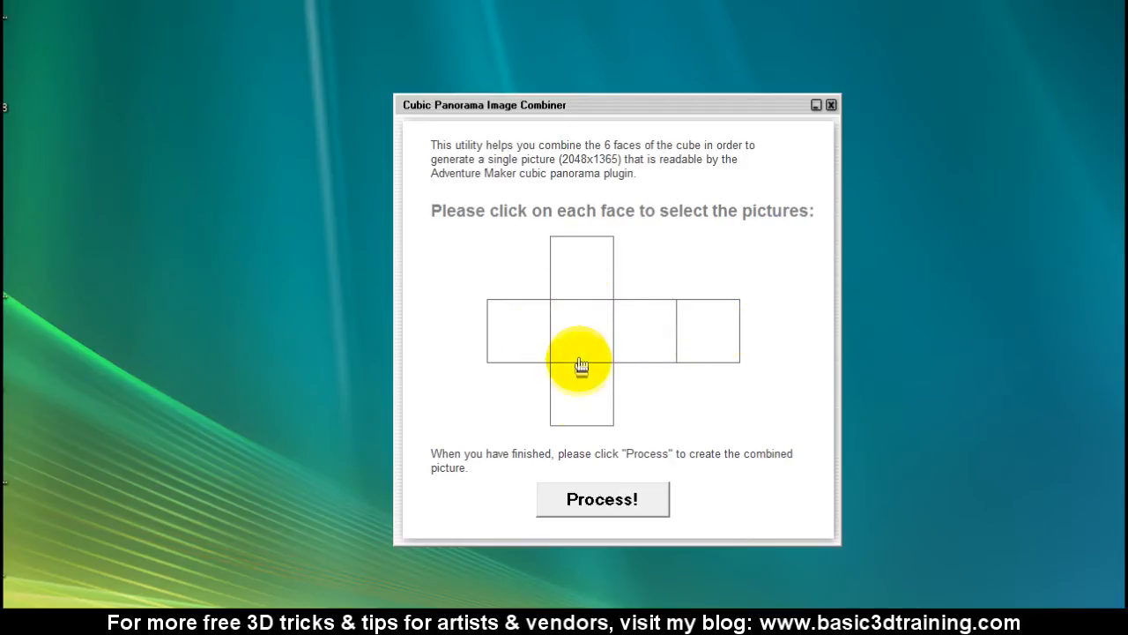
pyautogui.moveTo(582, 337)
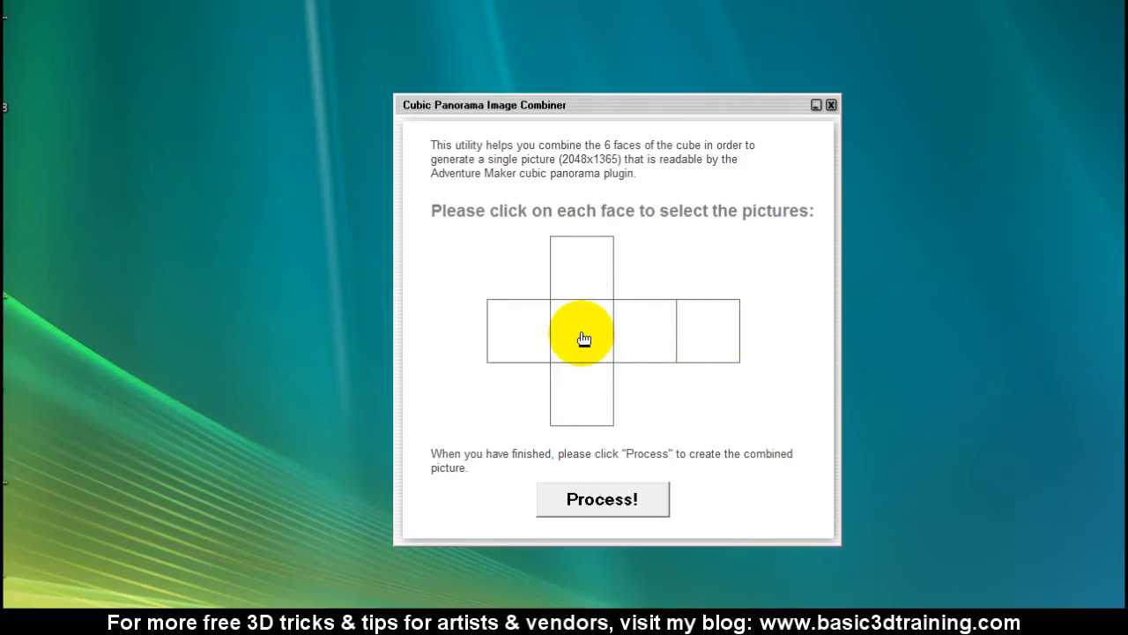
pyautogui.click(581, 330)
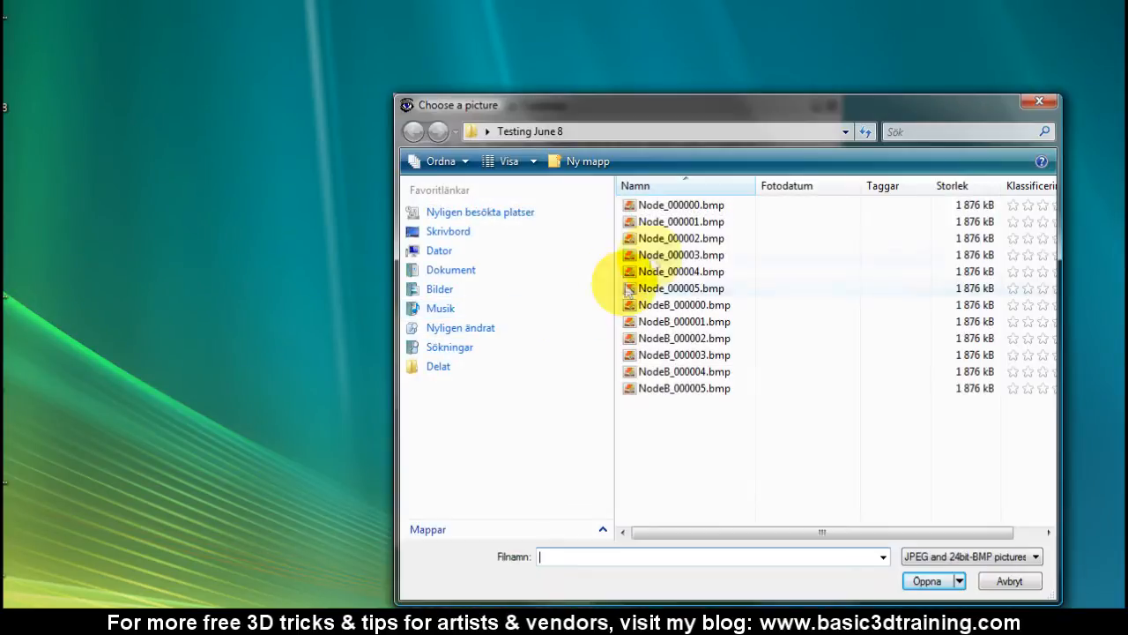
pyautogui.click(680, 205)
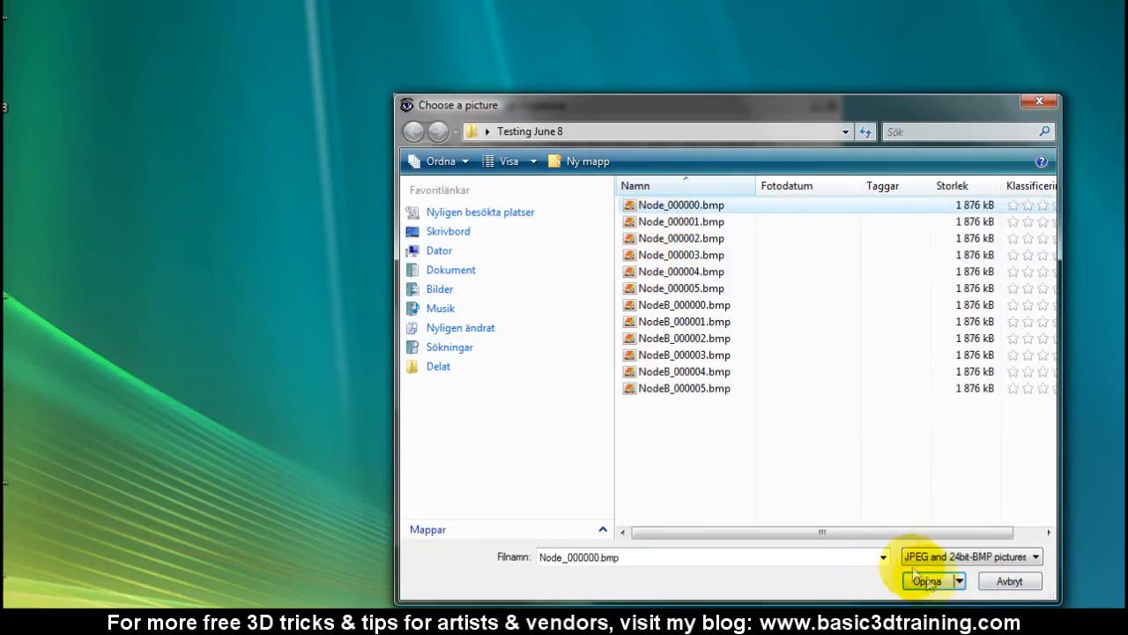
pyautogui.click(927, 580)
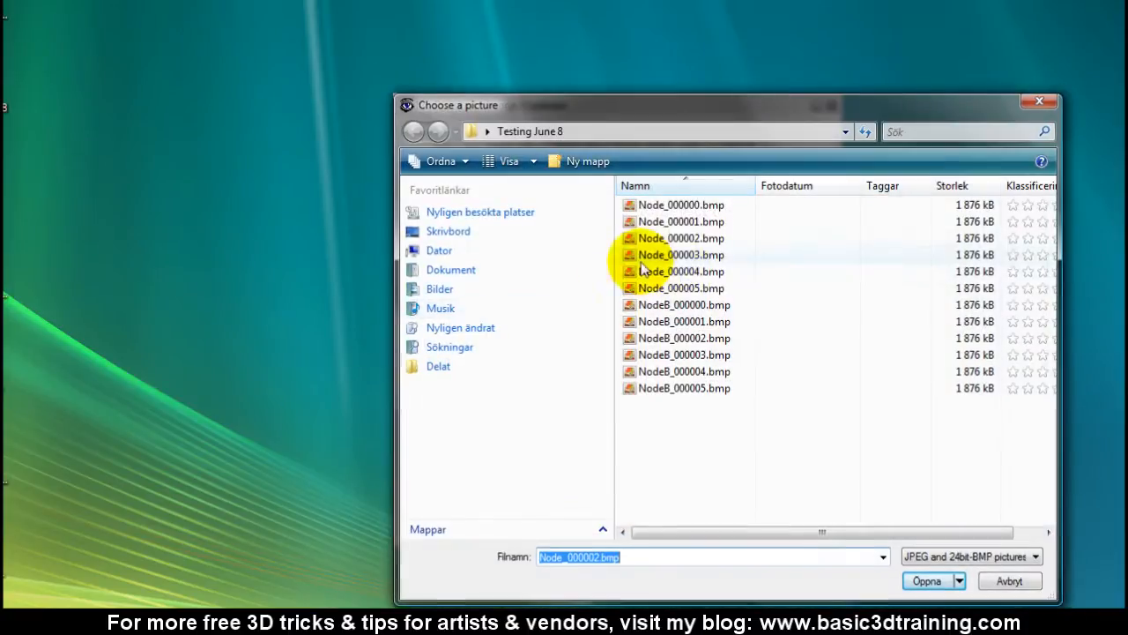
pyautogui.click(927, 579)
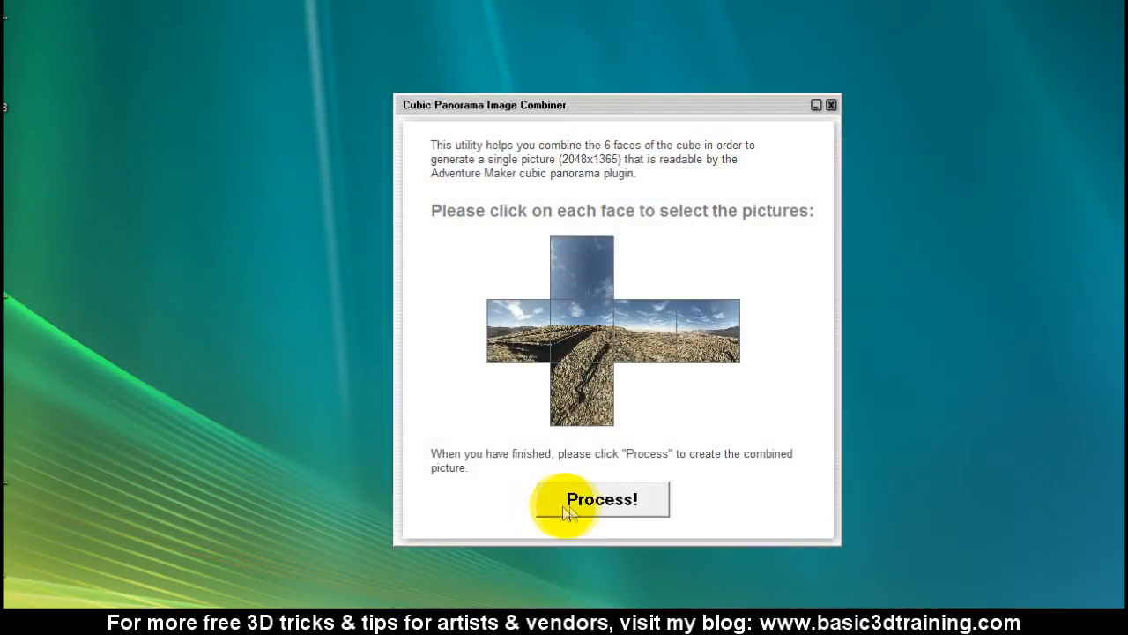
# - Process the cube faces and save the result as Node1.jpg with JPEG compression
pyautogui.click(602, 499)
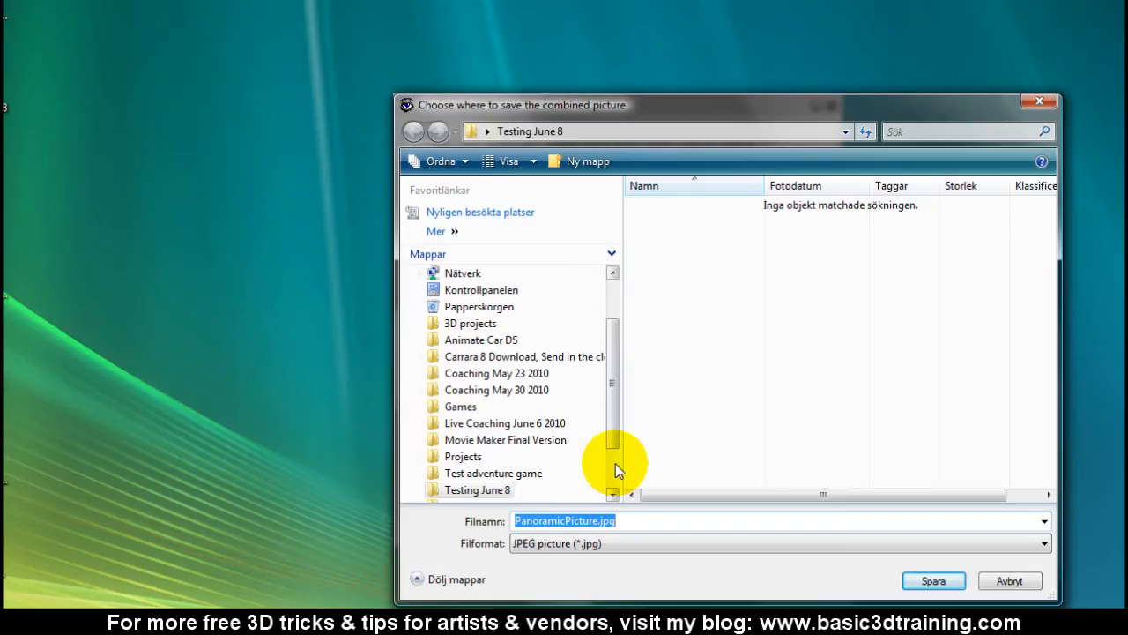
pyautogui.write('Node1')
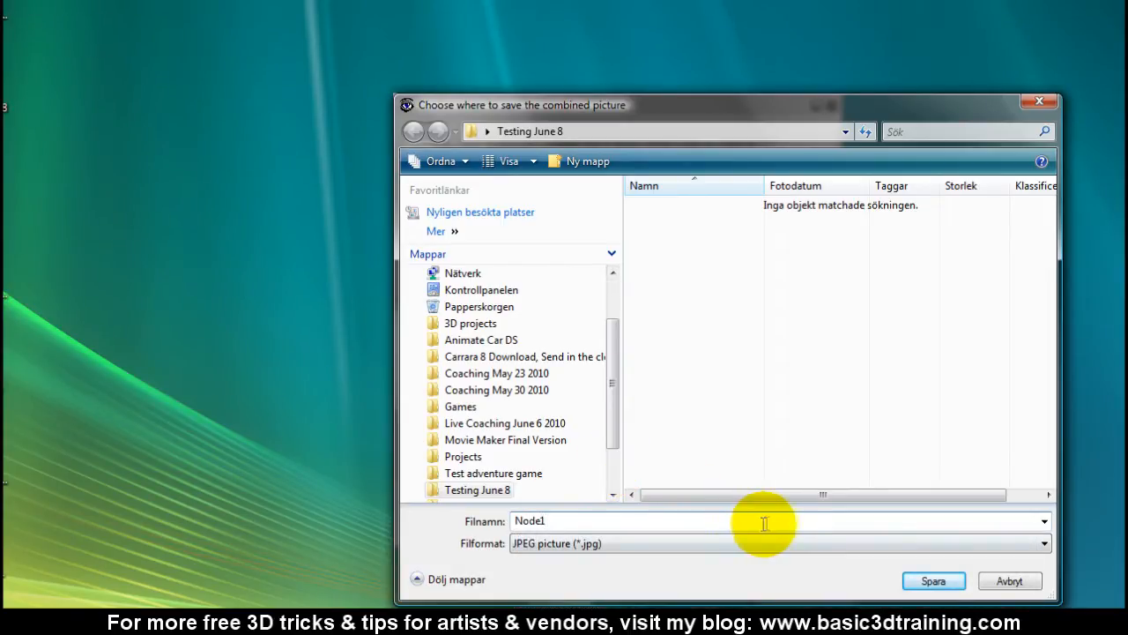
pyautogui.click(933, 580)
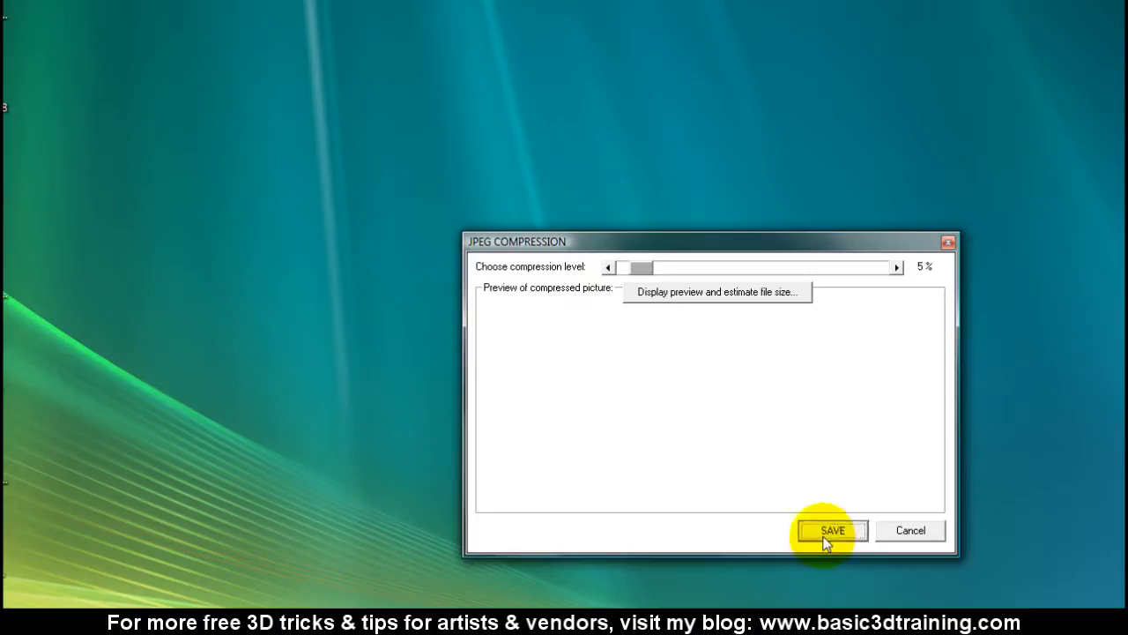
pyautogui.click(830, 529)
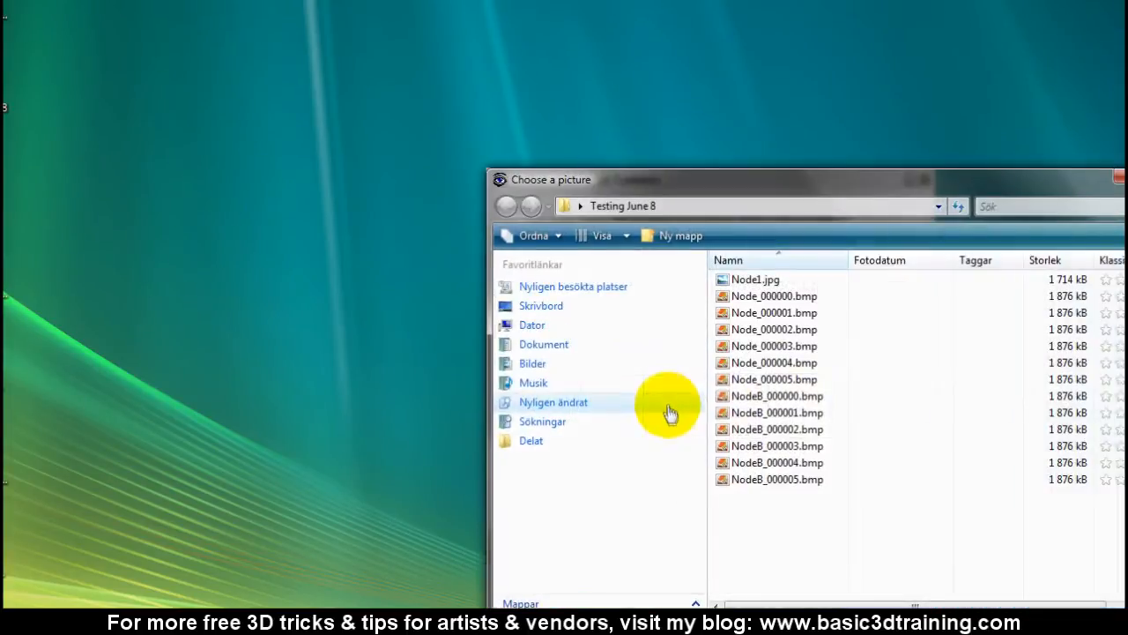
# - Load NodeB_000000.bmp through NodeB_000005.bmp onto the six cube faces
pyautogui.click(776, 395)
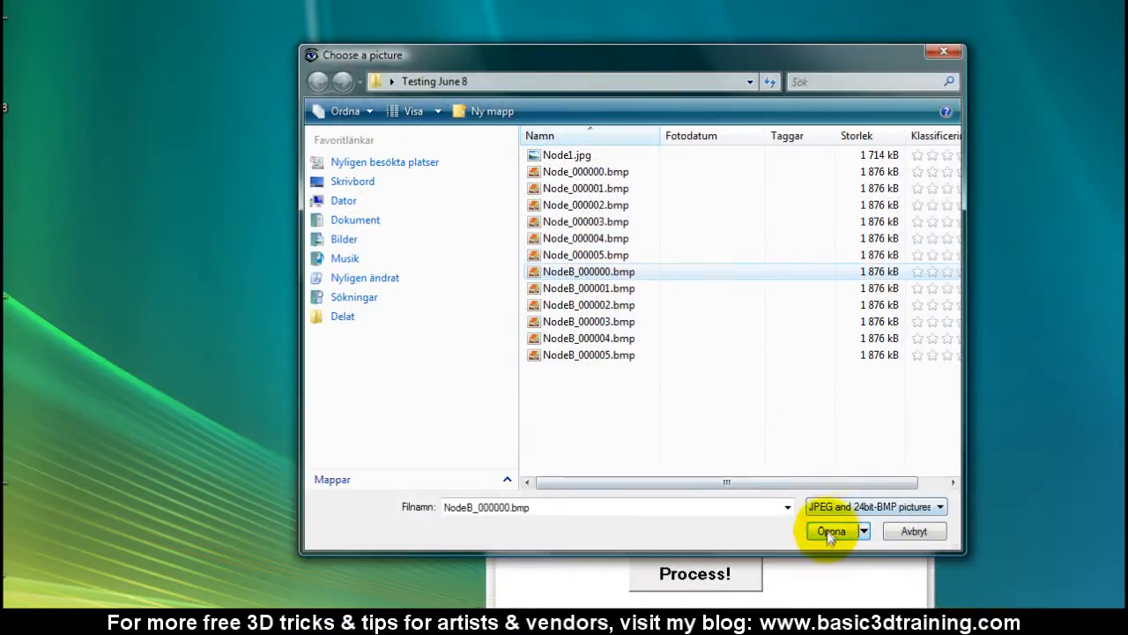
pyautogui.click(830, 530)
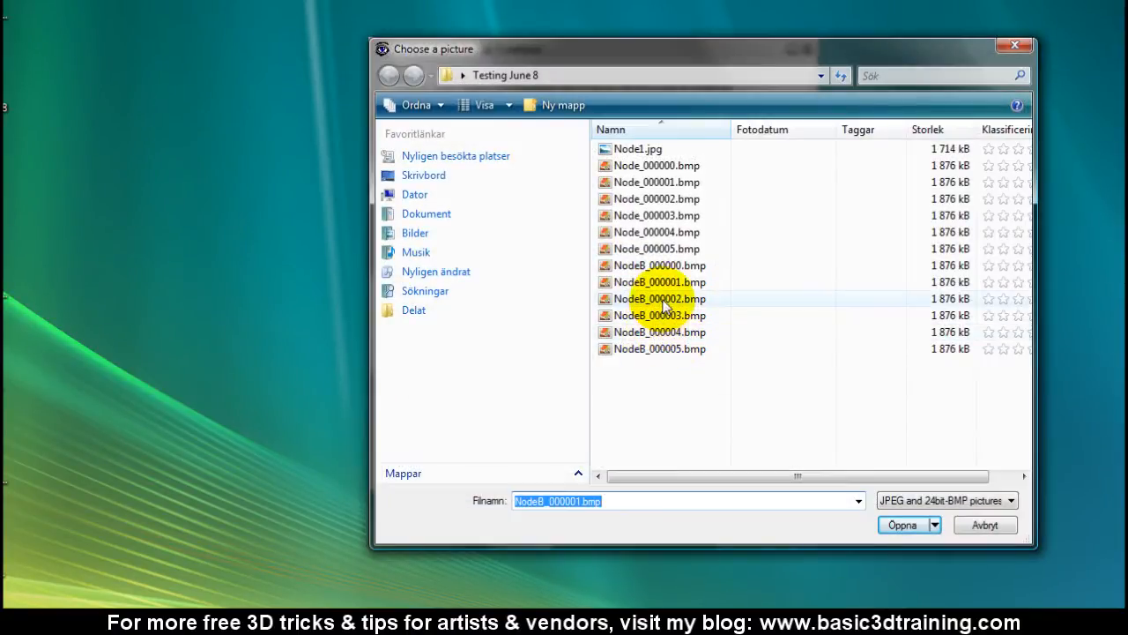
pyautogui.click(903, 525)
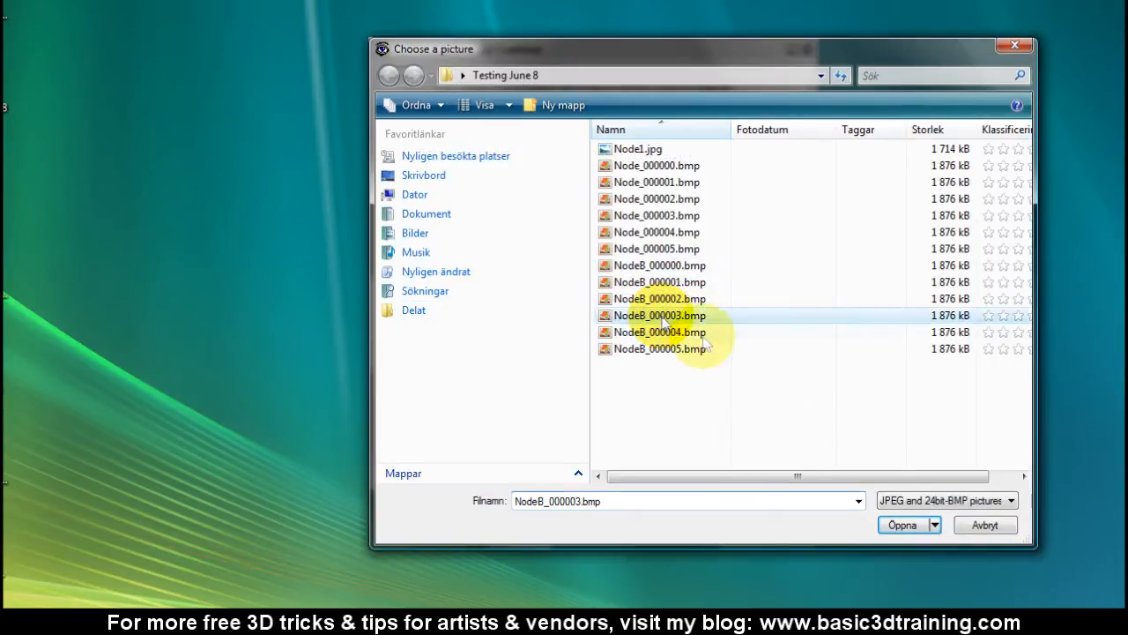
pyautogui.click(902, 524)
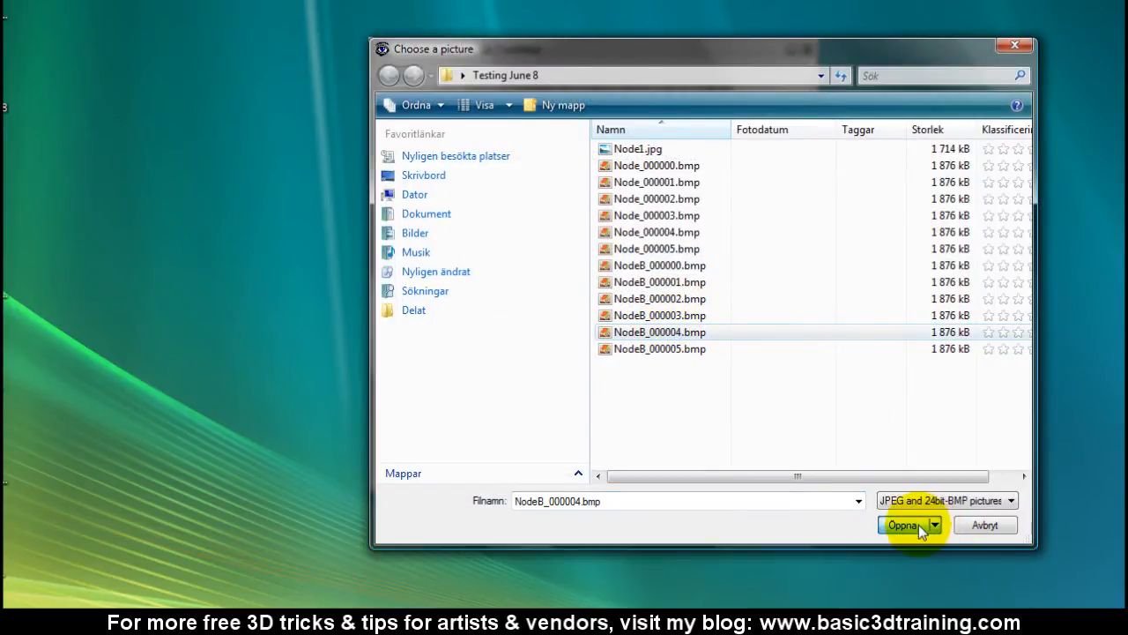
pyautogui.click(659, 348)
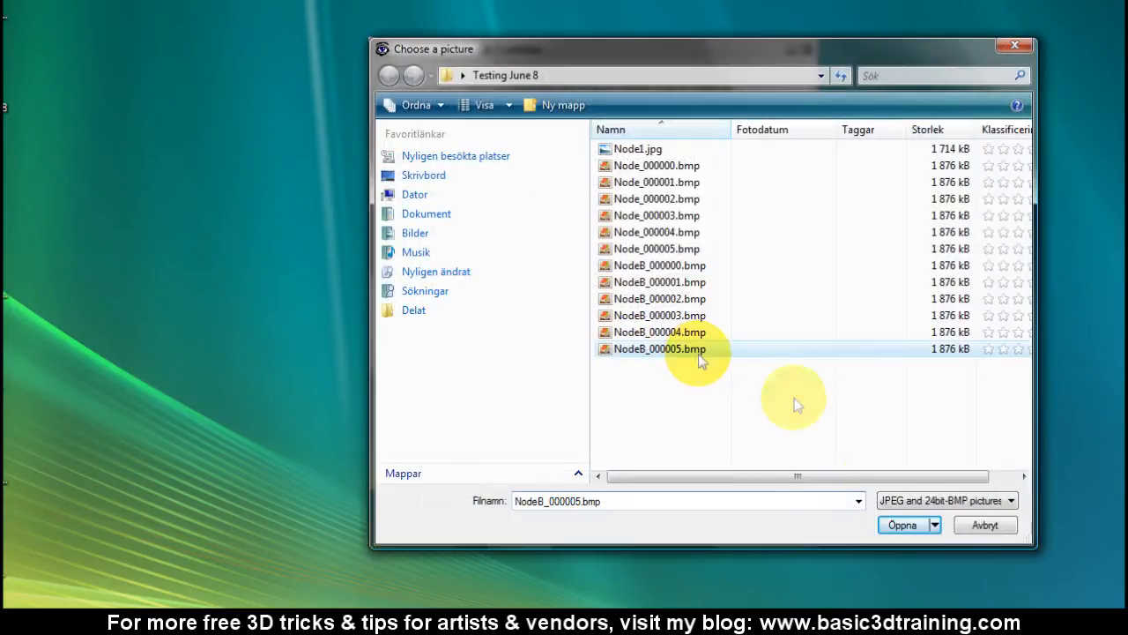
pyautogui.click(903, 524)
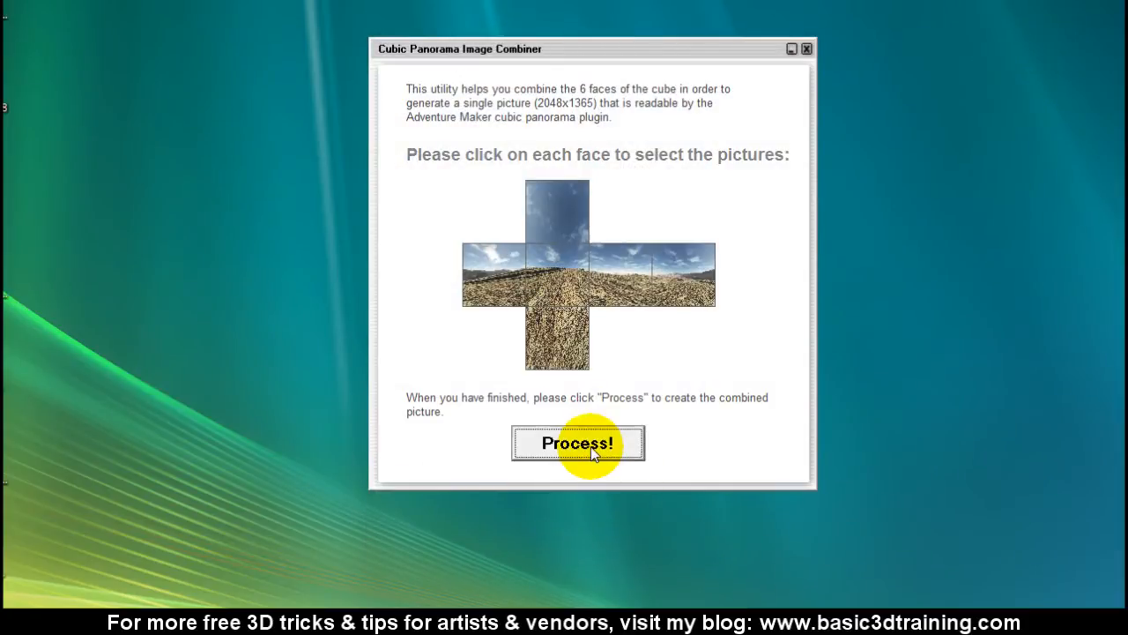
# - Process the NodeB faces, save as Node2.jpg, and decline opening the folder
pyautogui.click(578, 442)
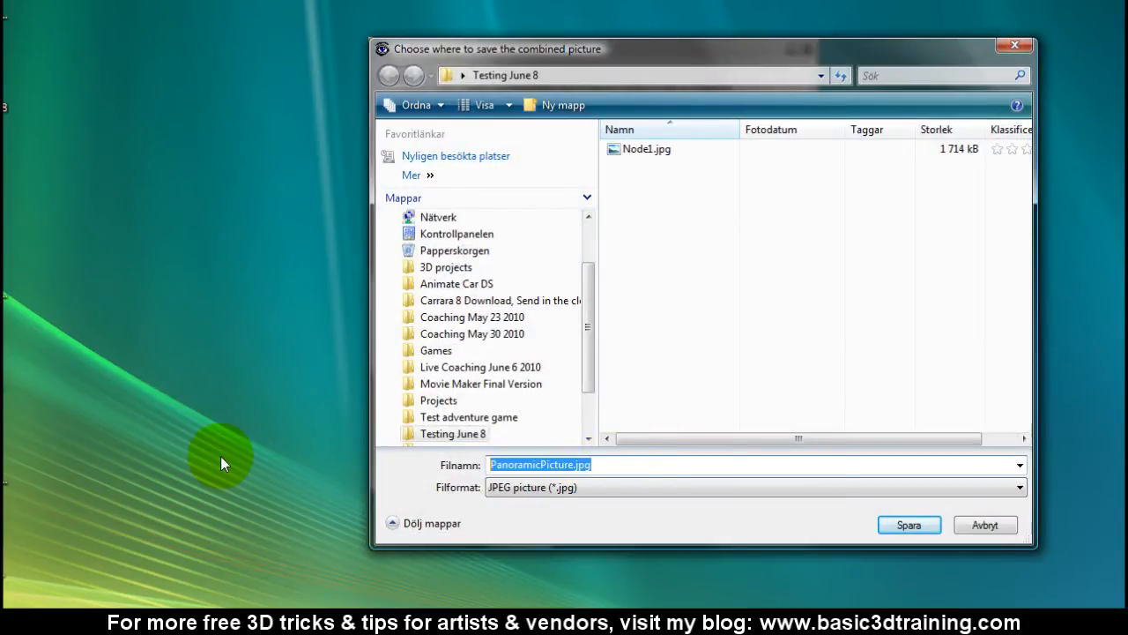
pyautogui.write('Node2')
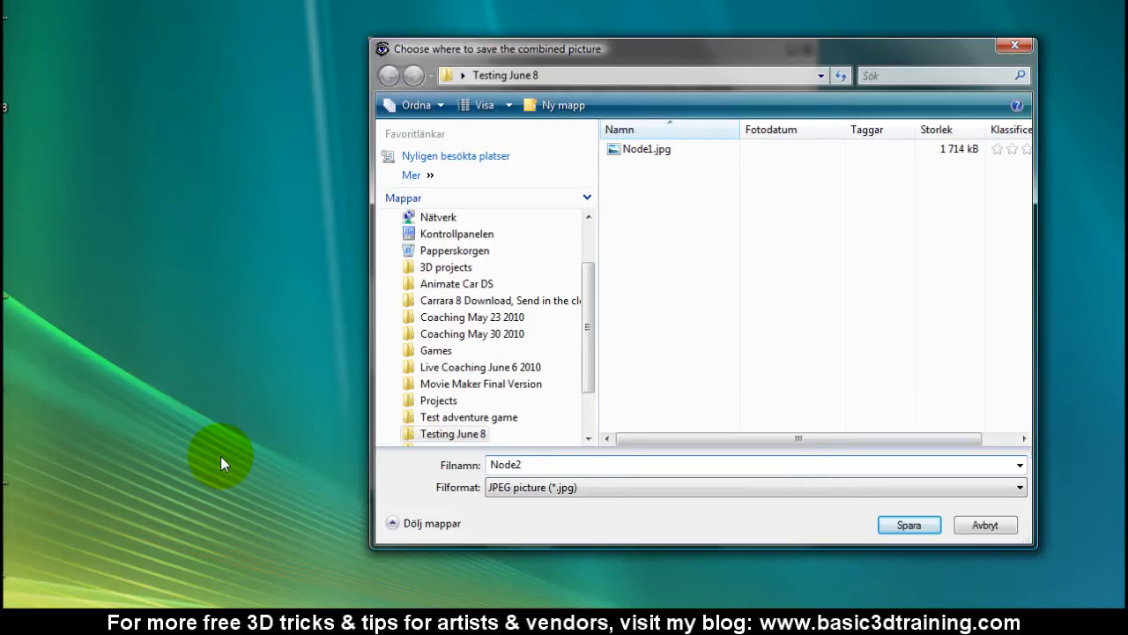
pyautogui.click(909, 525)
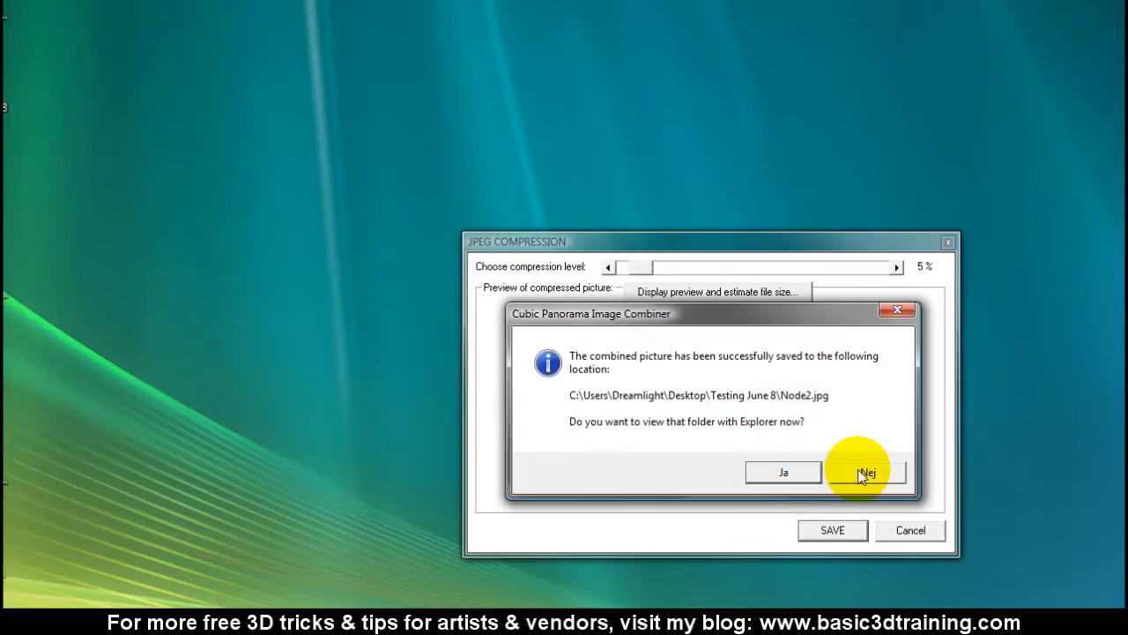
pyautogui.click(865, 472)
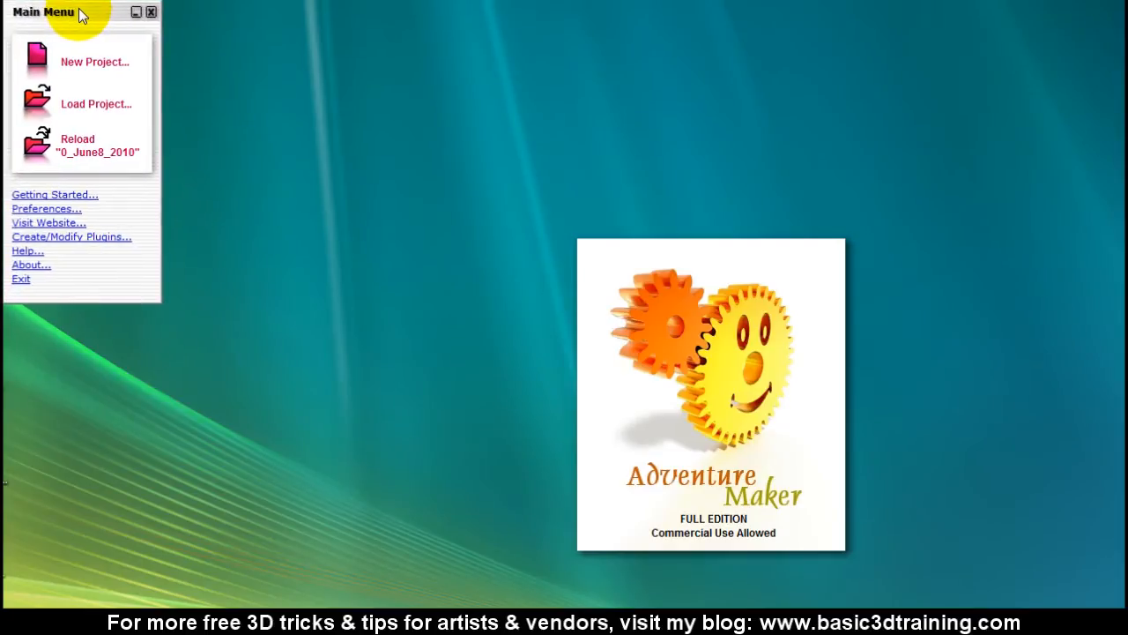
# - Create project 0_Junde8_FINAL in the Projects folder with Windows as platform
pyautogui.click(94, 61)
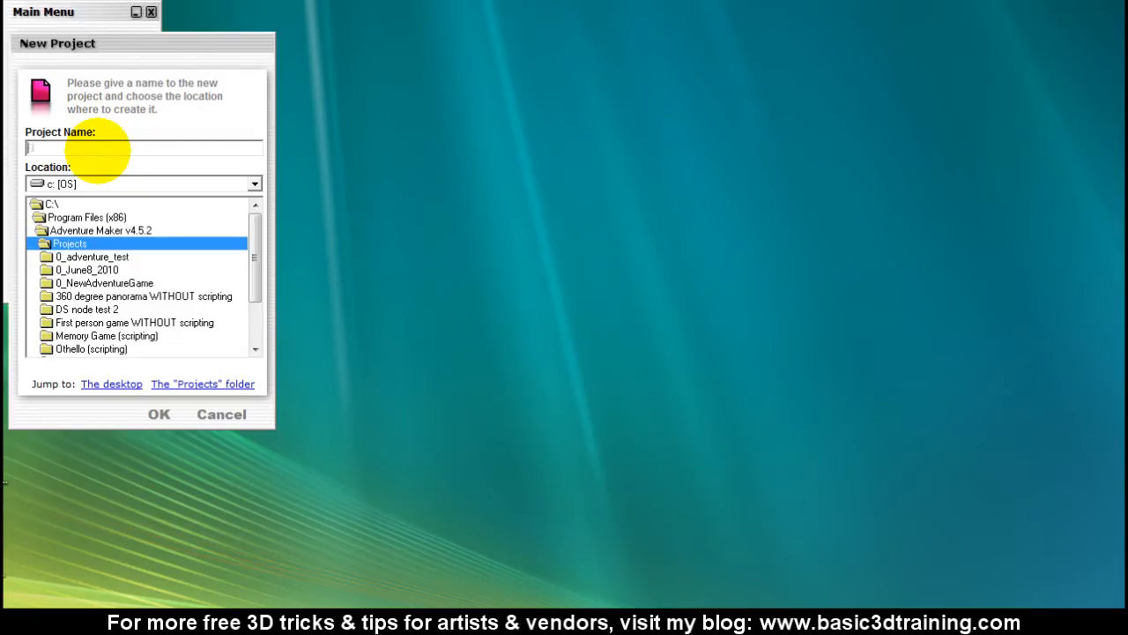
pyautogui.write('0_Junde8')
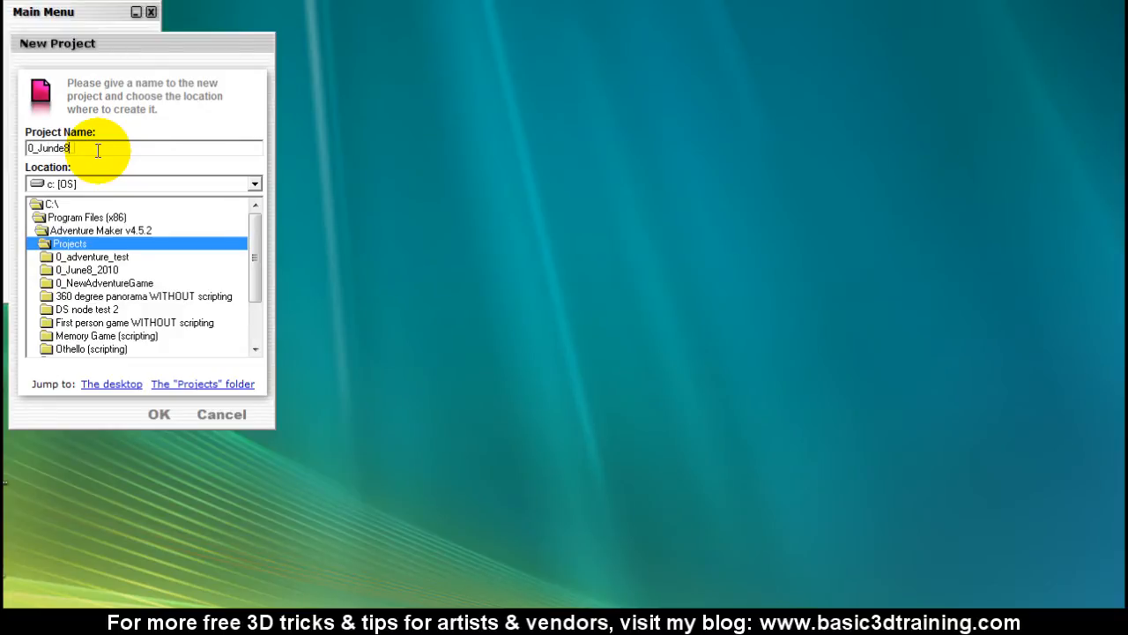
pyautogui.write('_FINAL')
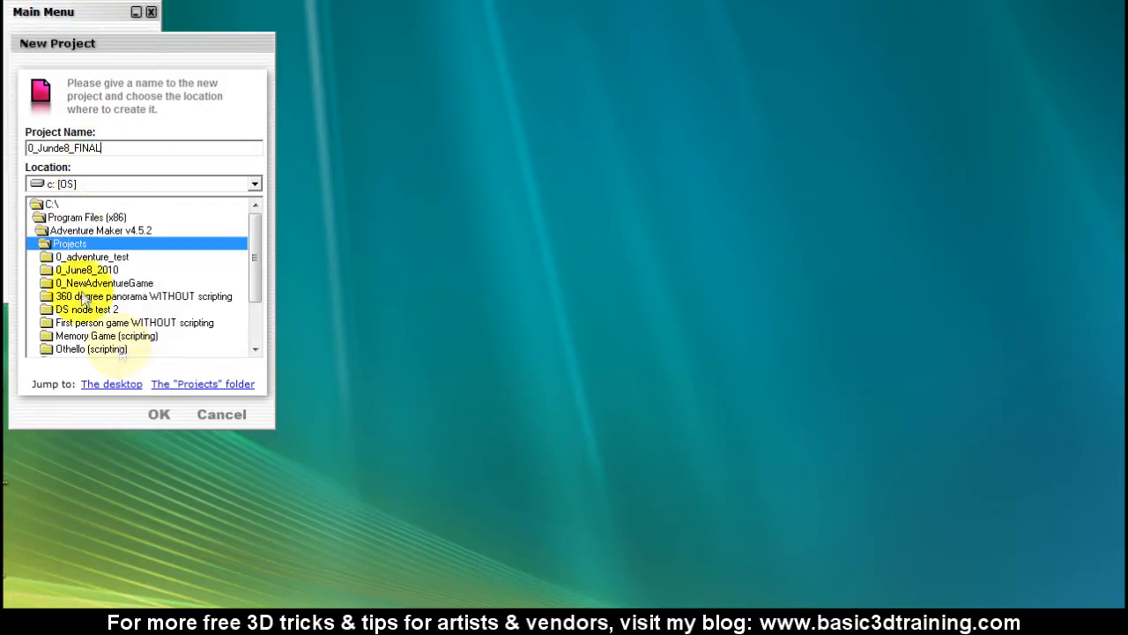
pyautogui.click(158, 414)
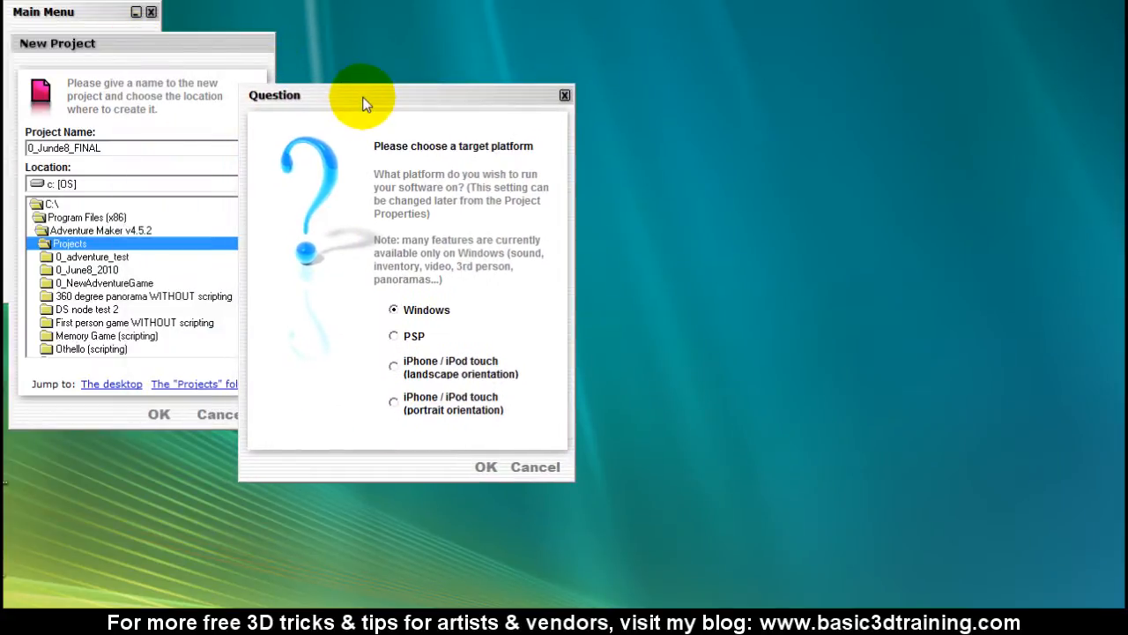
pyautogui.moveTo(370, 403)
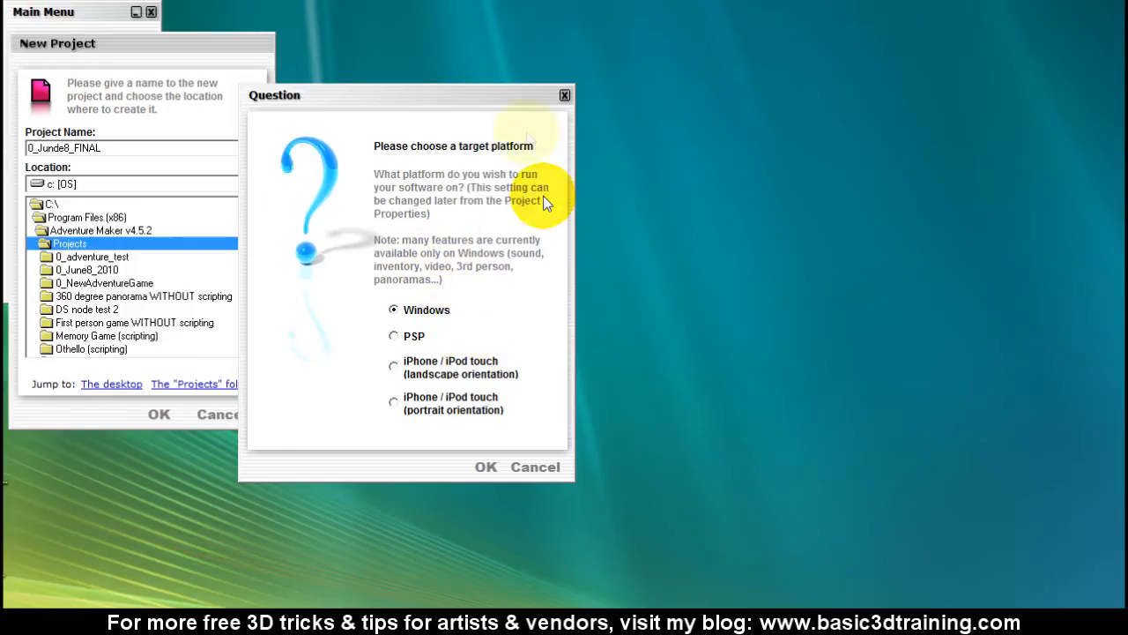
pyautogui.moveTo(407, 335)
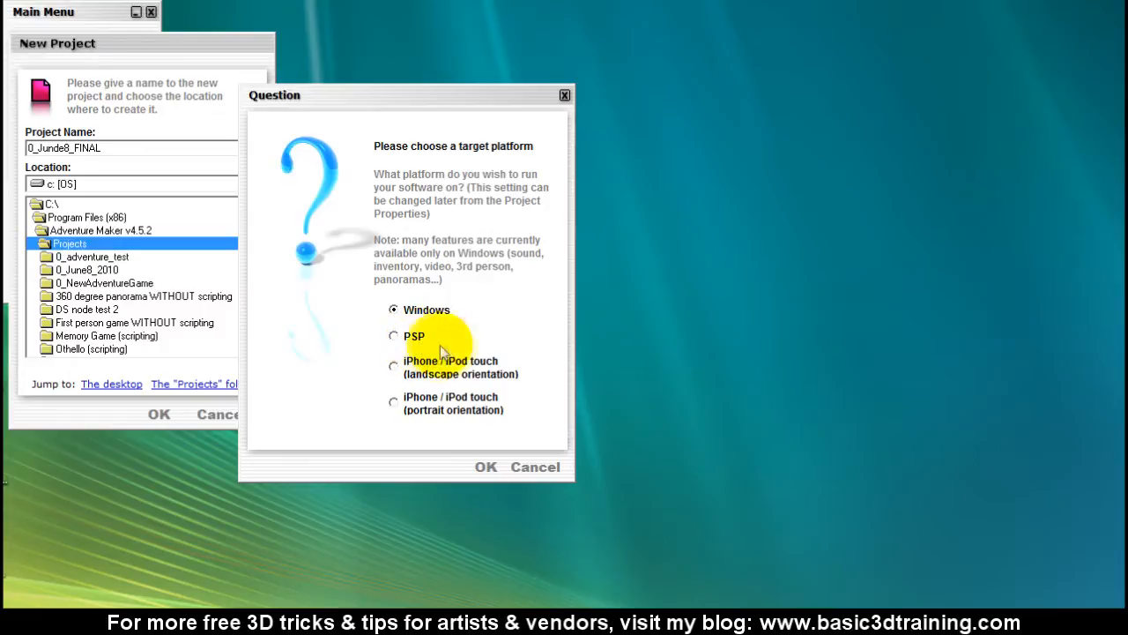
pyautogui.moveTo(389, 321)
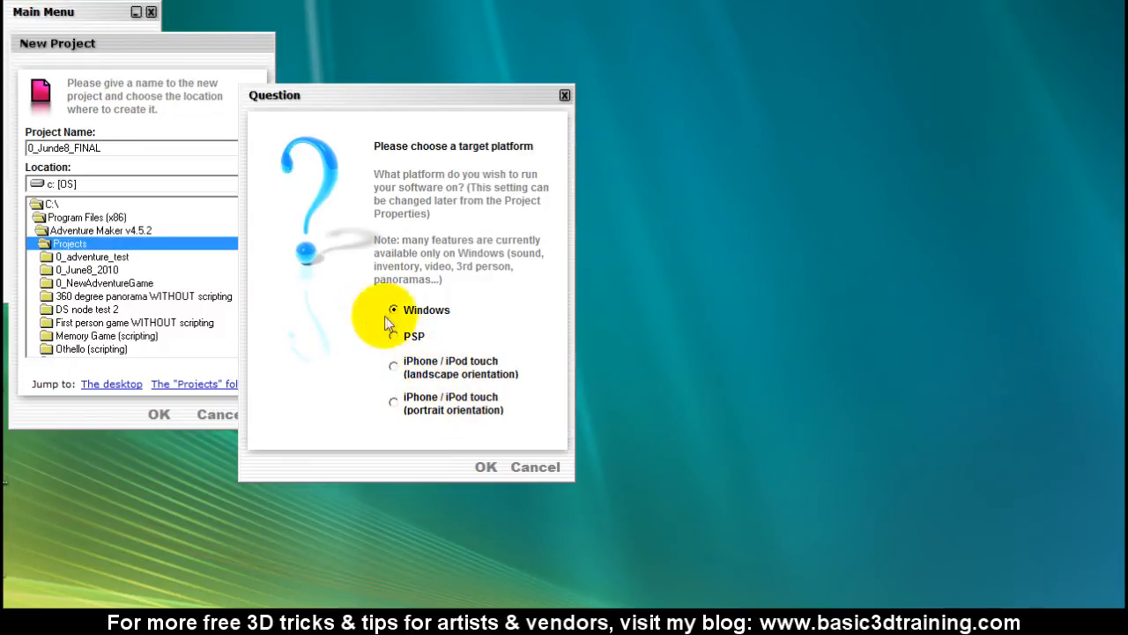
pyautogui.click(485, 466)
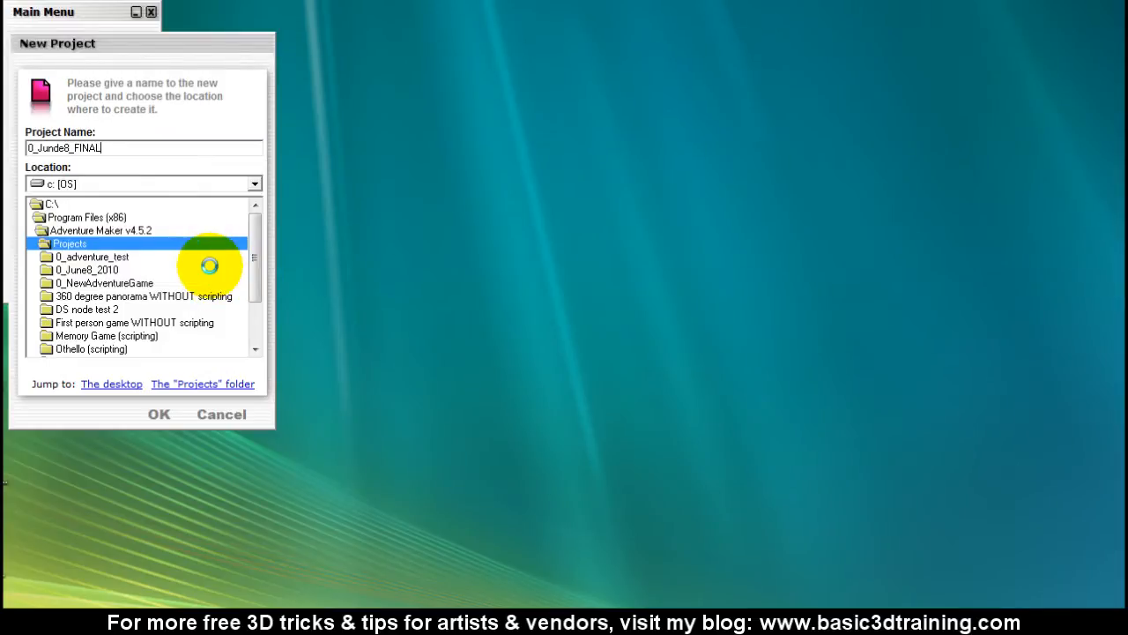
pyautogui.click(158, 413)
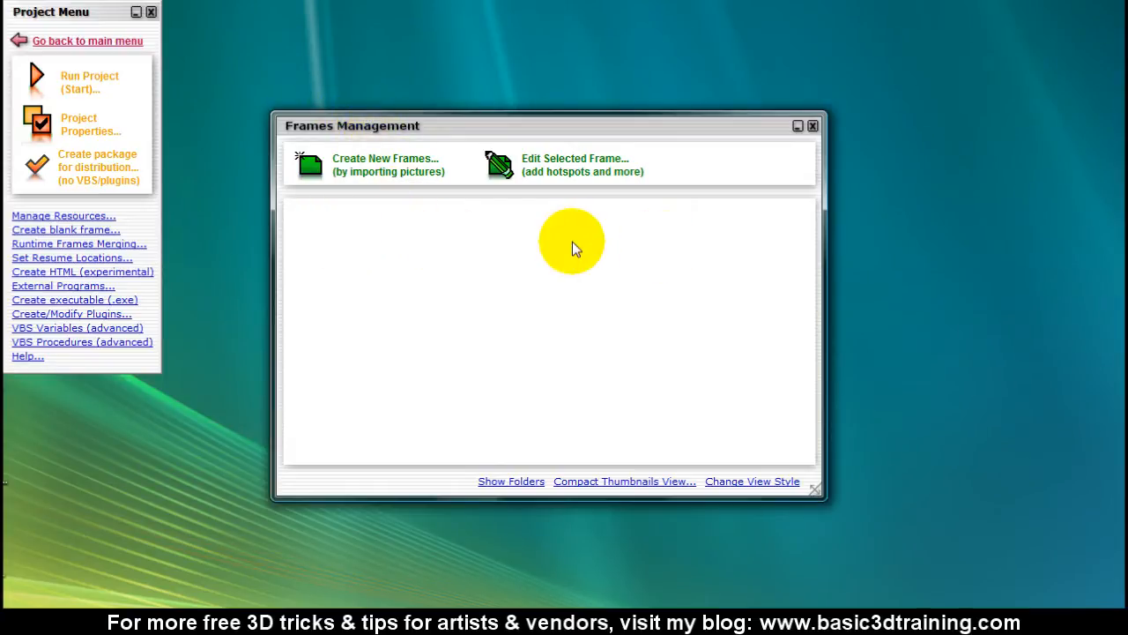
pyautogui.moveTo(77, 123)
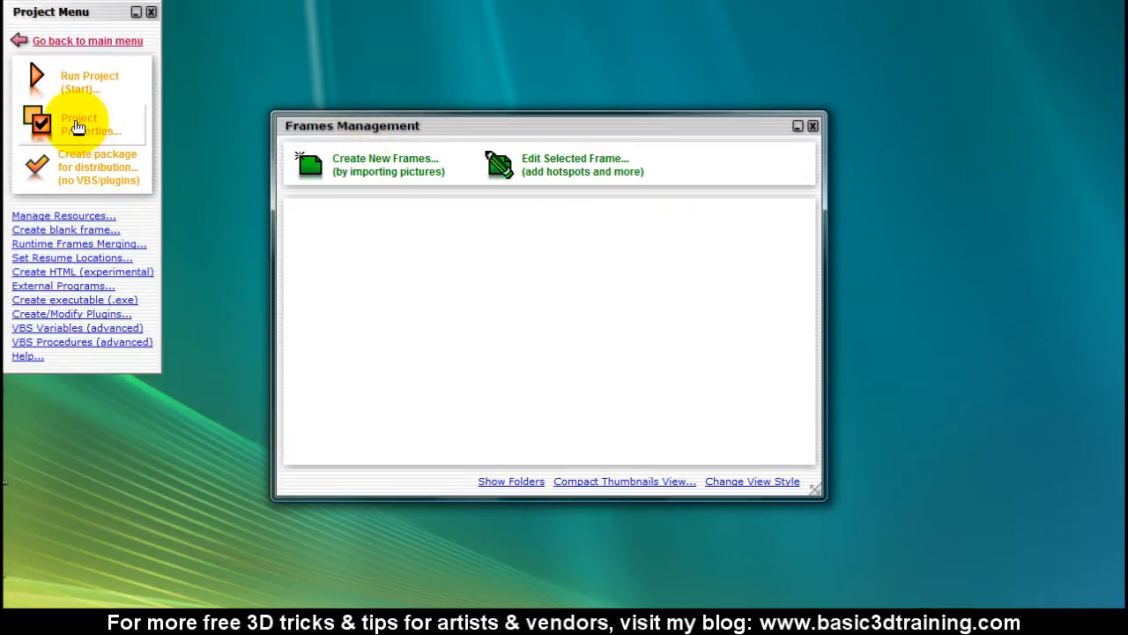
# - Enable Cubic Panorama Plugin v1, turn on Run in a window, and untick the resolution-change option
pyautogui.click(79, 123)
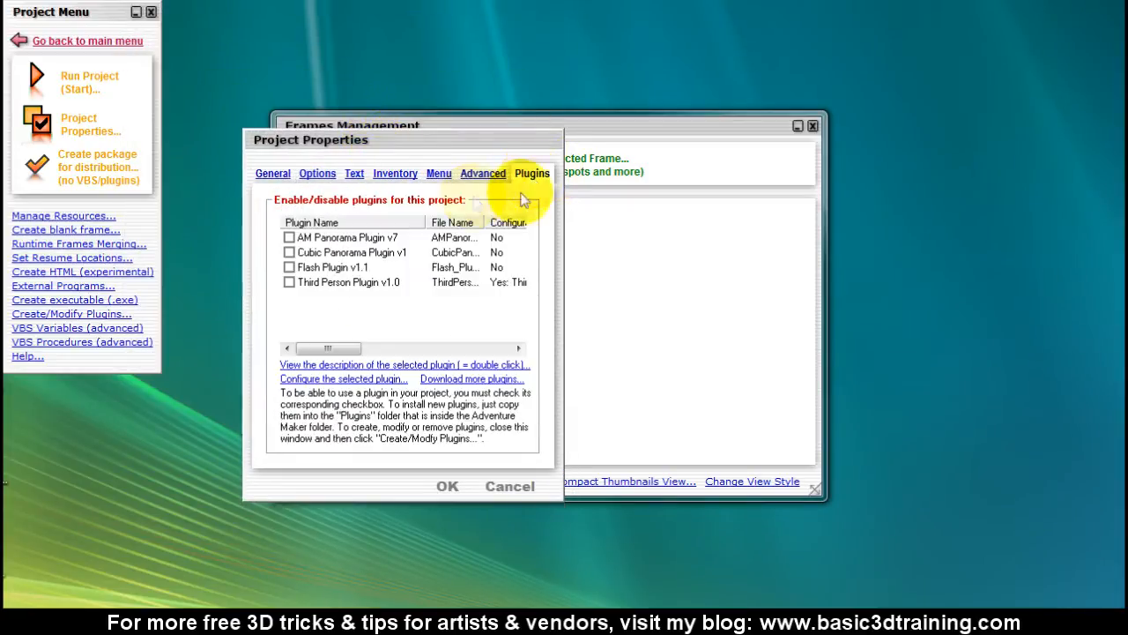
pyautogui.click(290, 253)
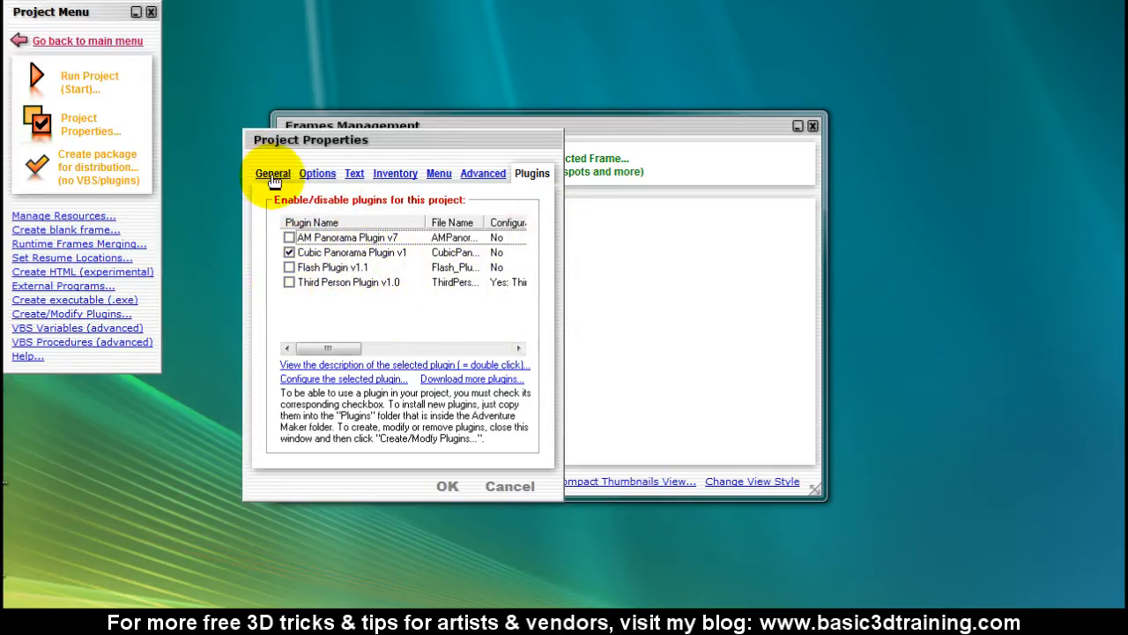
pyautogui.click(273, 172)
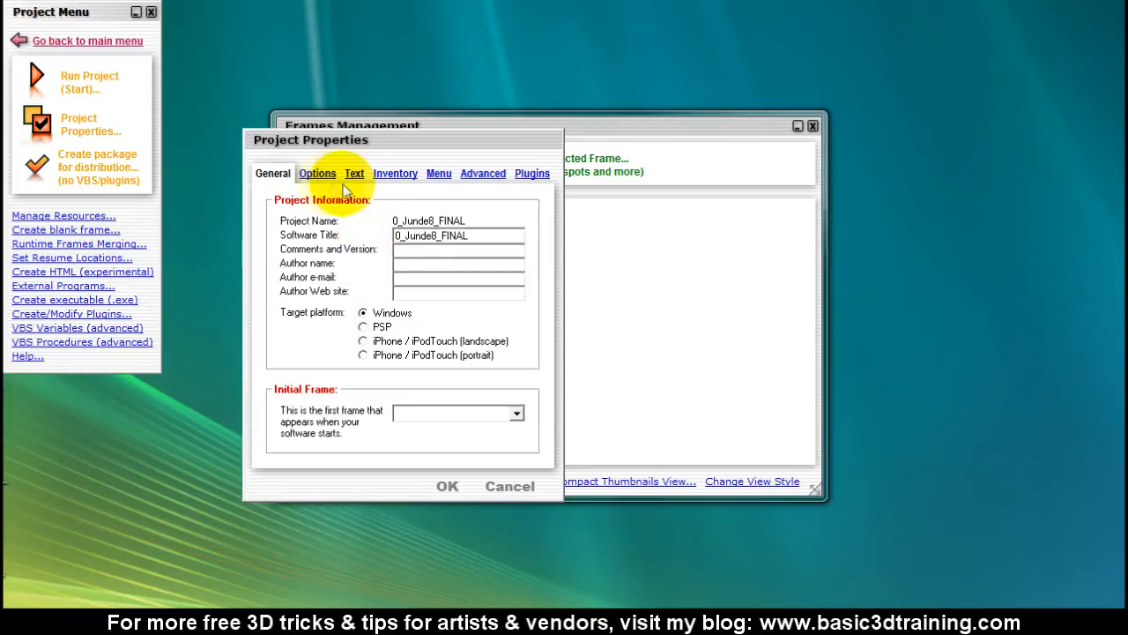
pyautogui.click(316, 173)
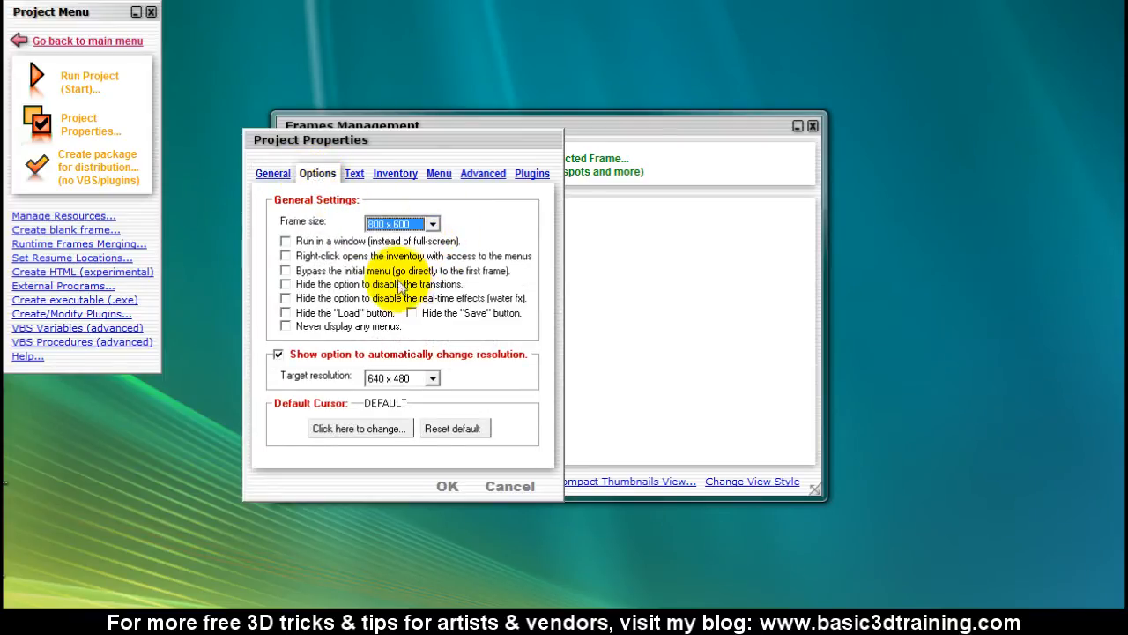
pyautogui.click(285, 240)
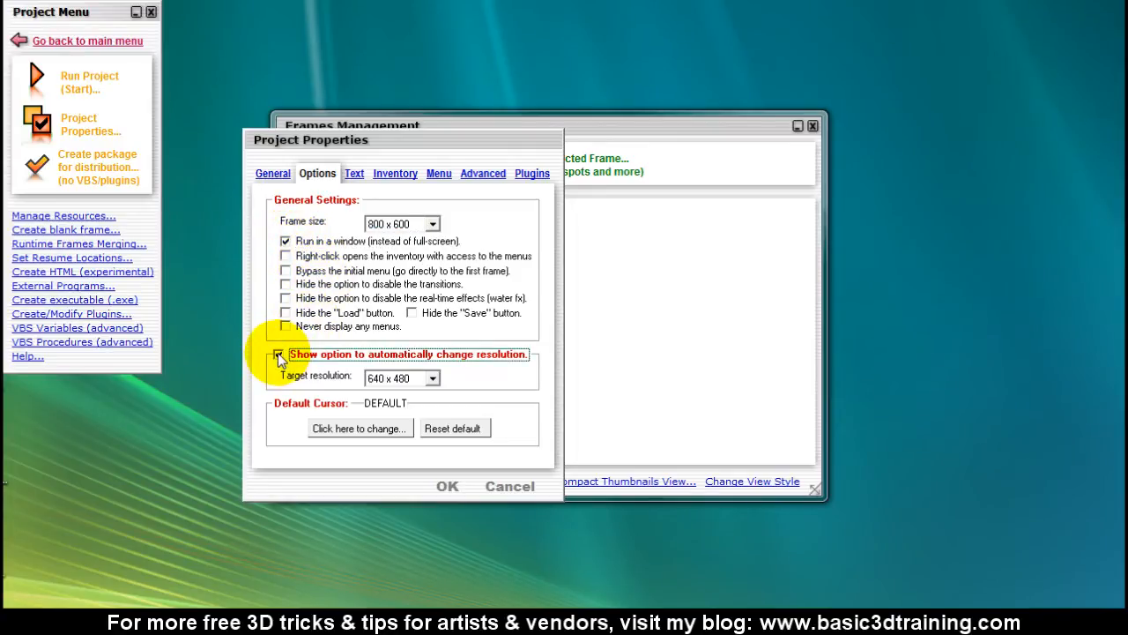
pyautogui.click(284, 353)
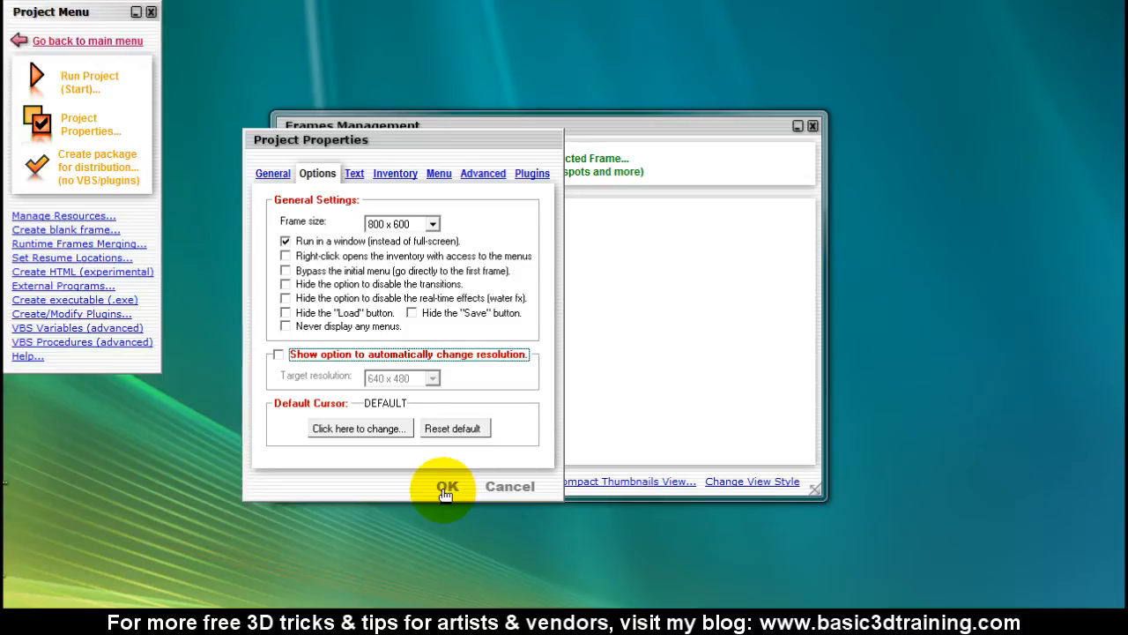
pyautogui.click(445, 486)
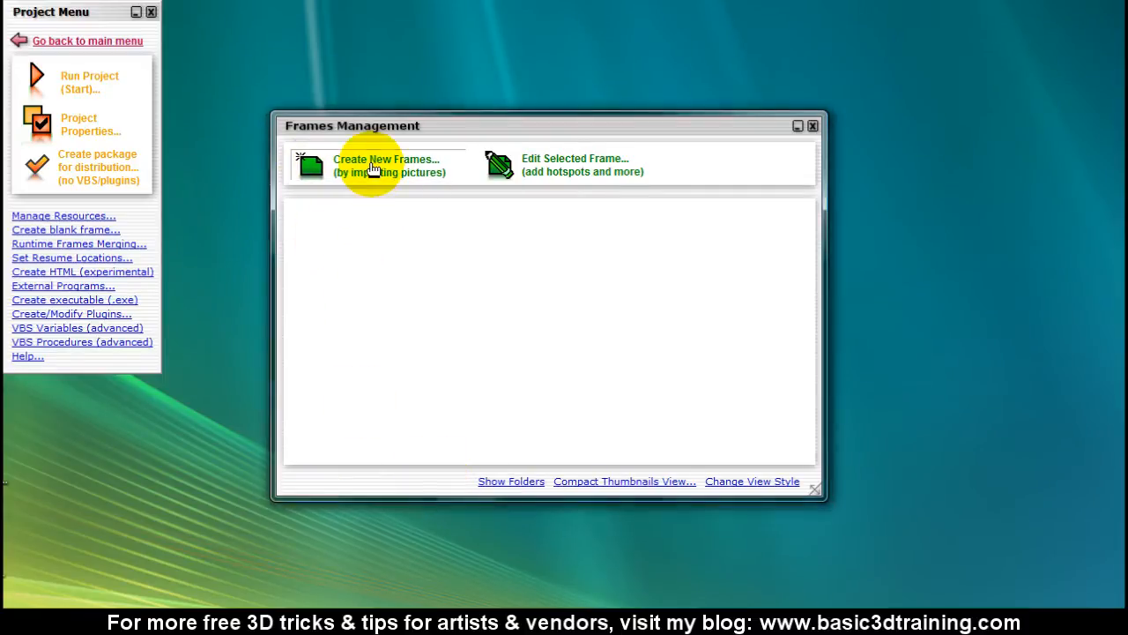
# - Import Node1.jpg from Desktop > Testing June 8 as a frame, without resizing
pyautogui.click(385, 165)
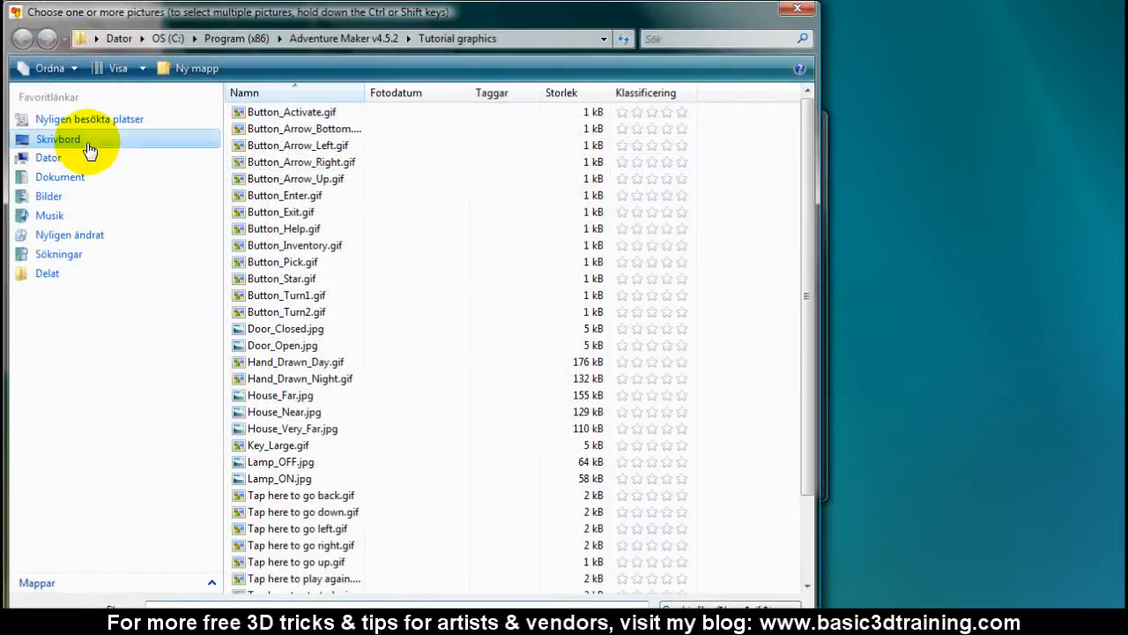
pyautogui.click(59, 139)
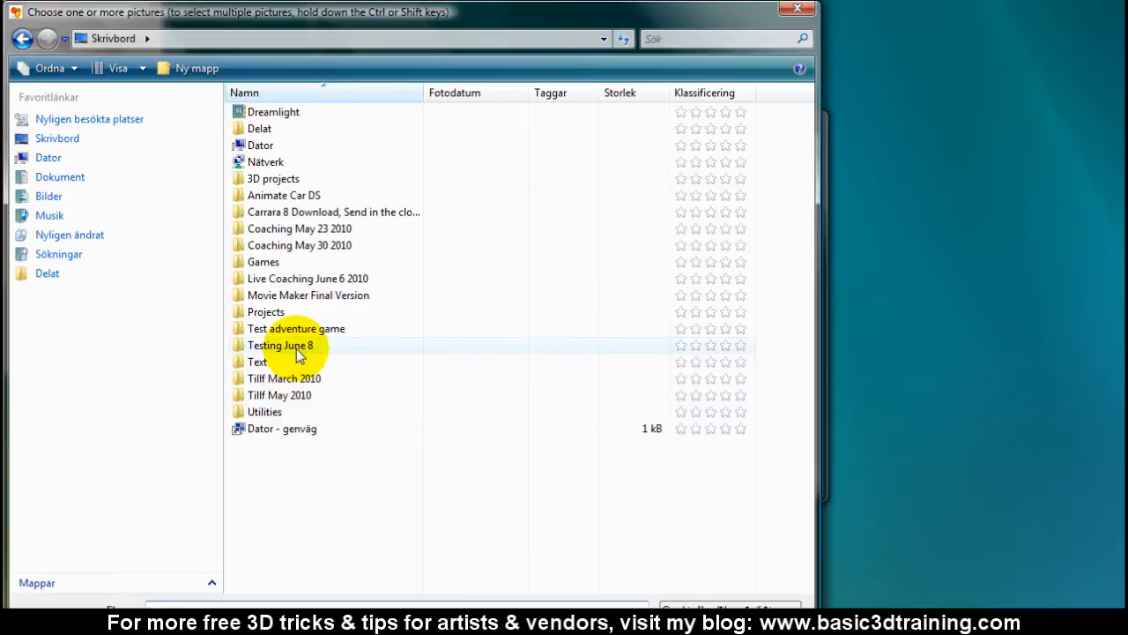
pyautogui.doubleClick(280, 344)
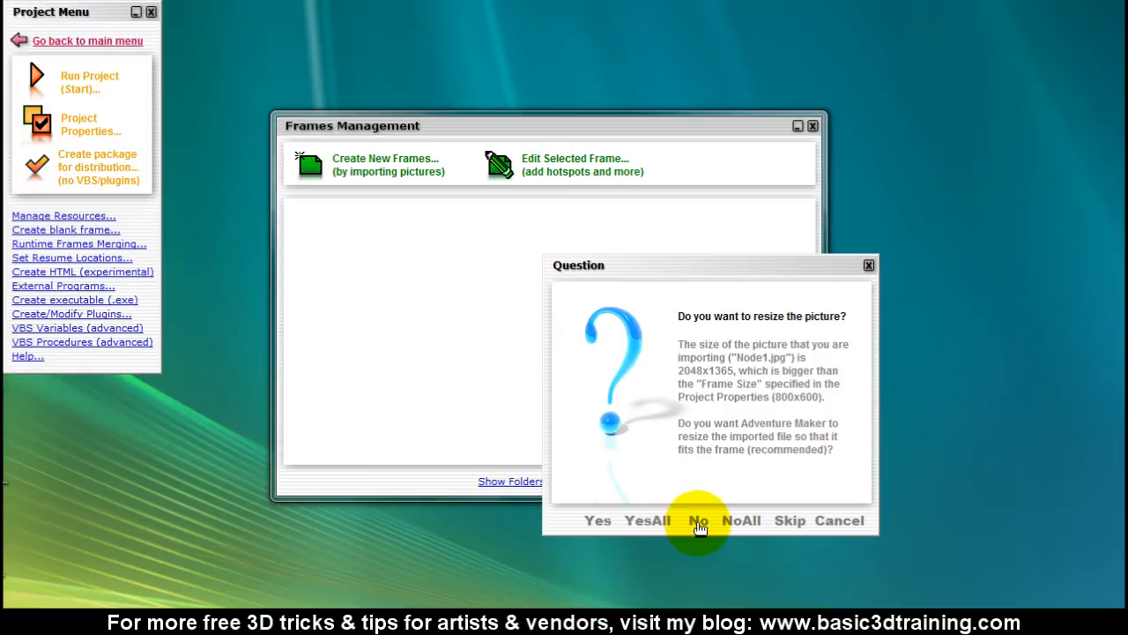
pyautogui.click(699, 520)
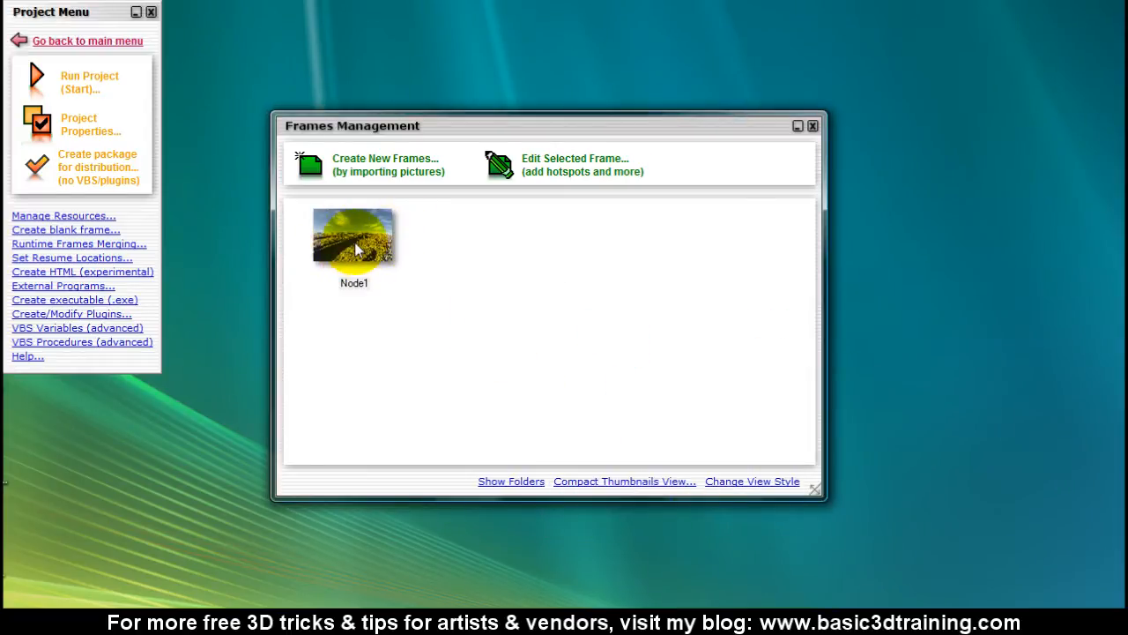
# - Set the Node1 frame to display as a cubic panorama in its plugin settings
pyautogui.rightClick(355, 236)
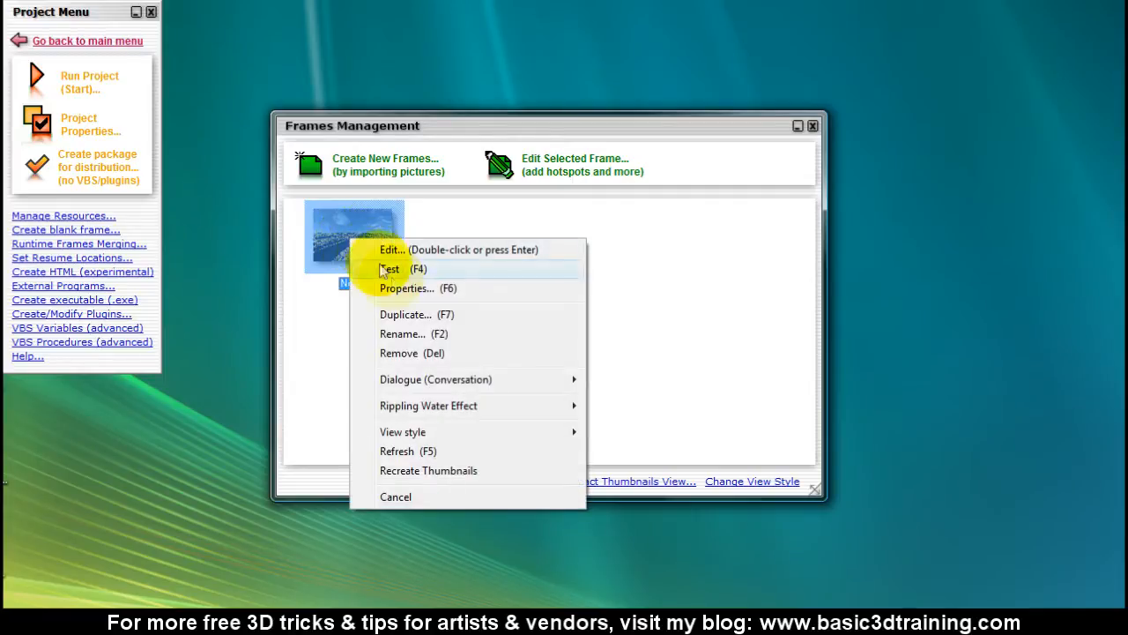
pyautogui.click(406, 288)
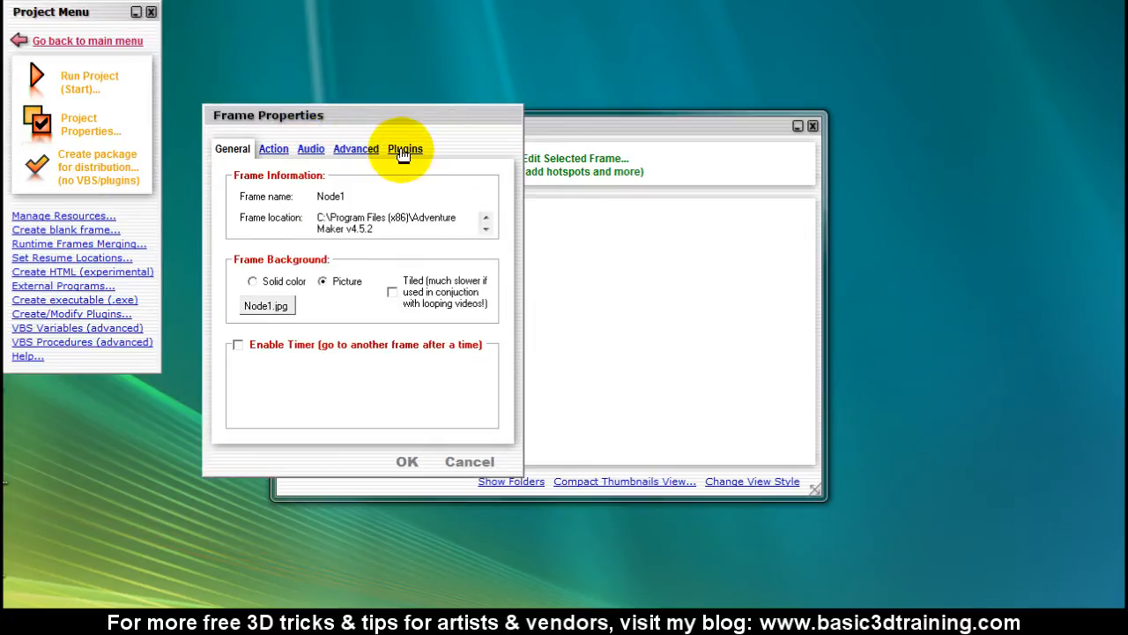
pyautogui.click(405, 148)
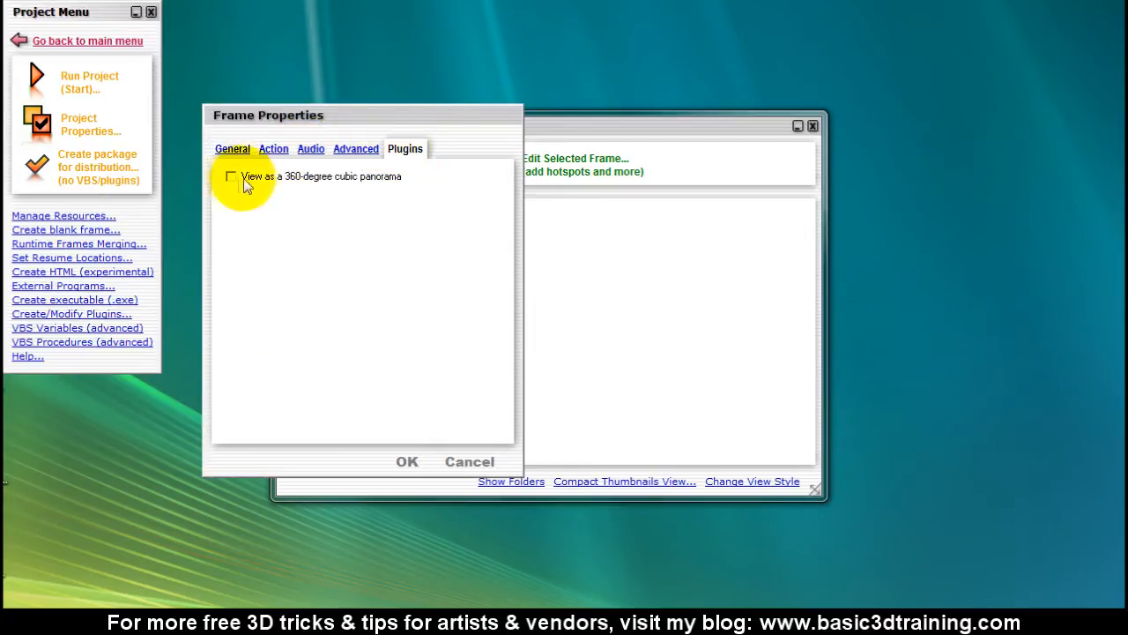
pyautogui.click(230, 177)
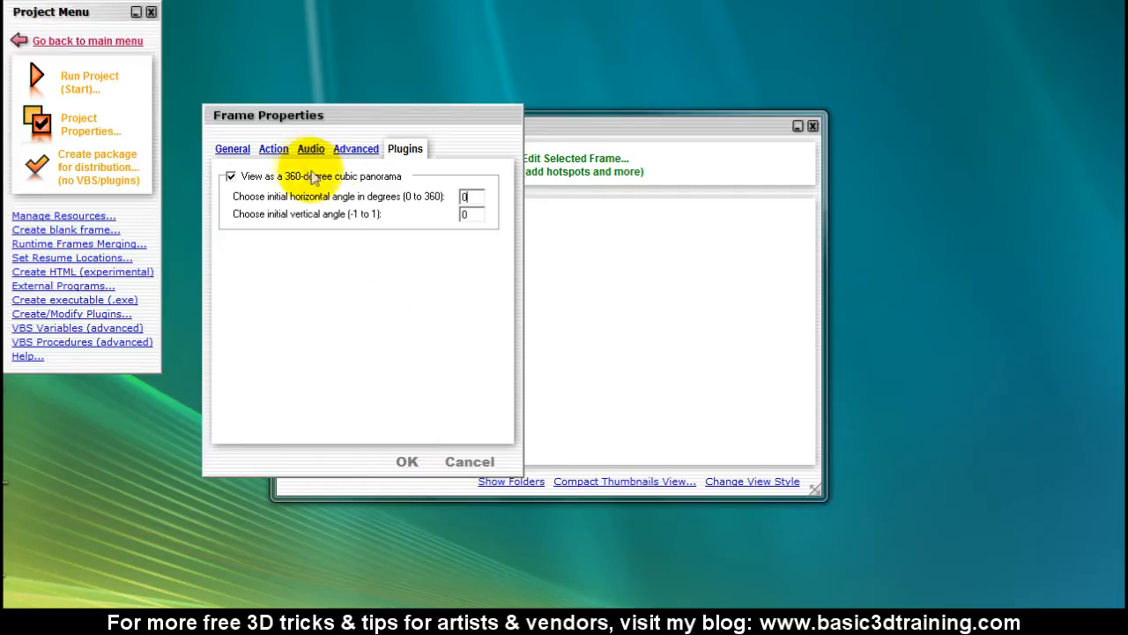
# - Review Node1's Actions, Audio, Advanced and General settings, then confirm
pyautogui.click(273, 148)
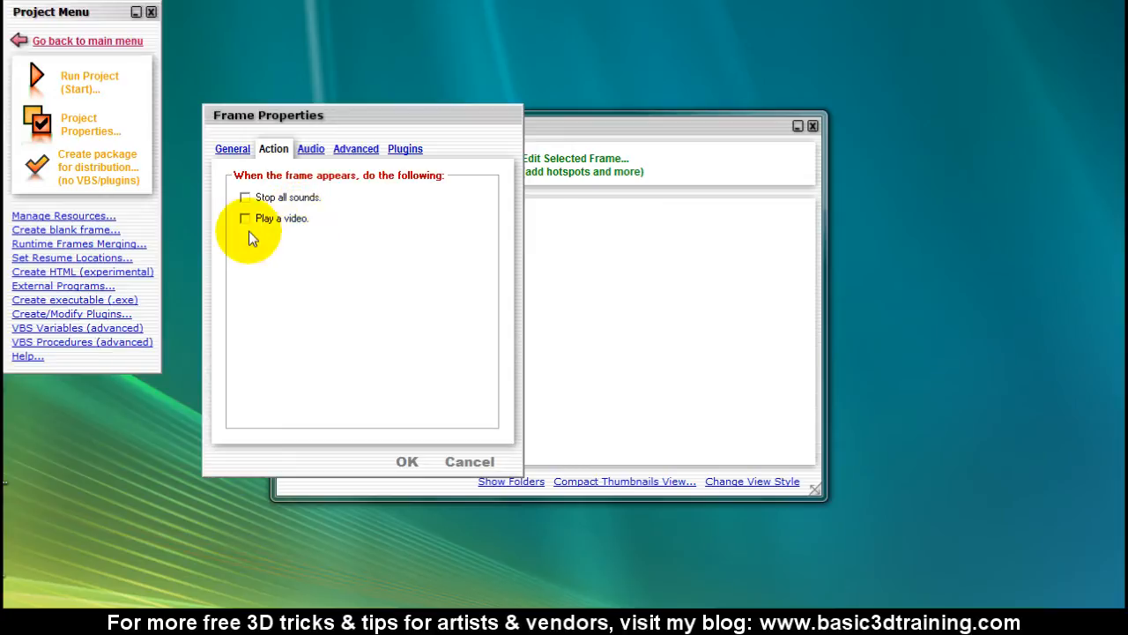
pyautogui.click(310, 148)
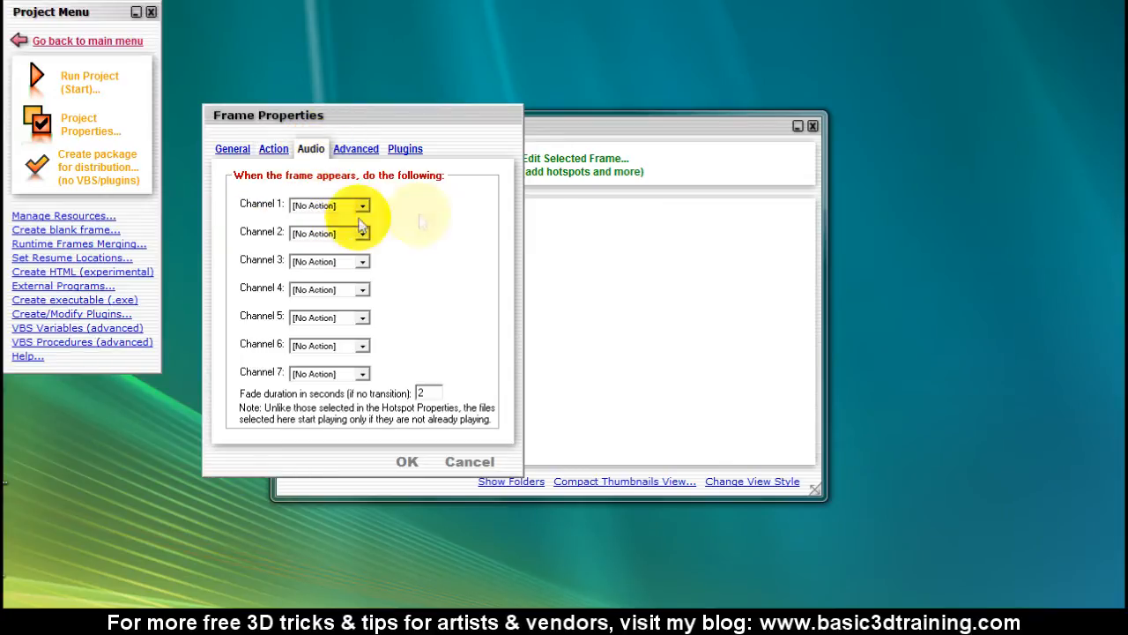
pyautogui.moveTo(388, 209)
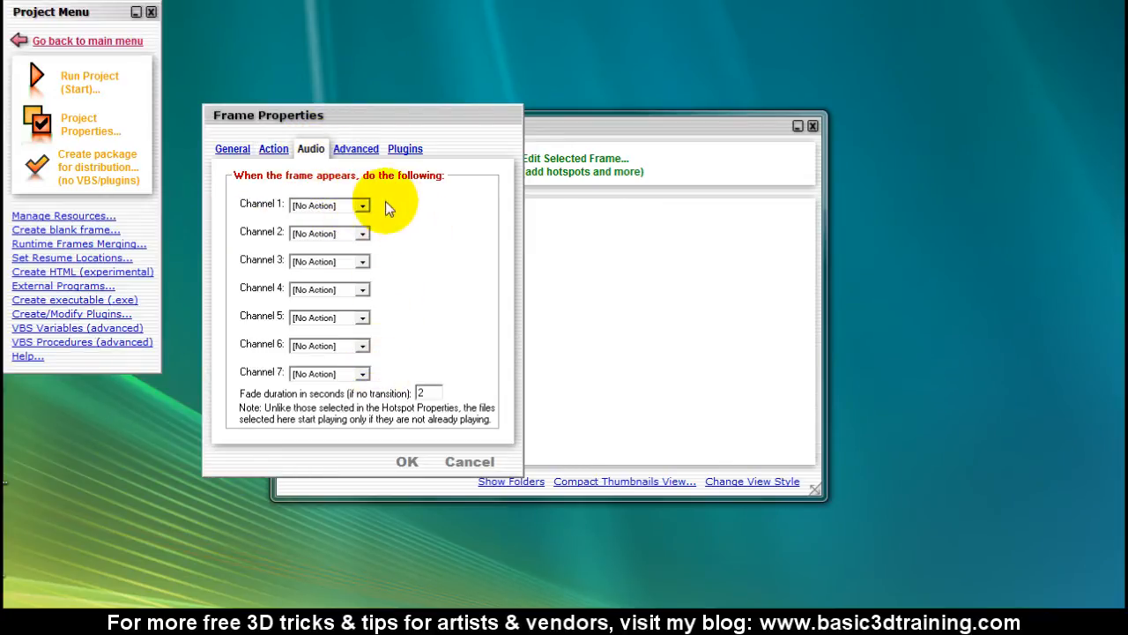
pyautogui.click(356, 148)
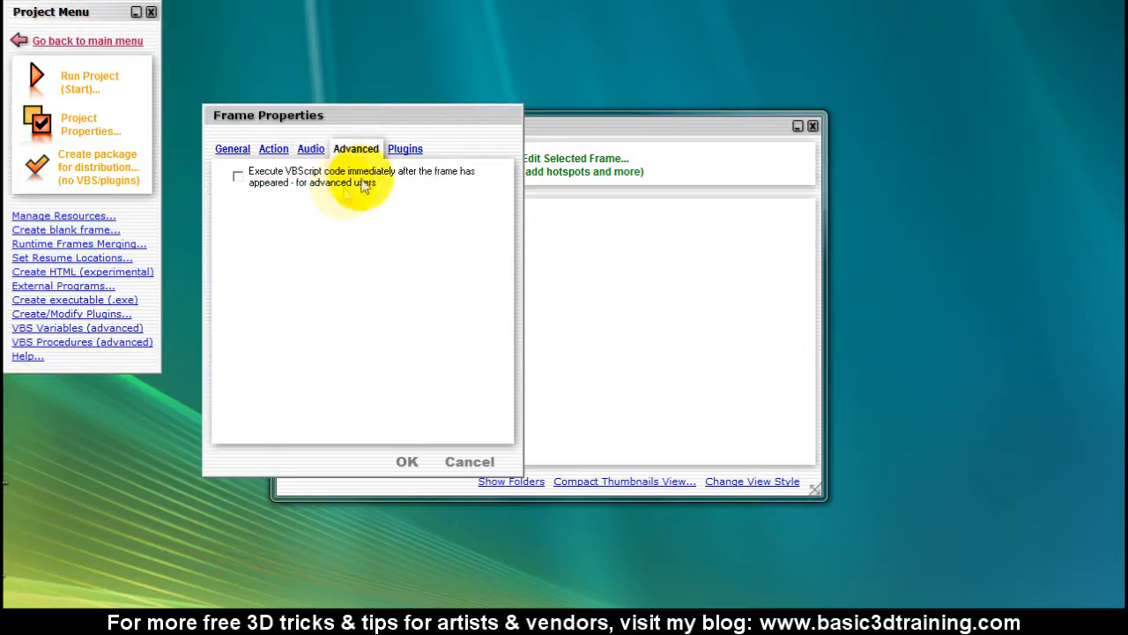
pyautogui.click(233, 134)
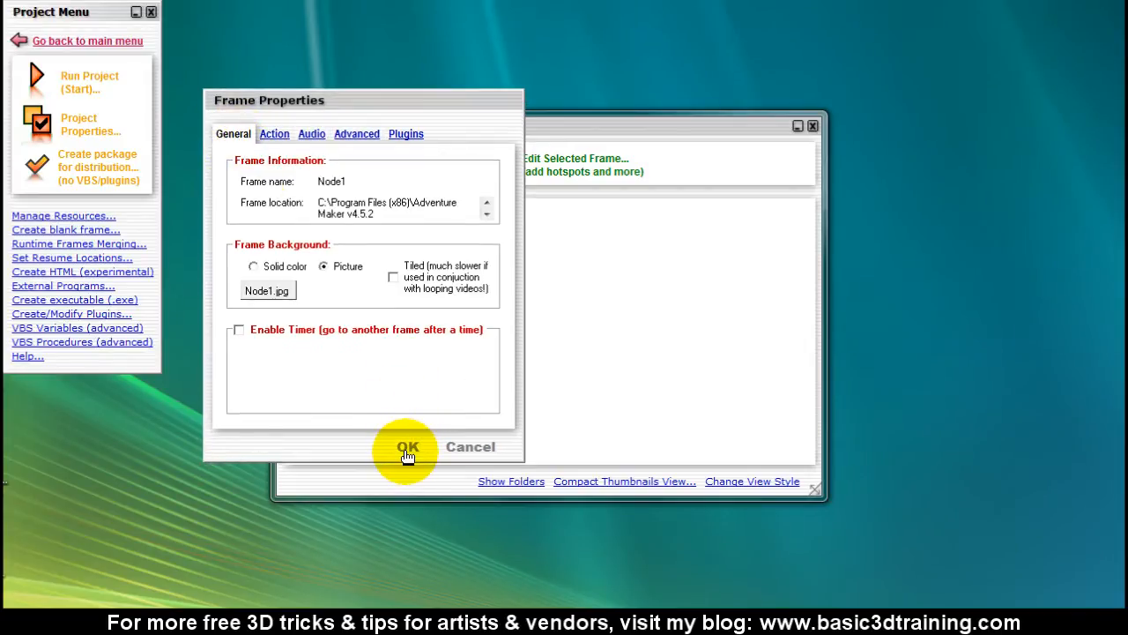
pyautogui.click(407, 447)
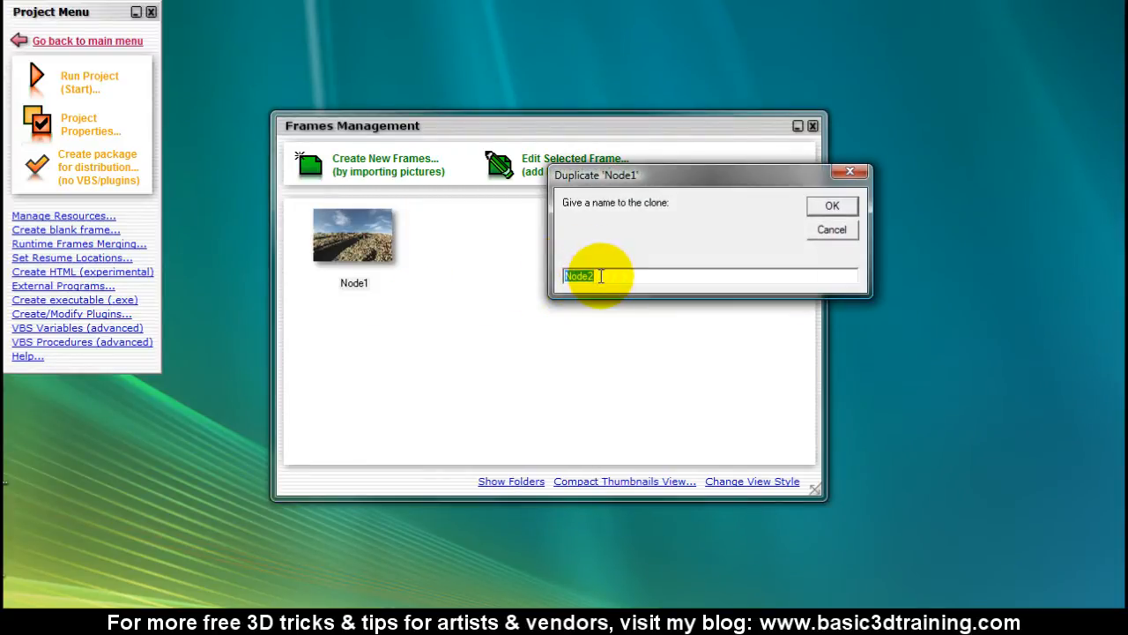
# - Duplicate Node1 as Node2 and replace its background with imported Node2.jpg
pyautogui.click(830, 205)
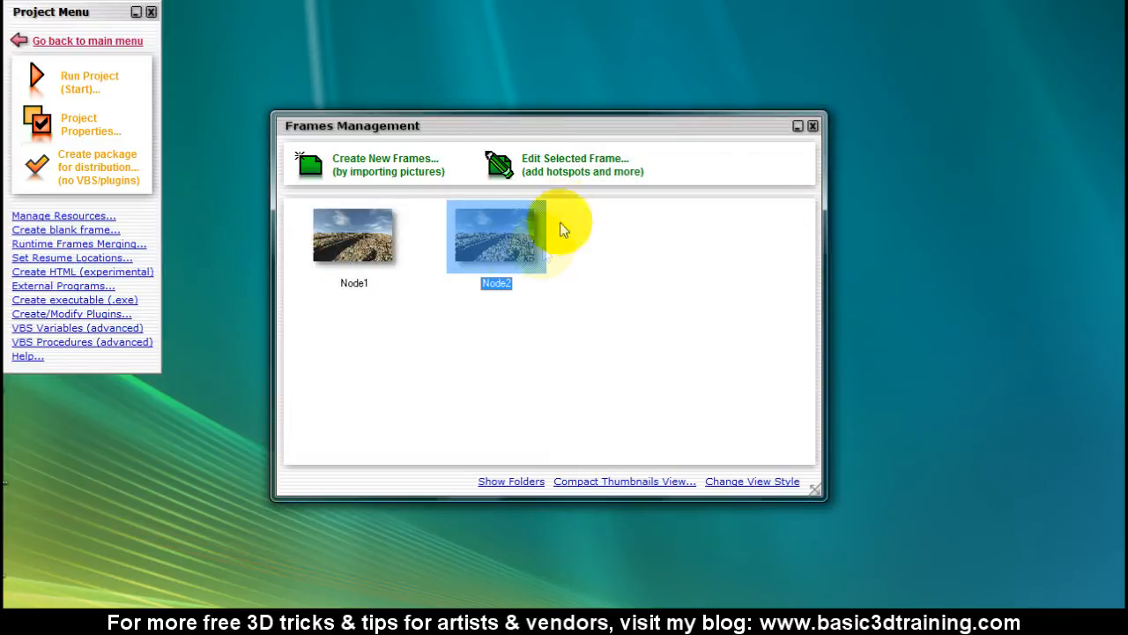
pyautogui.rightClick(496, 236)
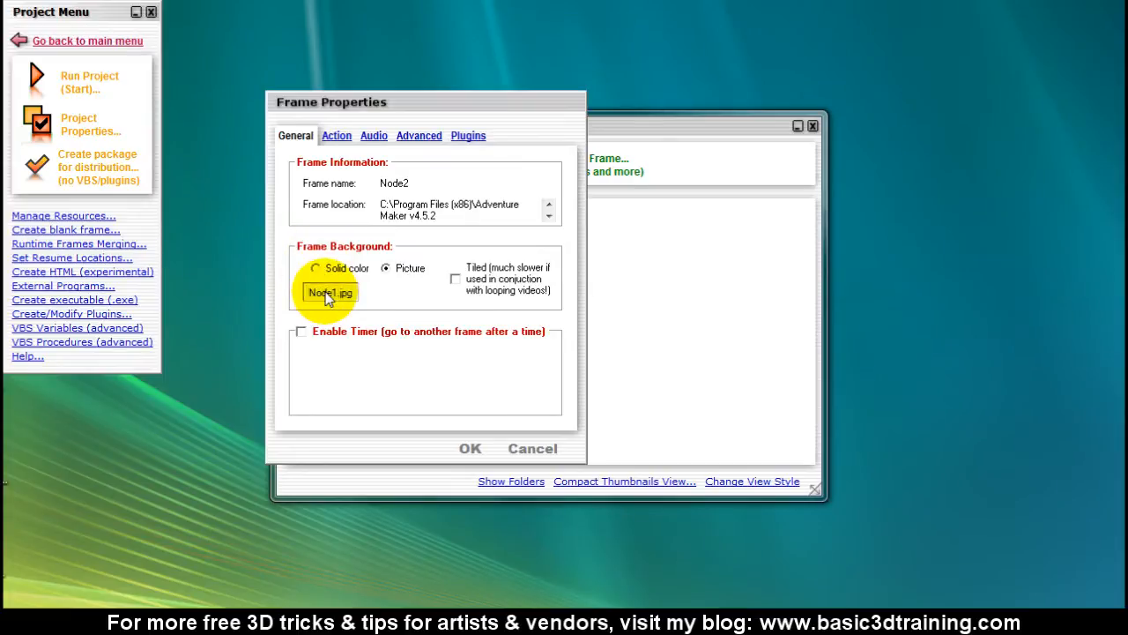
pyautogui.click(329, 292)
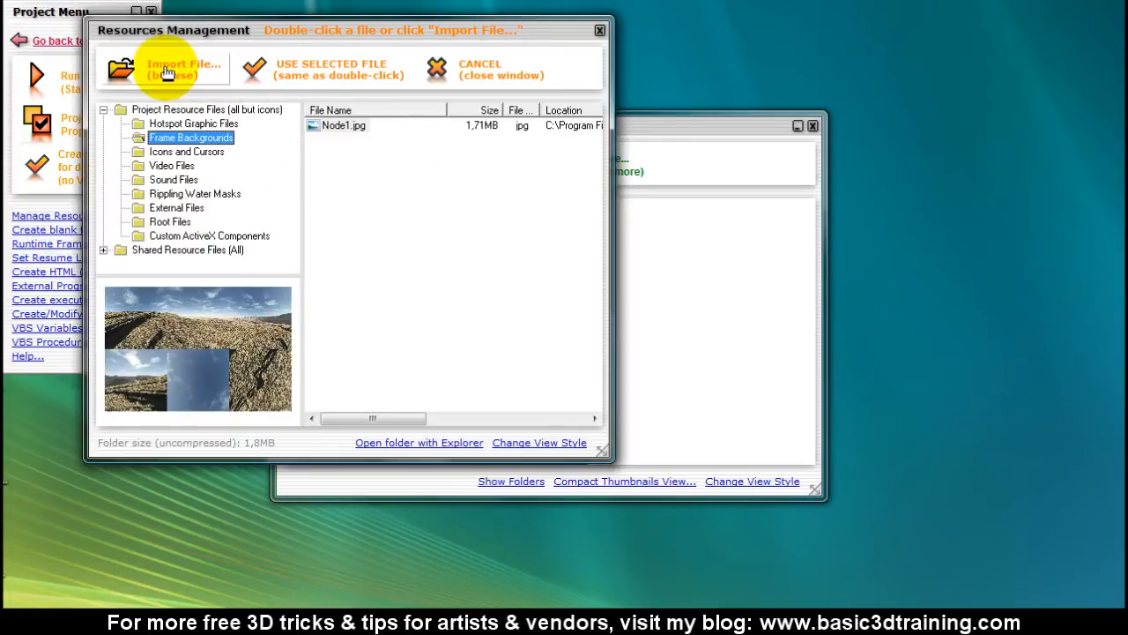
pyautogui.click(168, 70)
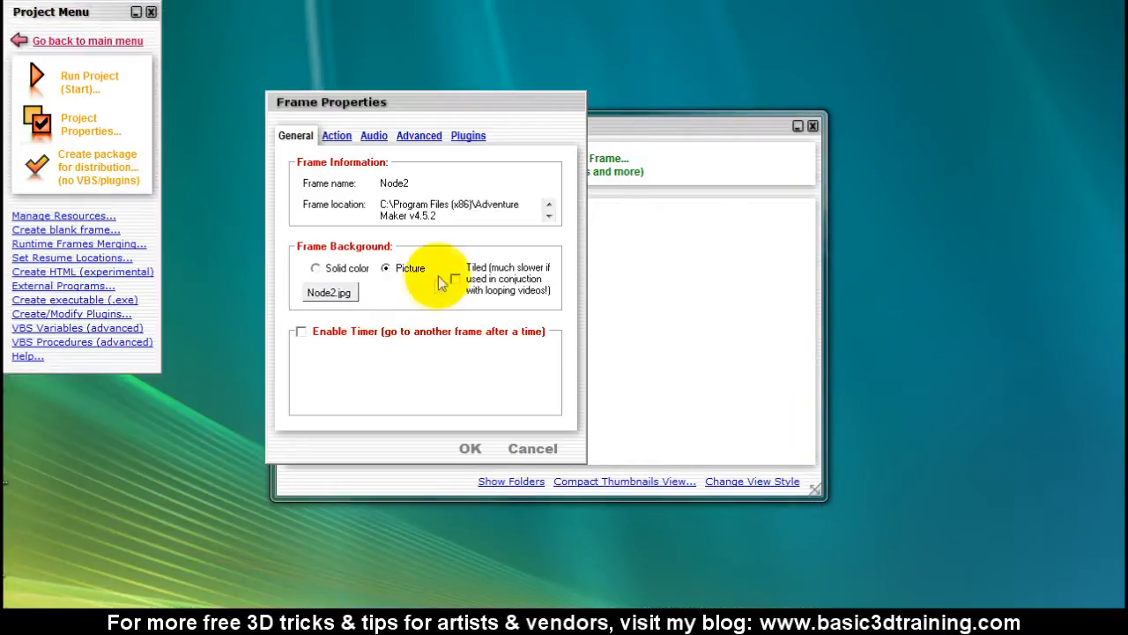
pyautogui.moveTo(456, 321)
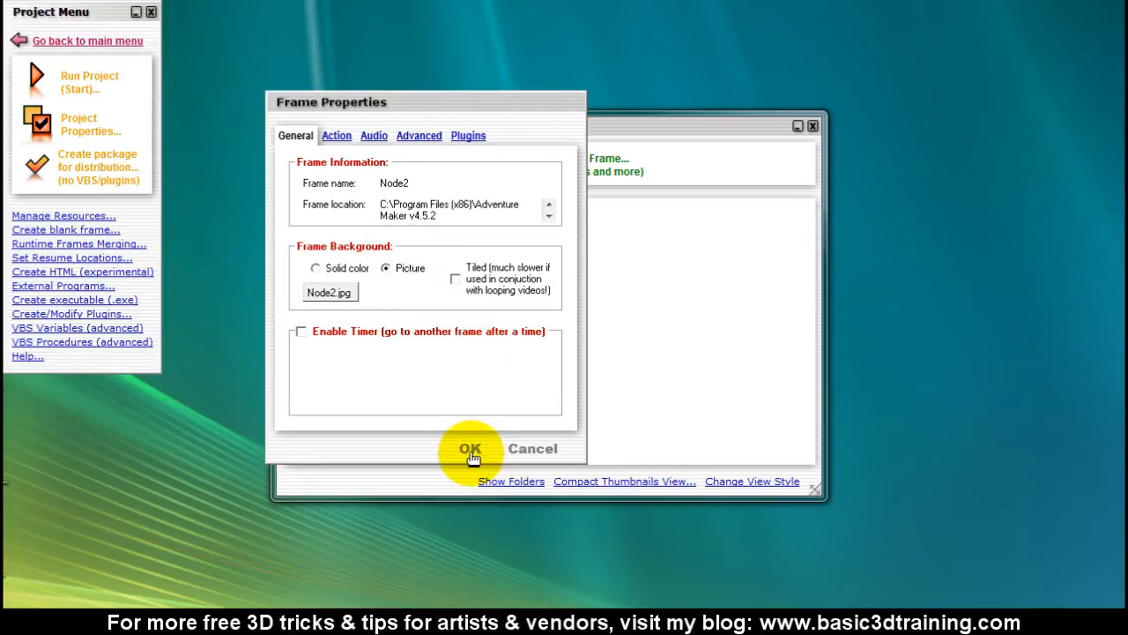
pyautogui.click(469, 448)
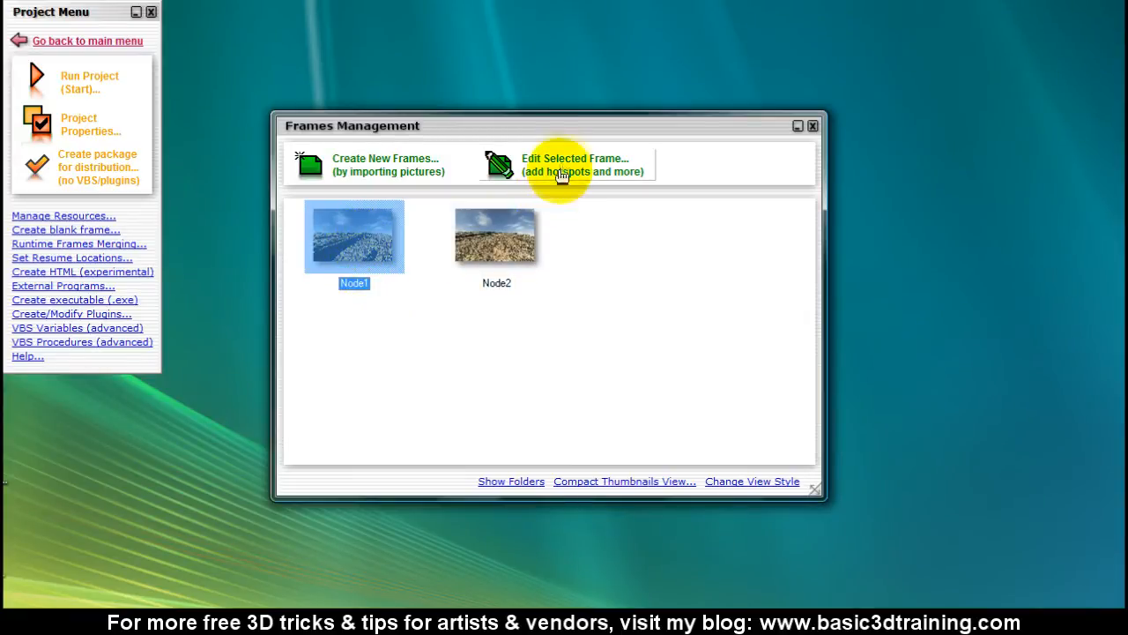
# - Open Node1's rocky landscape panorama in the Frame Editor
pyautogui.click(560, 164)
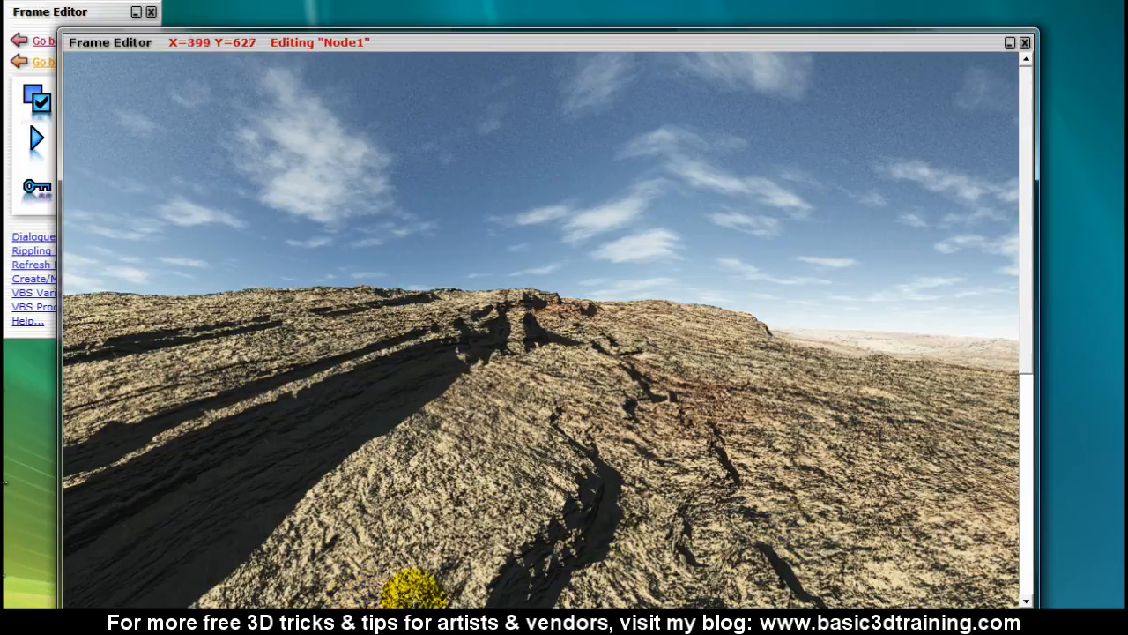
pyautogui.moveTo(415, 599)
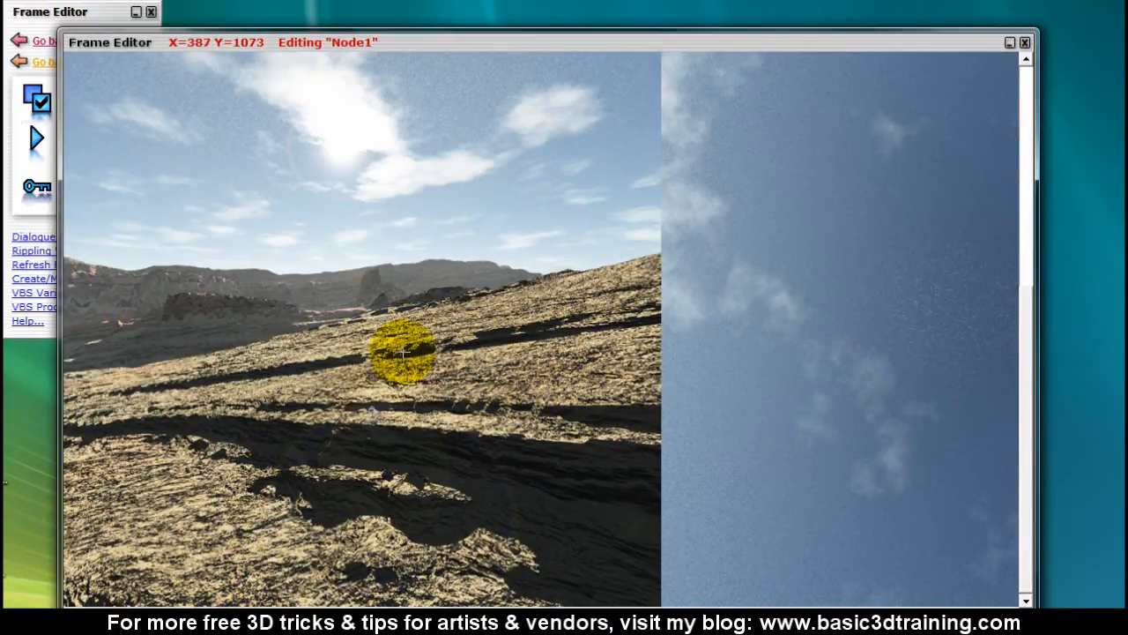
# - Draw a hotspot over Node1's rocky slope that goes to the Node2 frame
pyautogui.moveTo(403, 355); pyautogui.dragTo(201, 218)
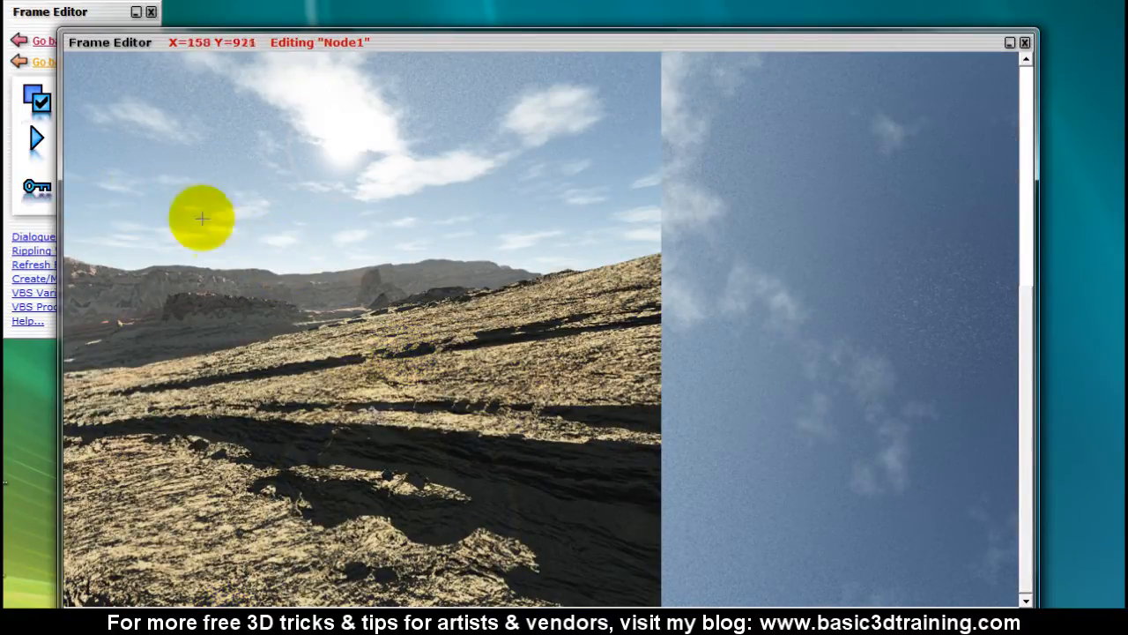
pyautogui.moveTo(201, 218); pyautogui.dragTo(538, 458)
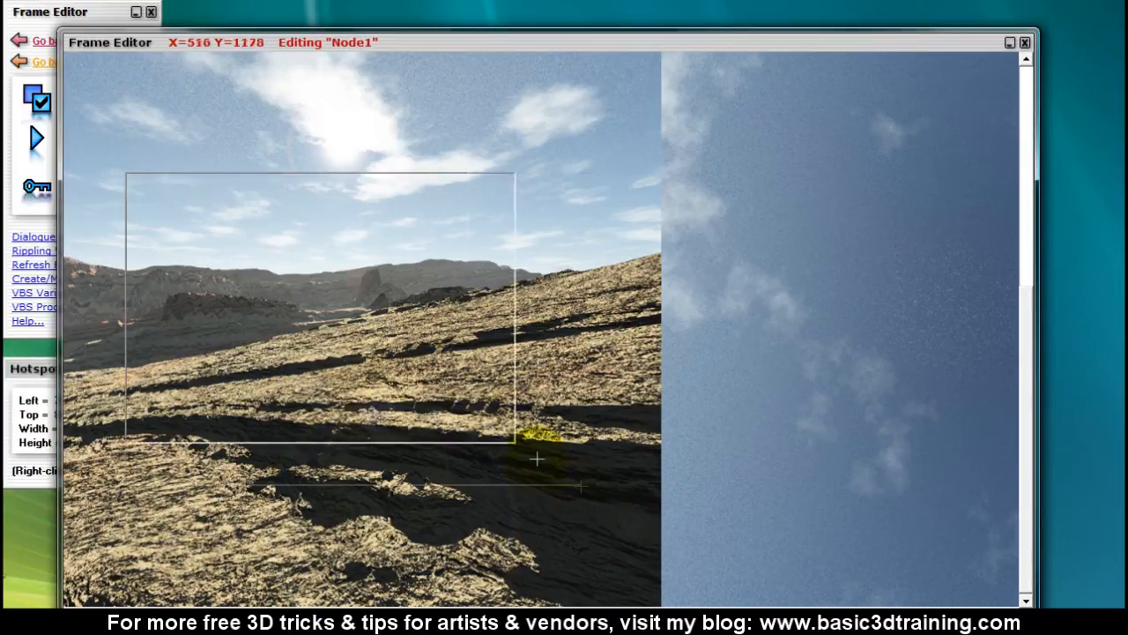
pyautogui.moveTo(536, 458); pyautogui.dragTo(569, 482)
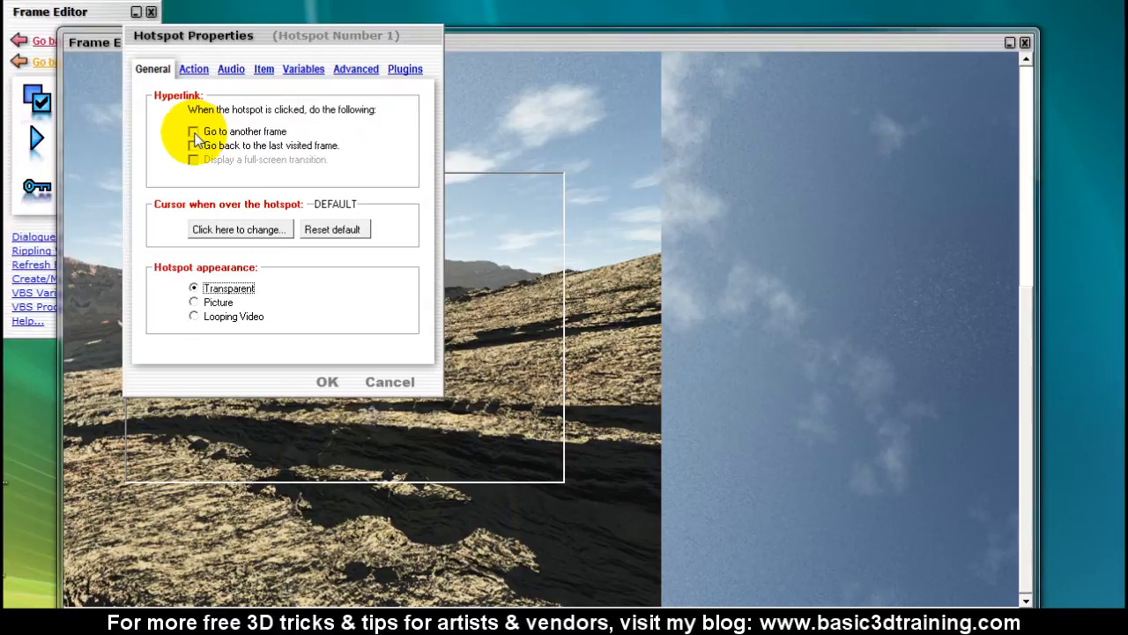
pyautogui.click(193, 131)
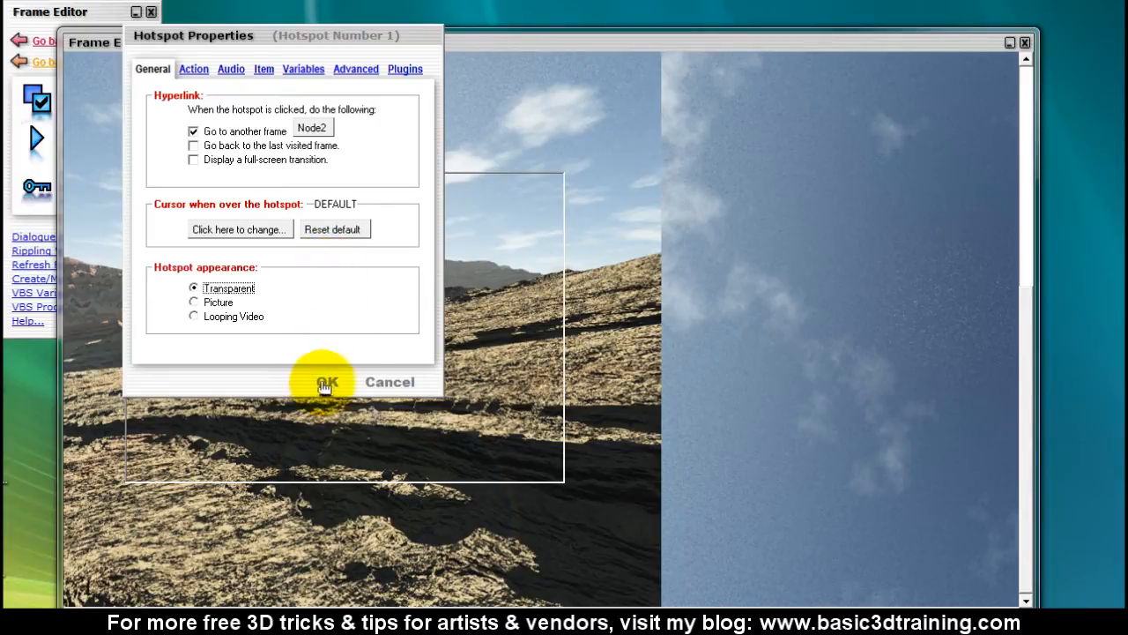
pyautogui.click(326, 381)
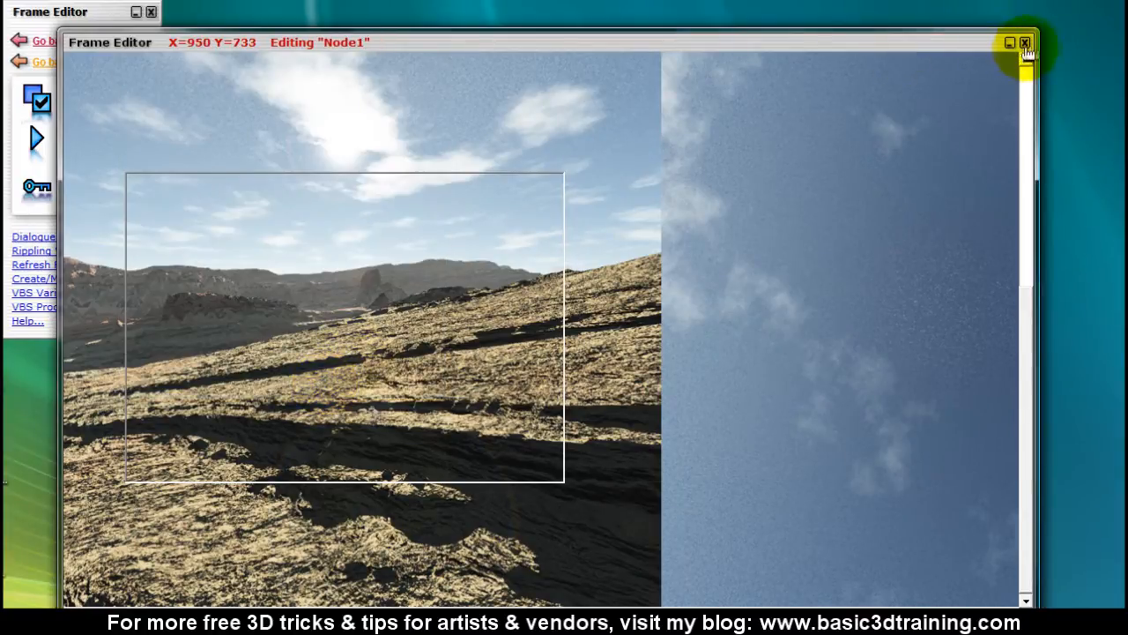
# - Close Node1's Frame Editor and open Node2's frame for editing
pyautogui.click(1025, 42)
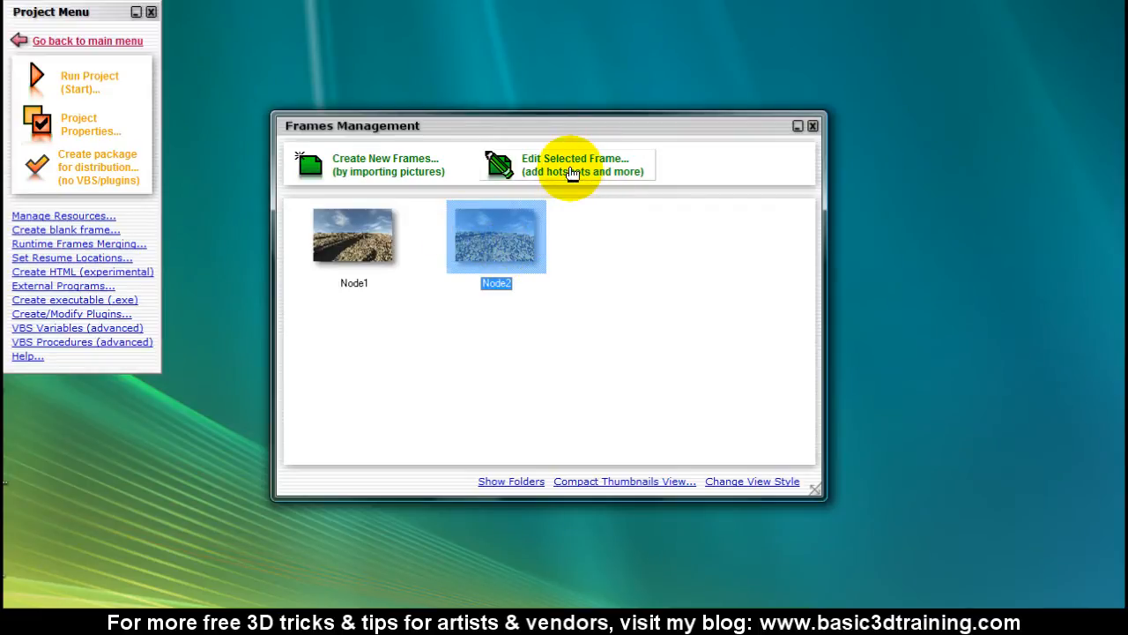
pyautogui.click(573, 165)
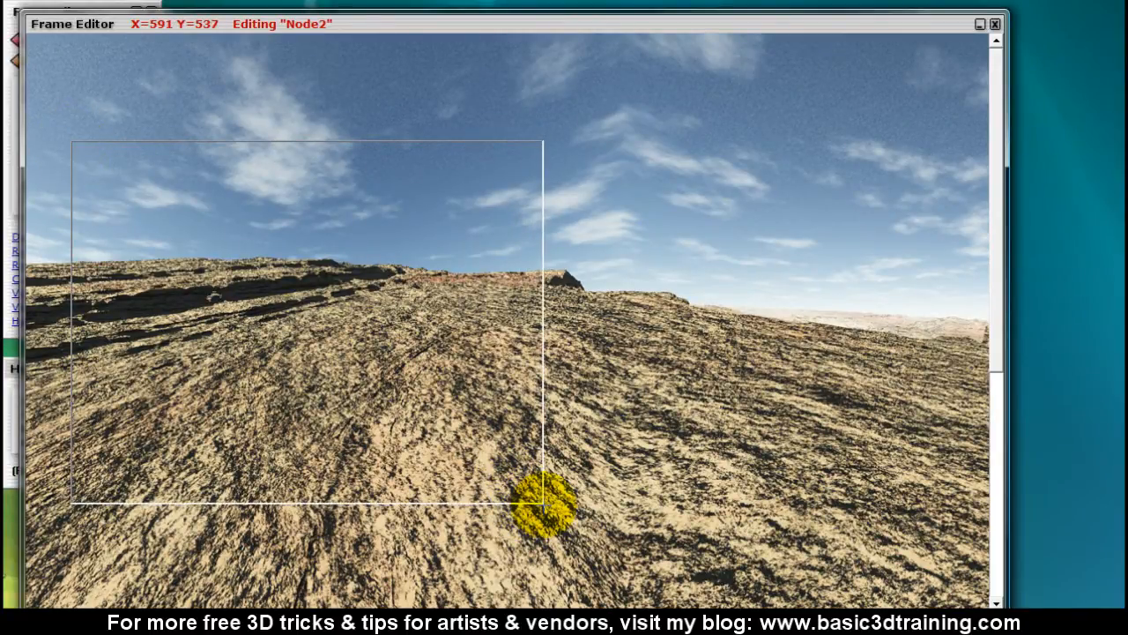
# - Draw a hotspot over Node2's slope set to go to another frame, then close the editor
pyautogui.moveTo(542, 502); pyautogui.dragTo(384, 427)
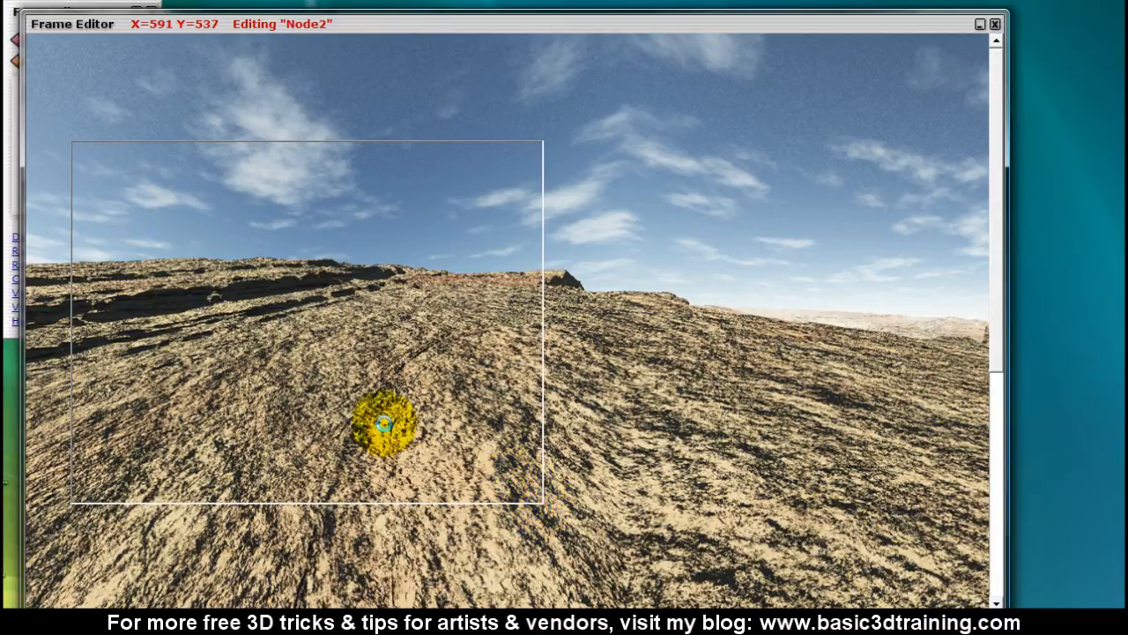
pyautogui.doubleClick(381, 425)
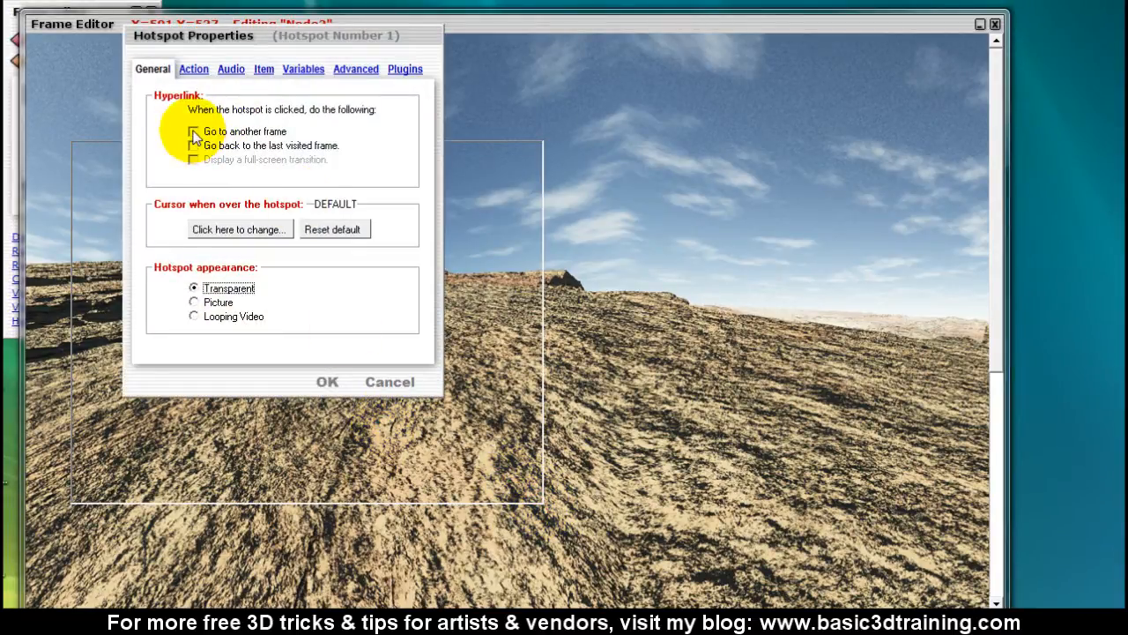
pyautogui.click(193, 131)
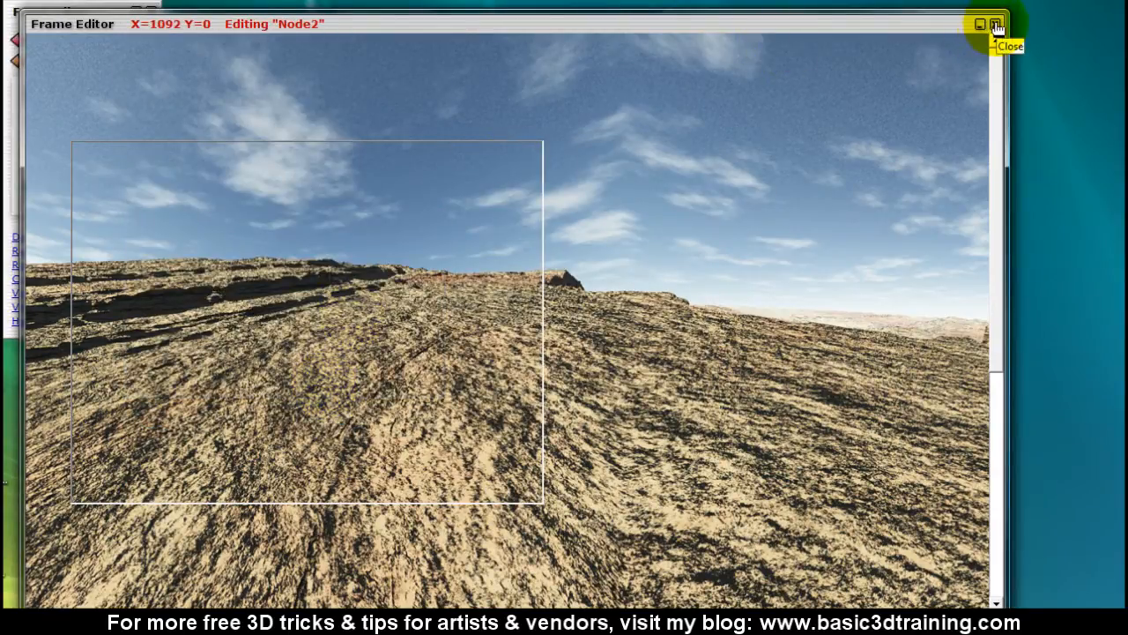
pyautogui.click(996, 24)
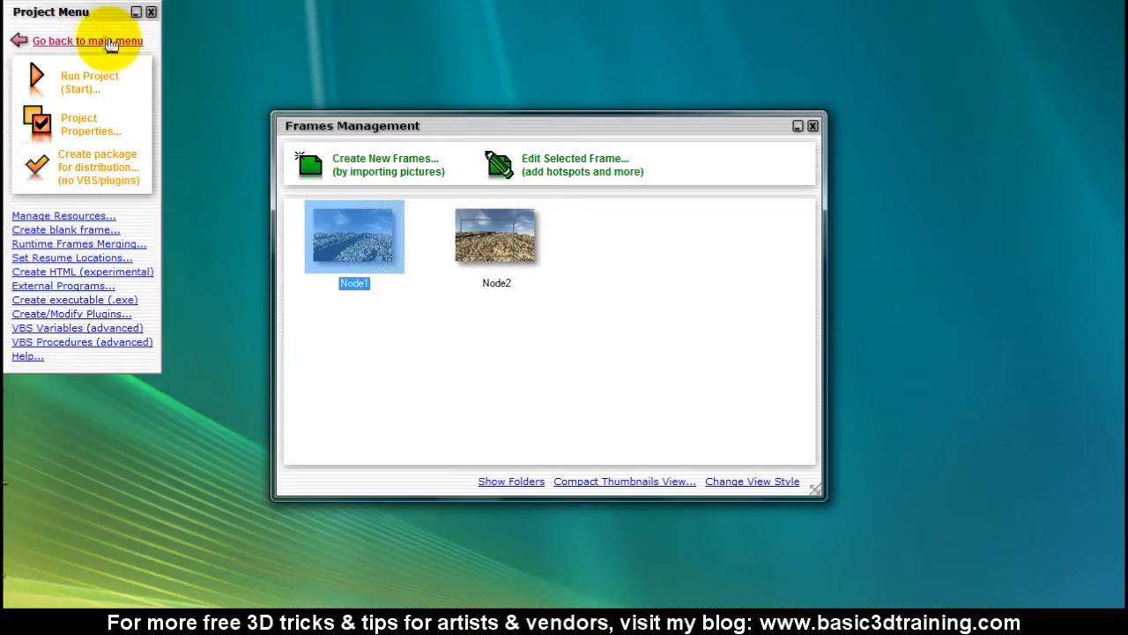
pyautogui.moveTo(83, 123)
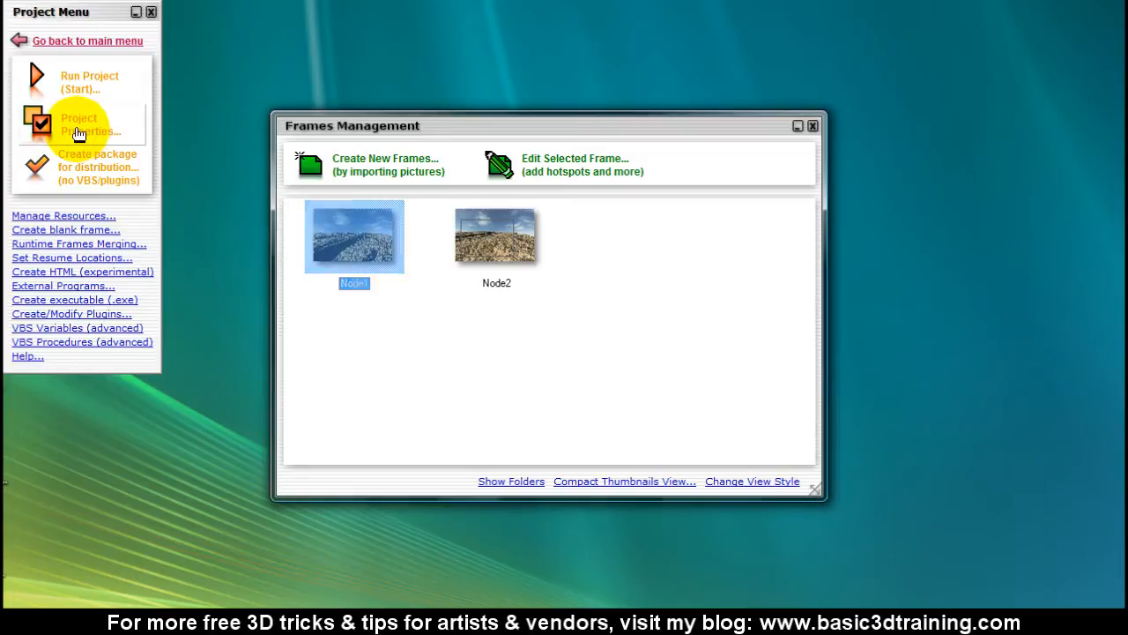
# - Choose the project's Initial Frame in Project Properties
pyautogui.click(80, 123)
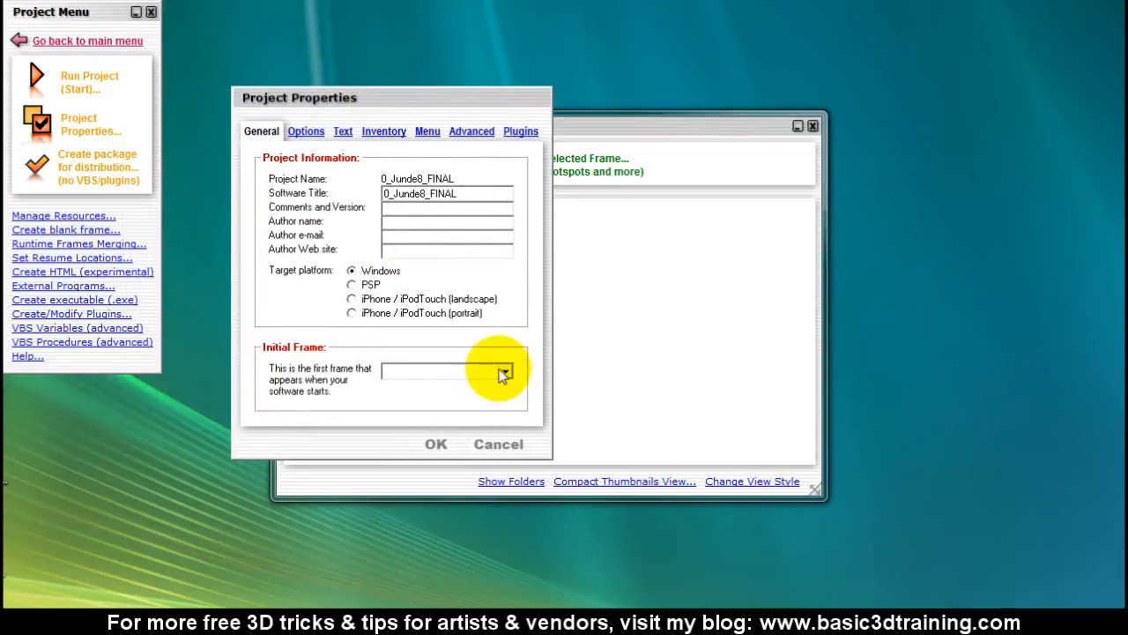
pyautogui.click(504, 371)
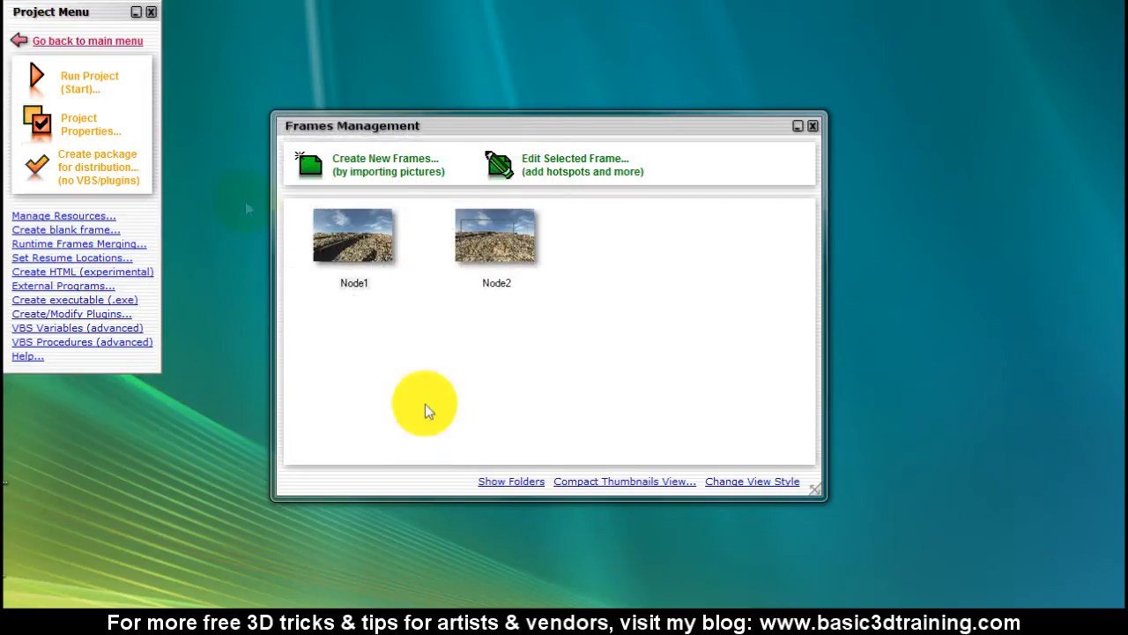
pyautogui.moveTo(86, 82)
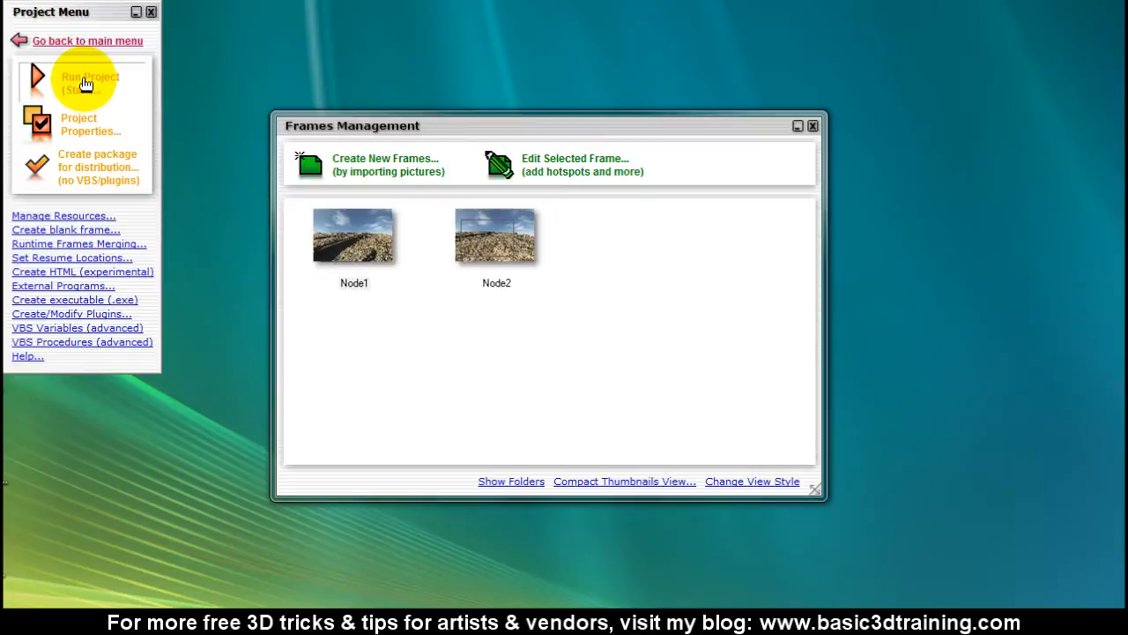
# - Test-run 0_Junde8_FINAL to view the panorama, then exit, confirming with Ja
pyautogui.click(88, 80)
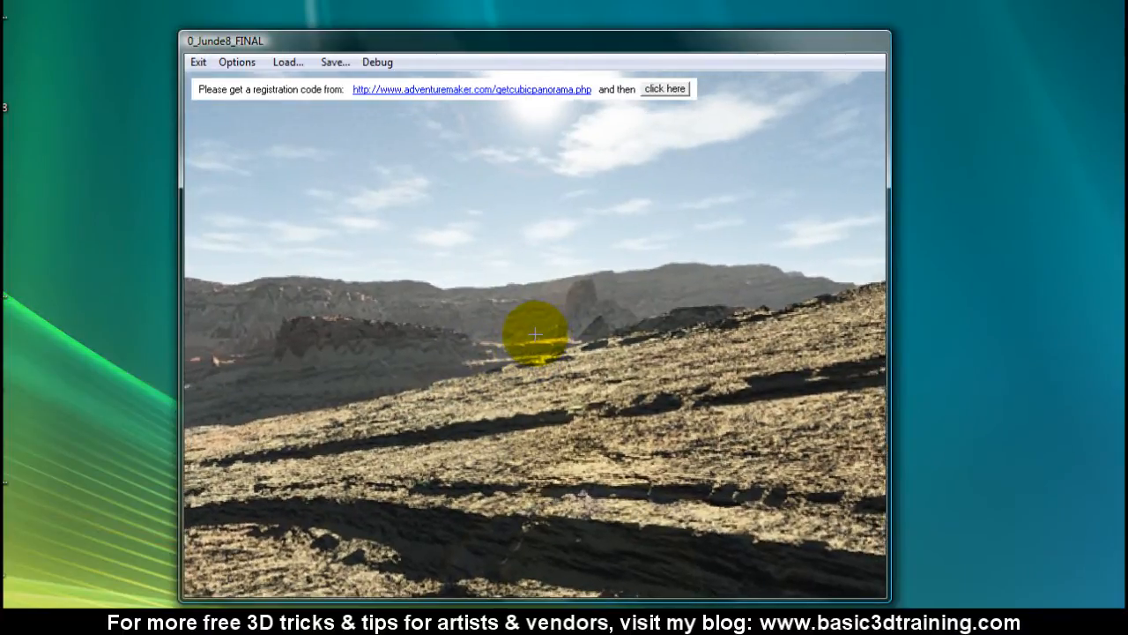
pyautogui.click(197, 62)
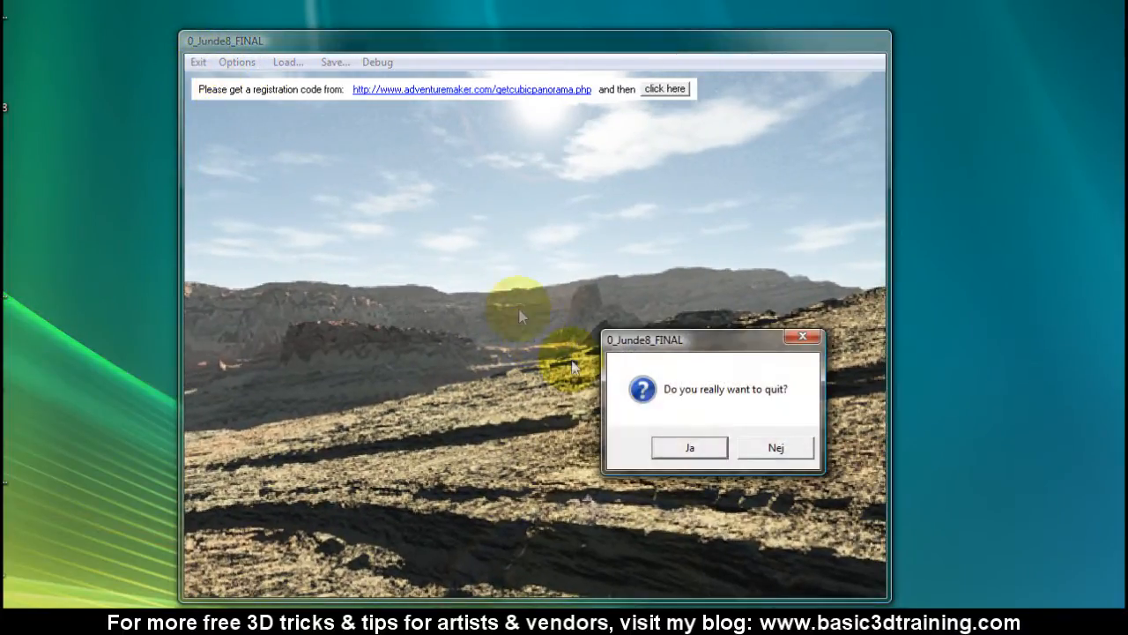
pyautogui.click(689, 446)
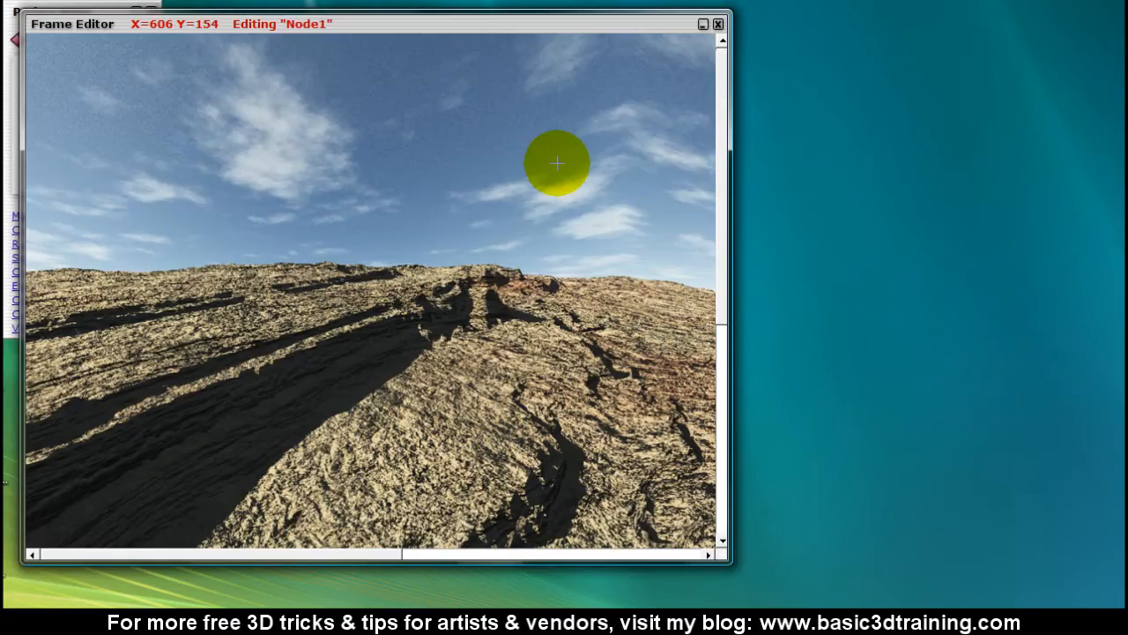
# - Give Node1's hotspot to Node2 a full-screen fade transition
pyautogui.moveTo(557, 163); pyautogui.dragTo(727, 436)
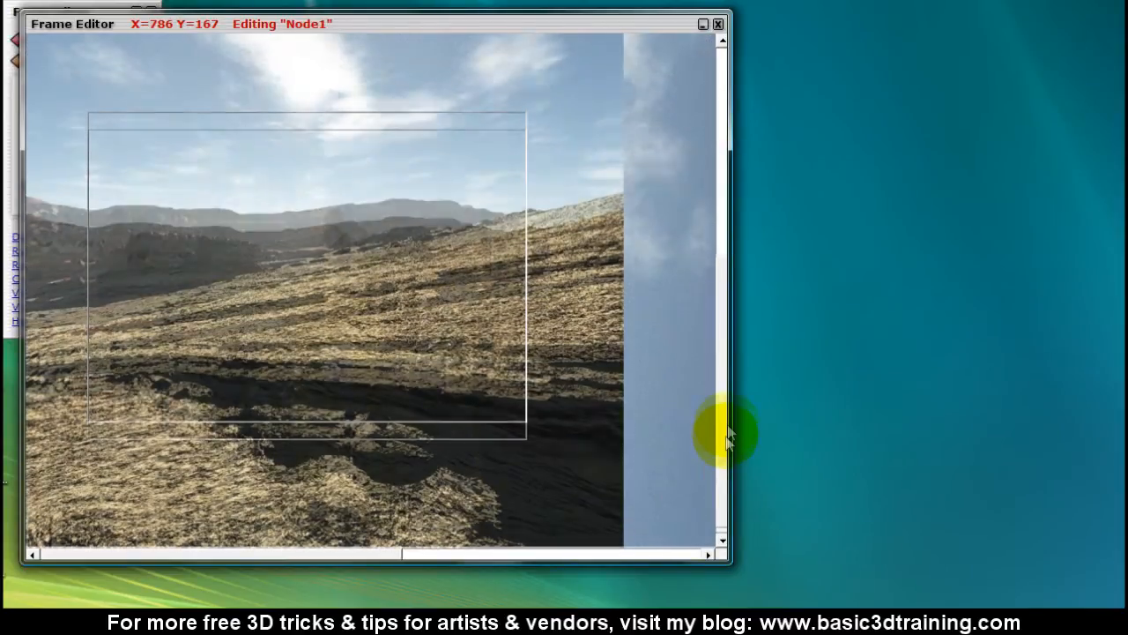
pyautogui.rightClick(362, 260)
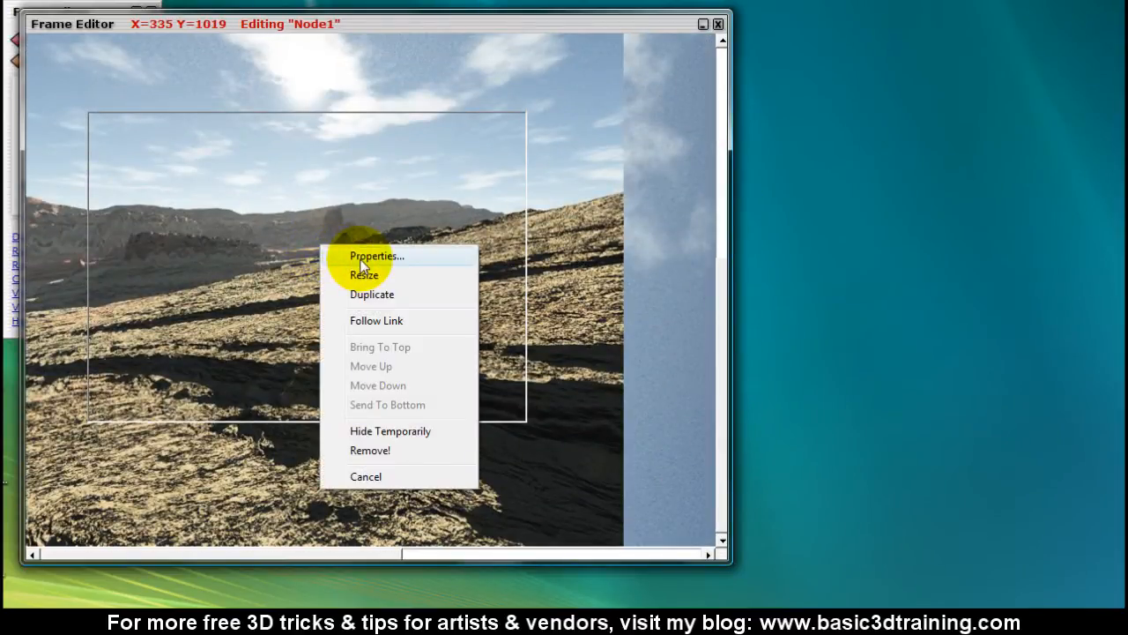
pyautogui.click(376, 256)
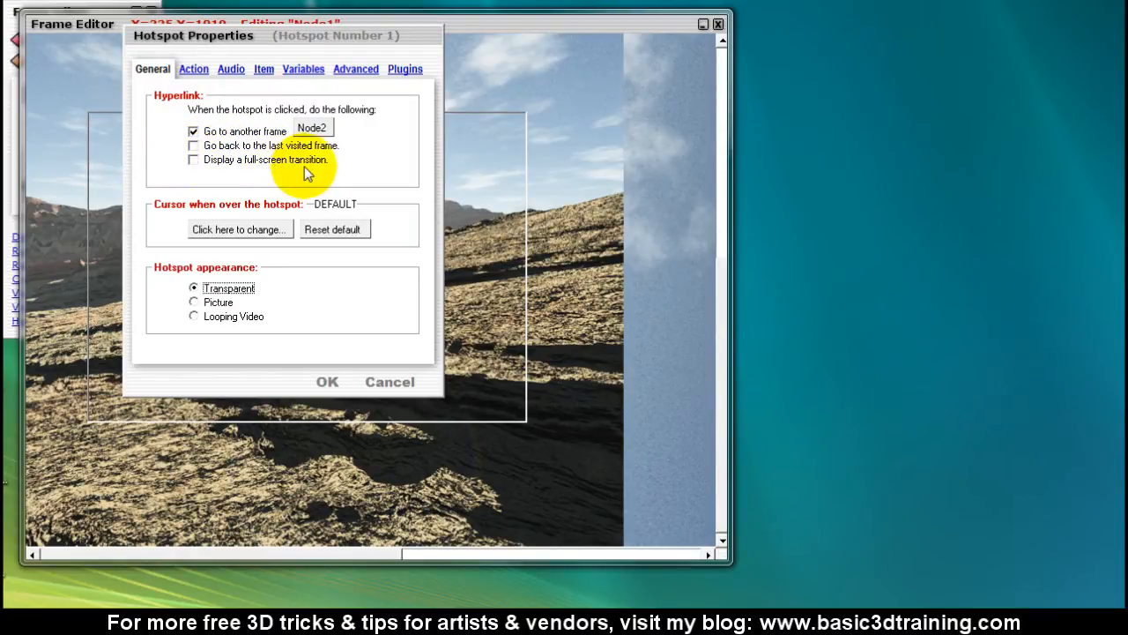
pyautogui.click(193, 159)
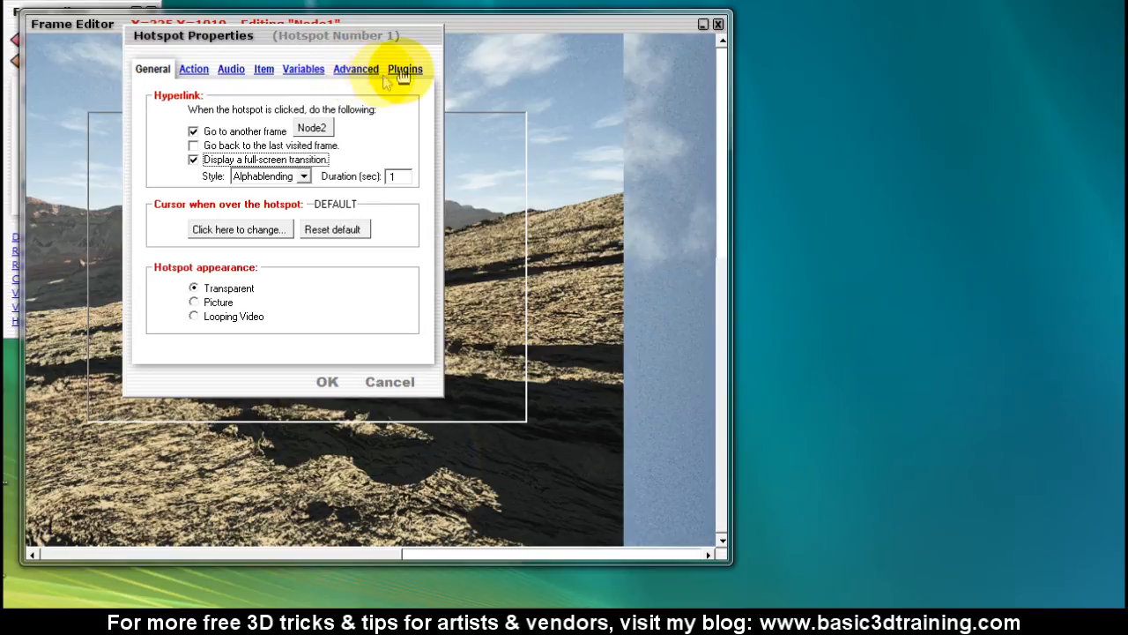
pyautogui.moveTo(330, 79)
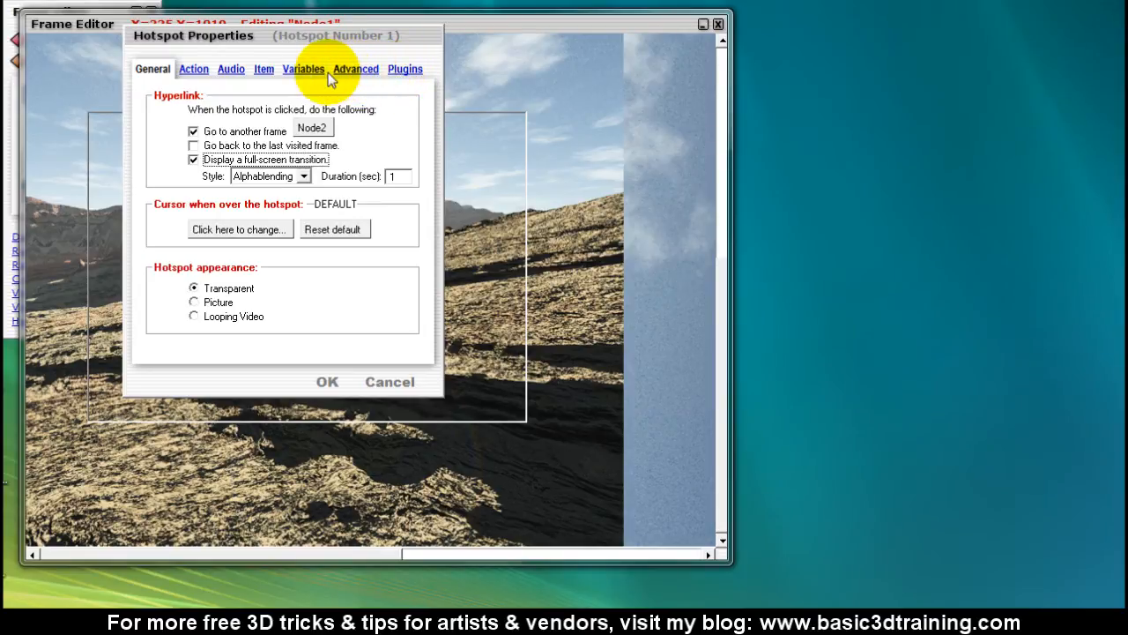
# - Enable the hotspot's destination view angle with horizontal 999 to keep the current angle
pyautogui.click(355, 69)
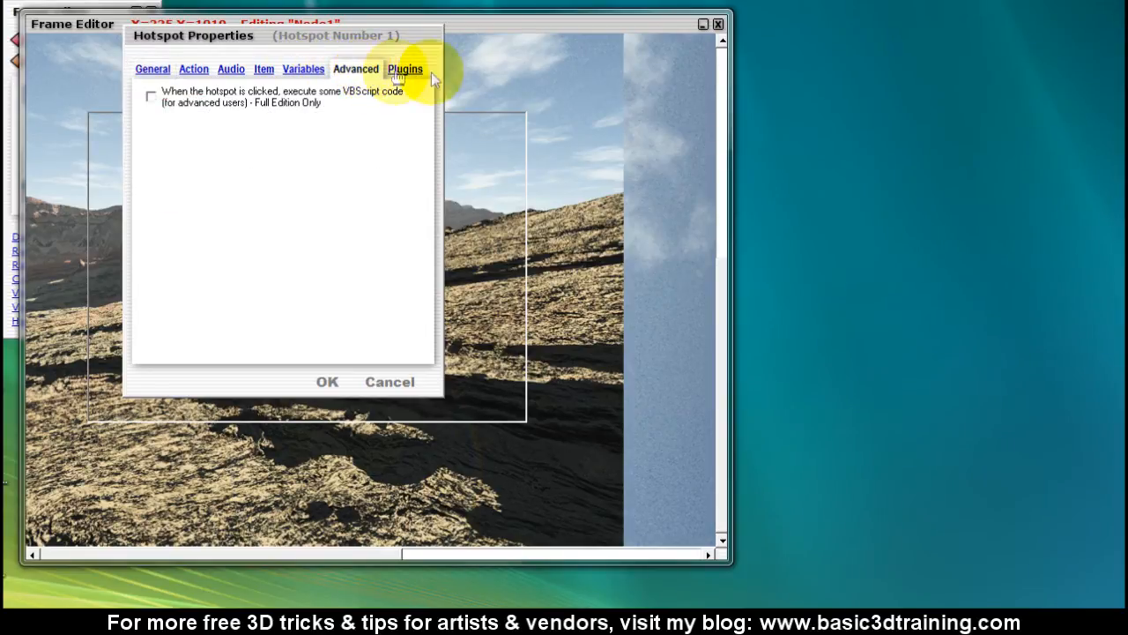
pyautogui.click(405, 69)
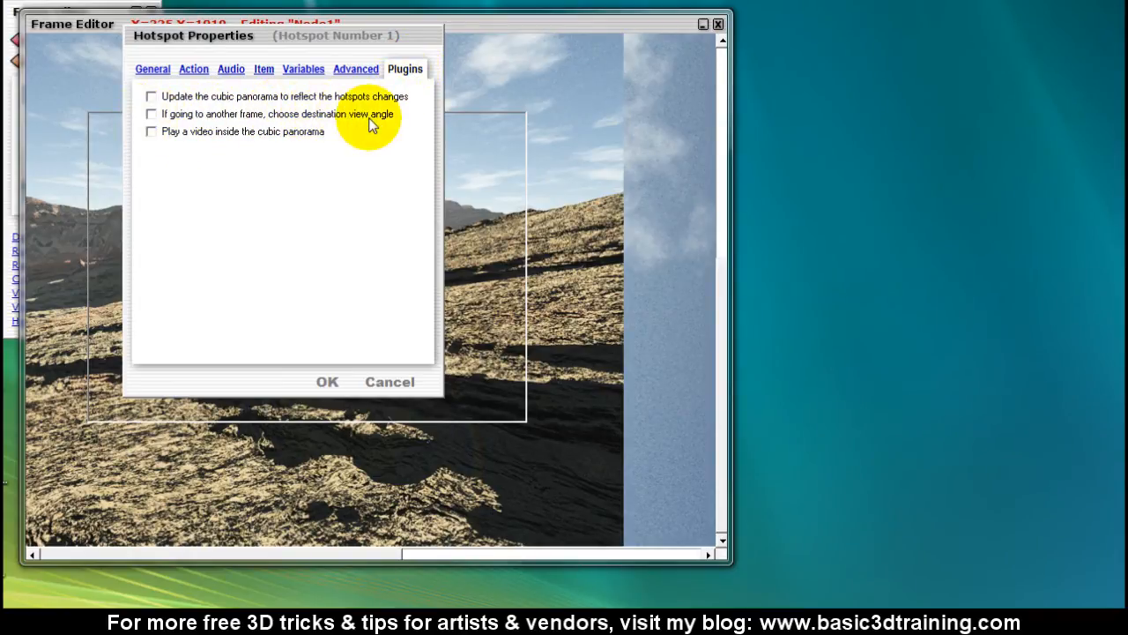
pyautogui.click(151, 113)
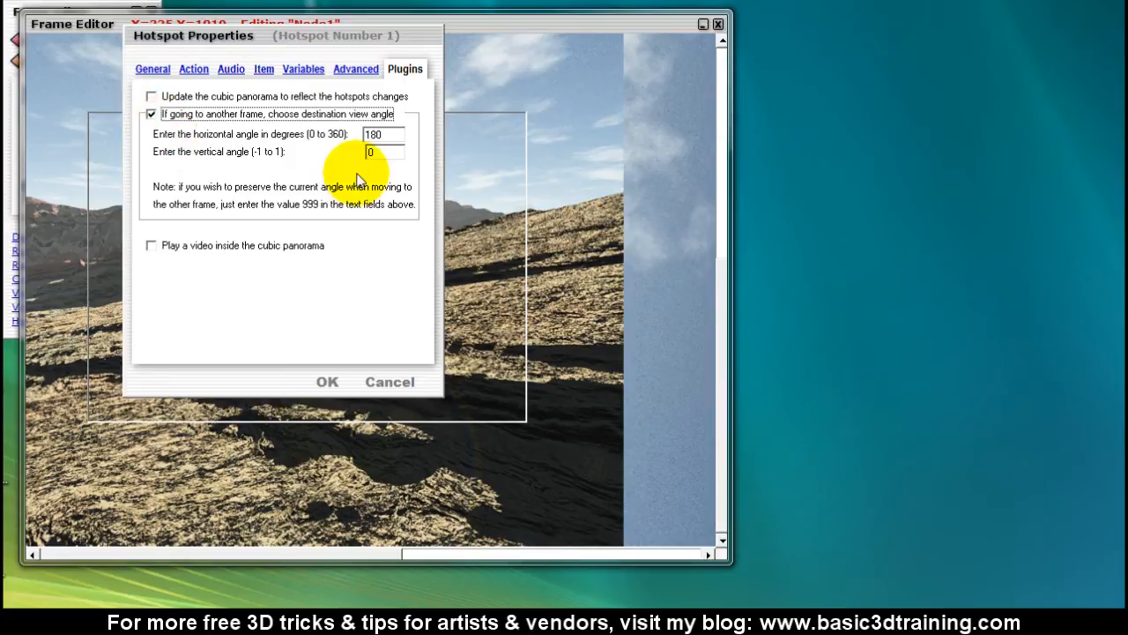
pyautogui.moveTo(277, 201)
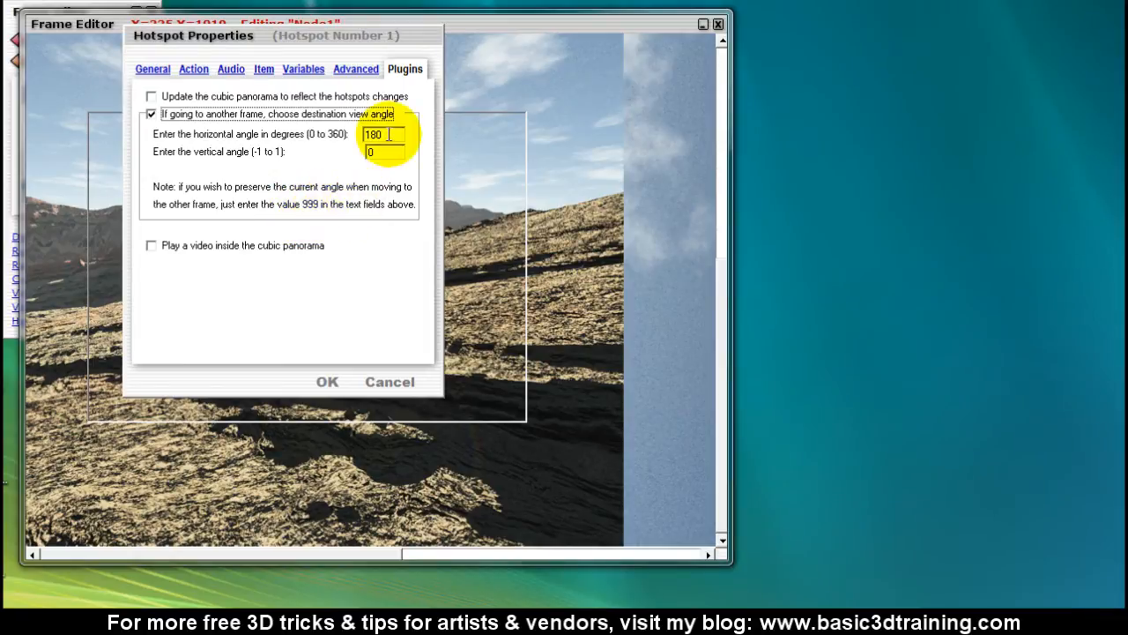
pyautogui.write('999')
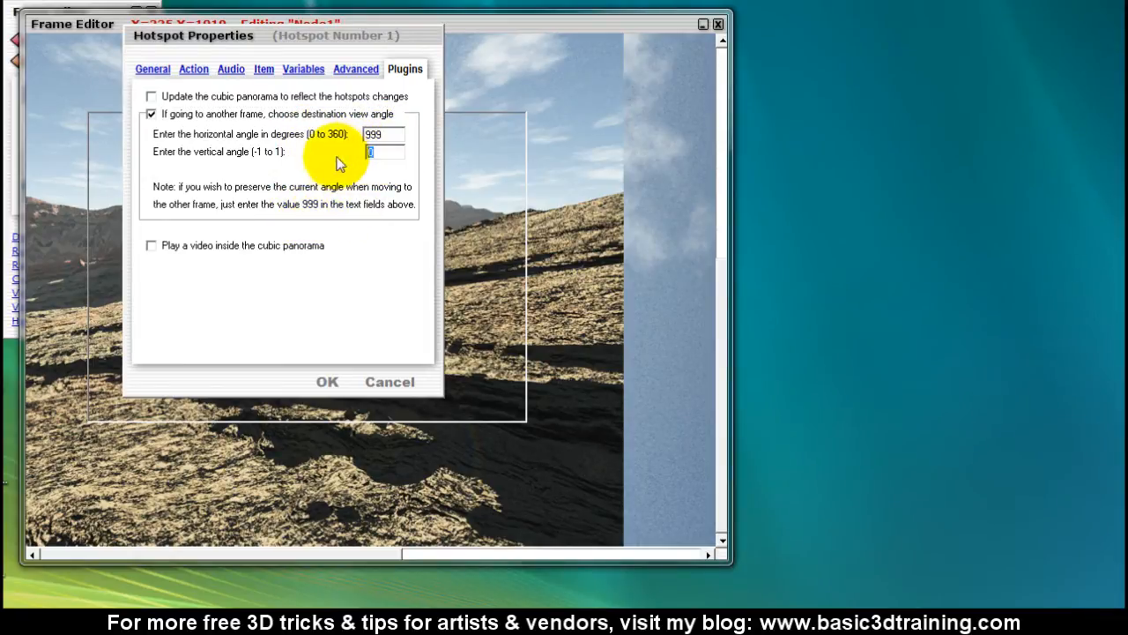
pyautogui.click(327, 381)
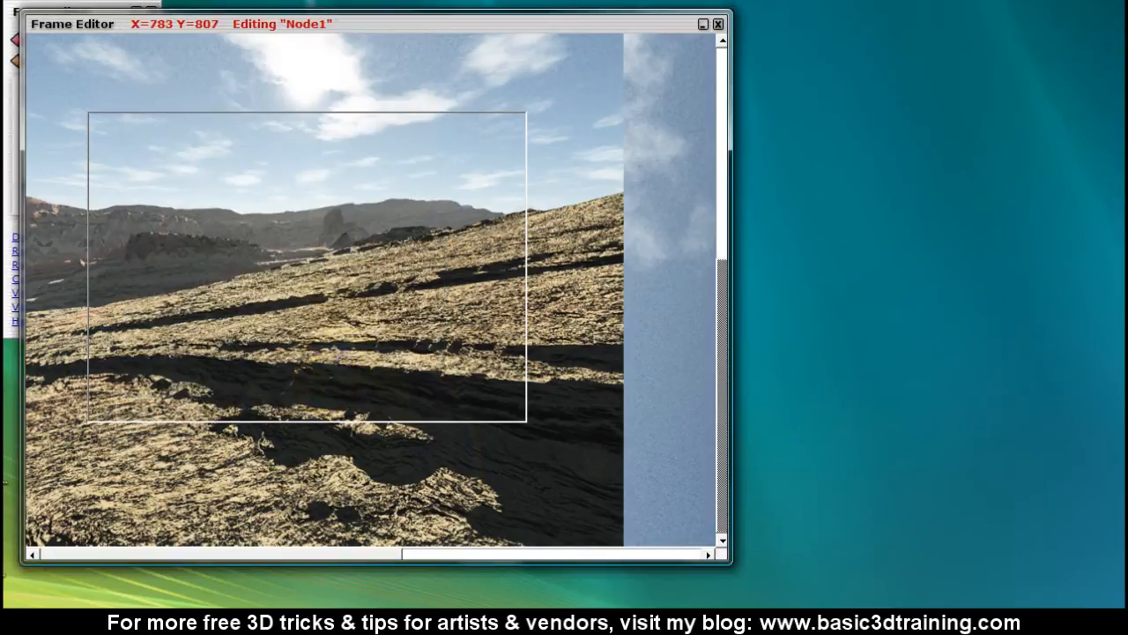
pyautogui.click(717, 24)
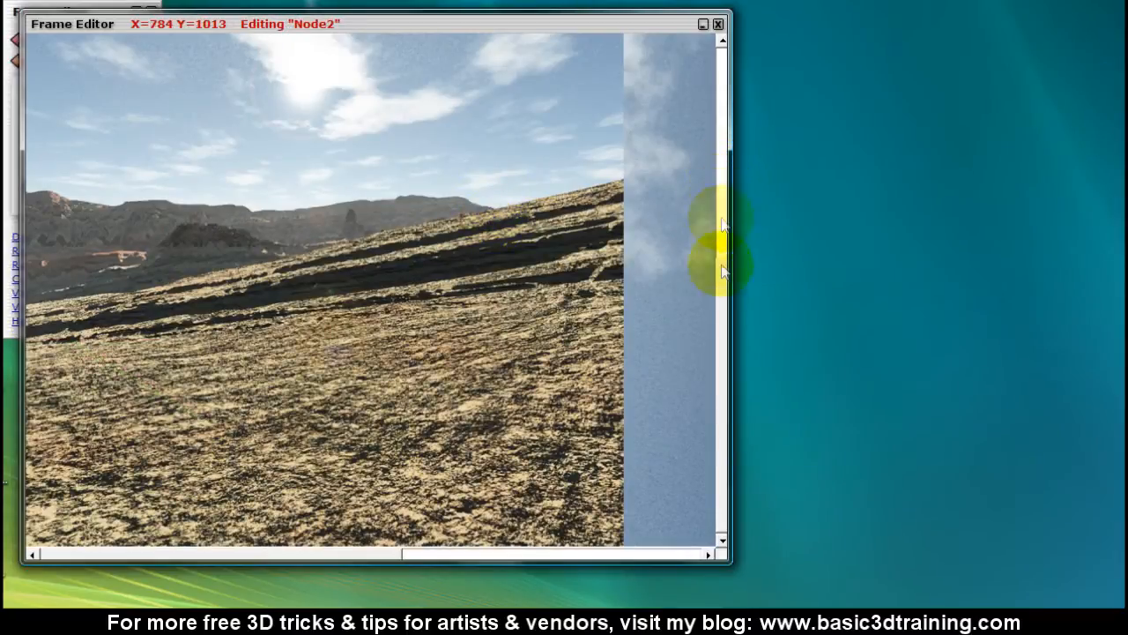
# - Give Node2's hotspot to Node1 a full-screen fade and horizontal view angle 999
pyautogui.rightClick(467, 198)
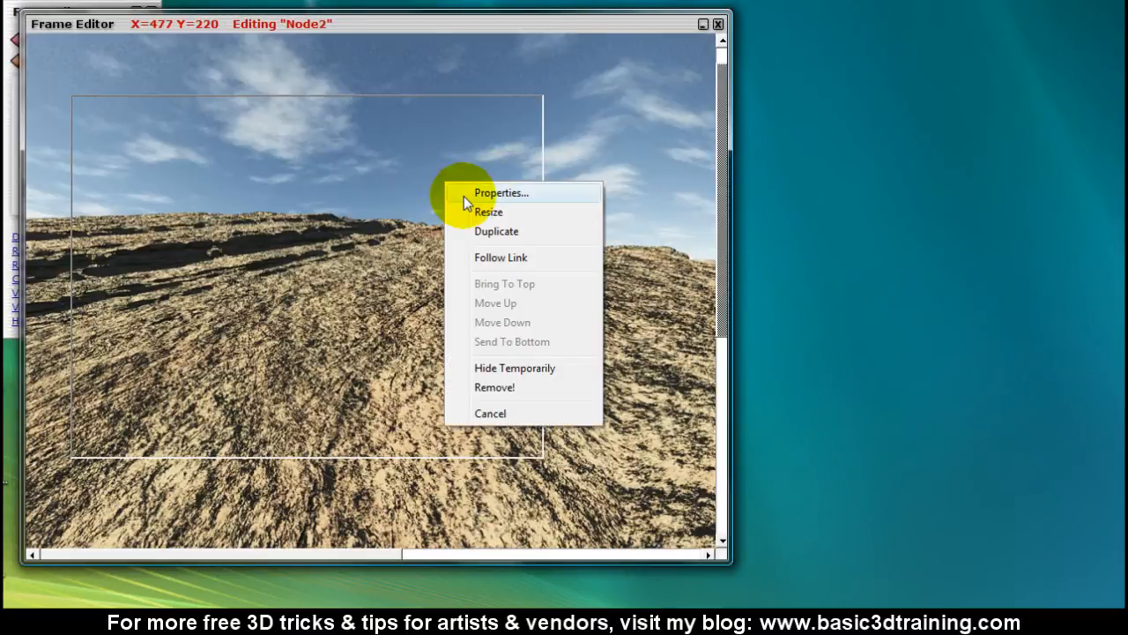
pyautogui.click(501, 192)
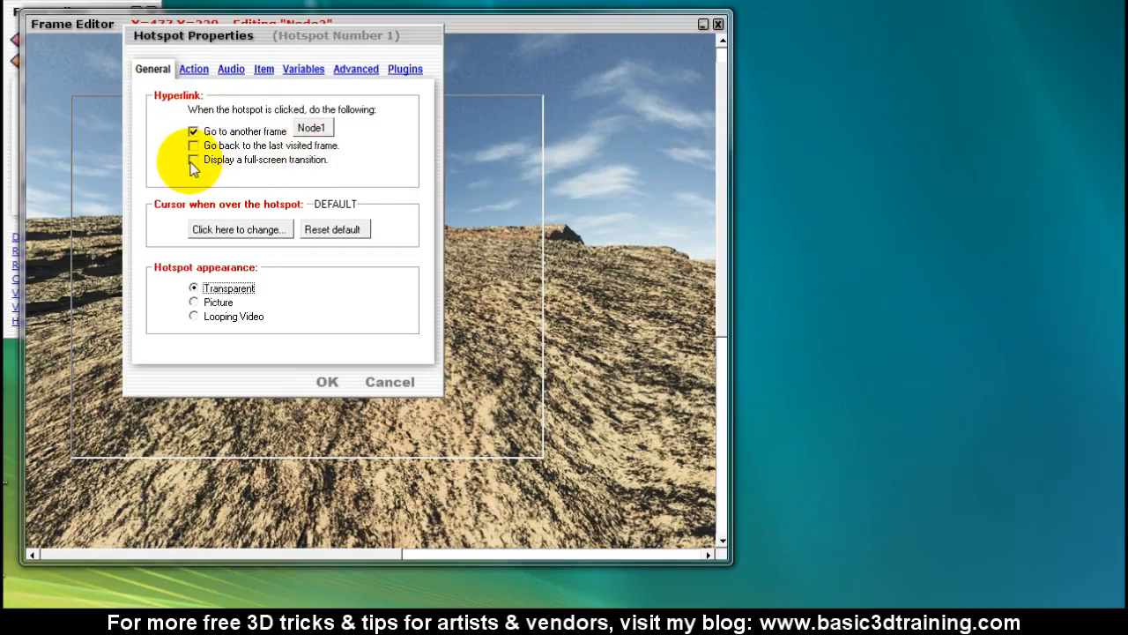
pyautogui.click(193, 160)
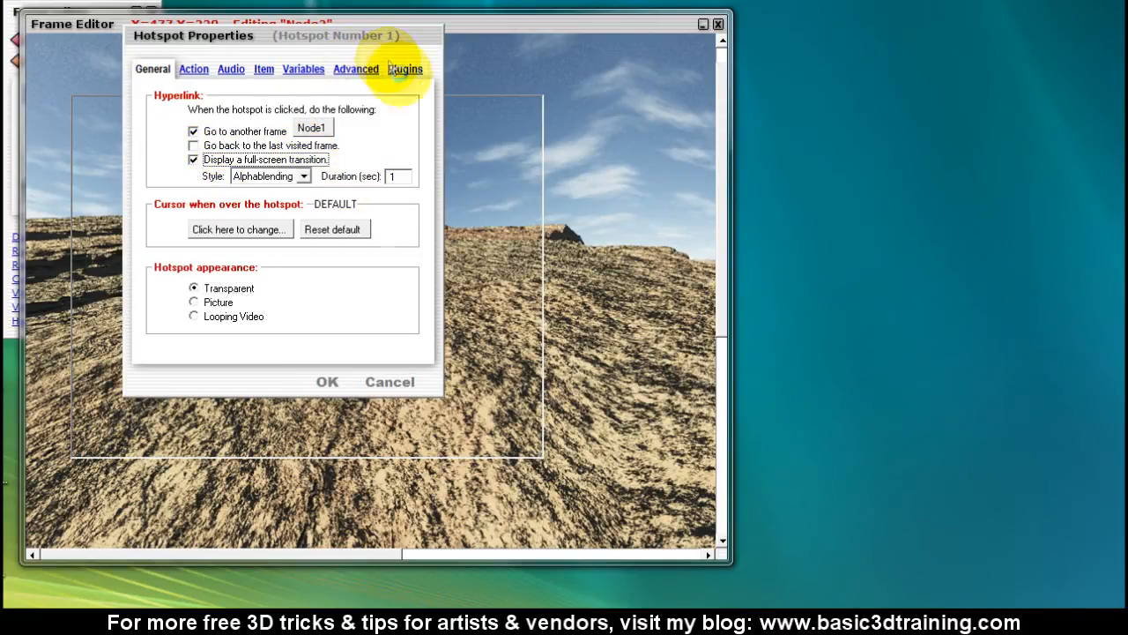
pyautogui.click(404, 68)
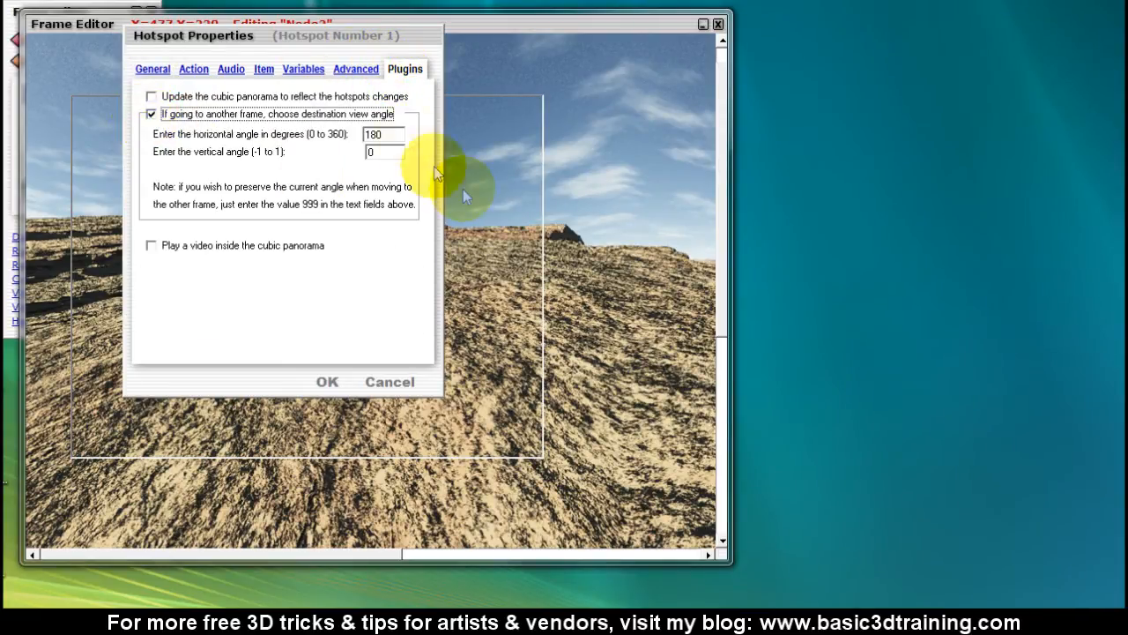
pyautogui.write('999')
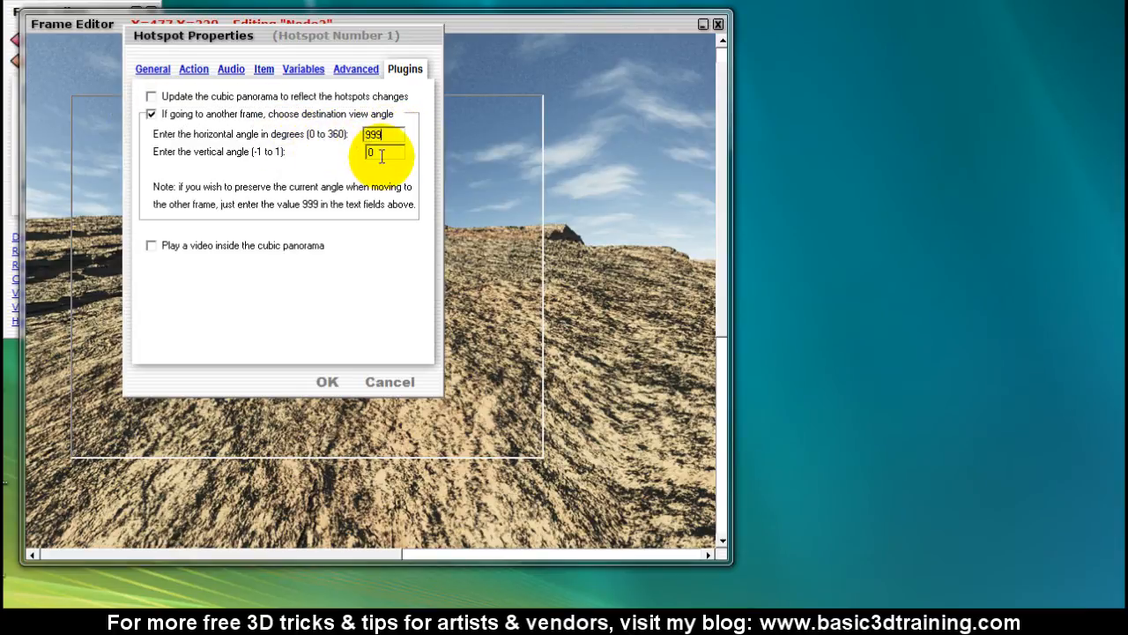
pyautogui.click(327, 381)
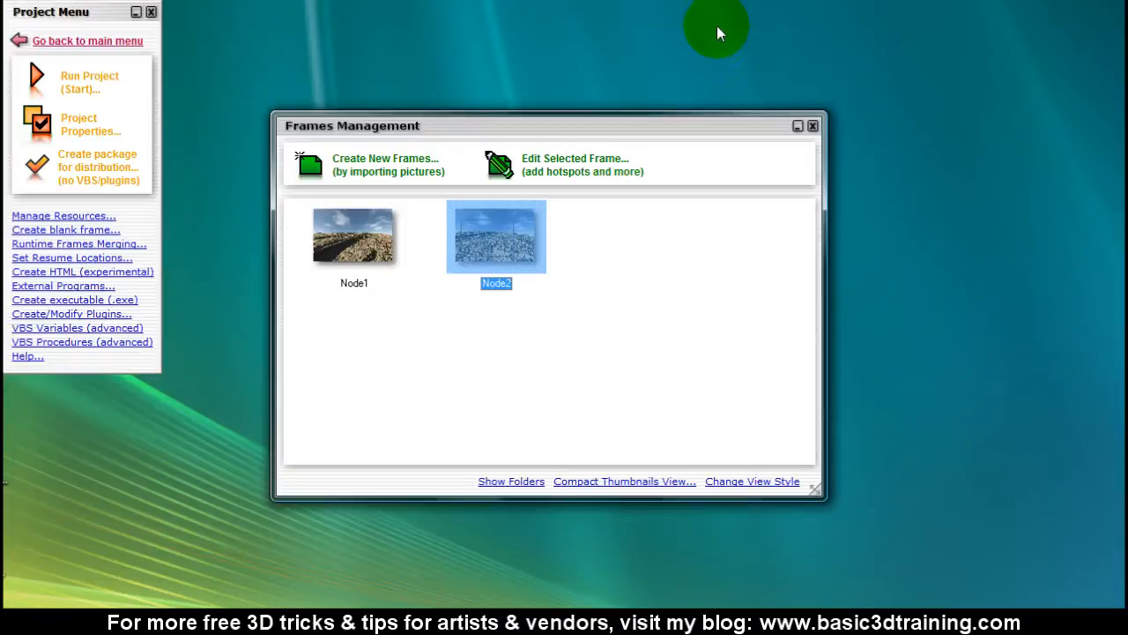
# - Run 0_Junde8_FINAL, pass the title screen, and look around the rocky panorama
pyautogui.click(89, 81)
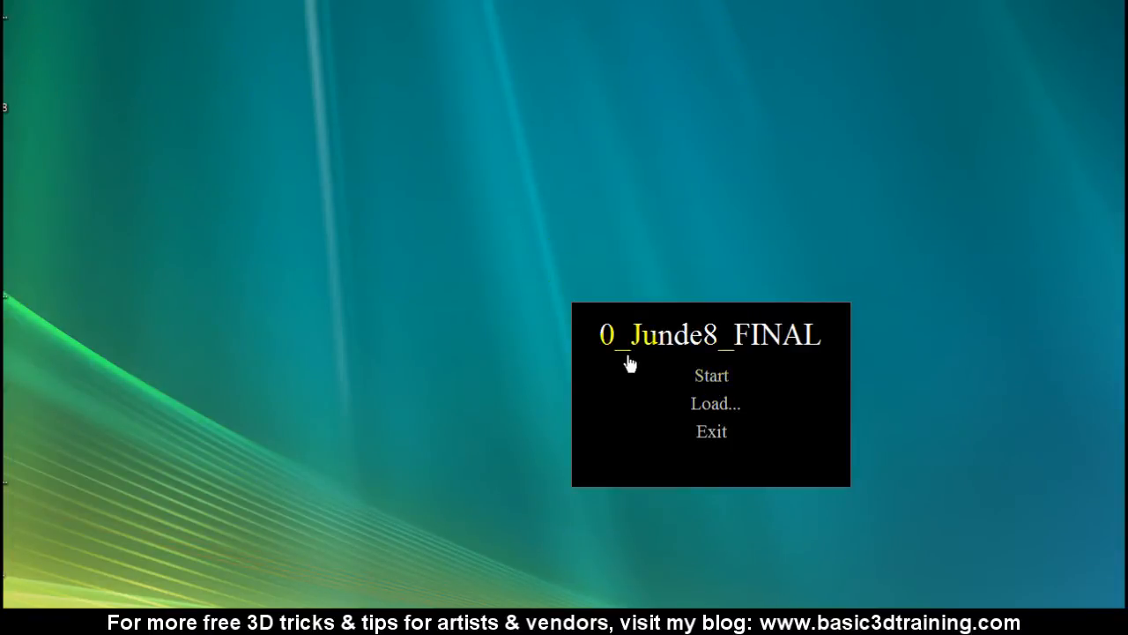
pyautogui.click(711, 374)
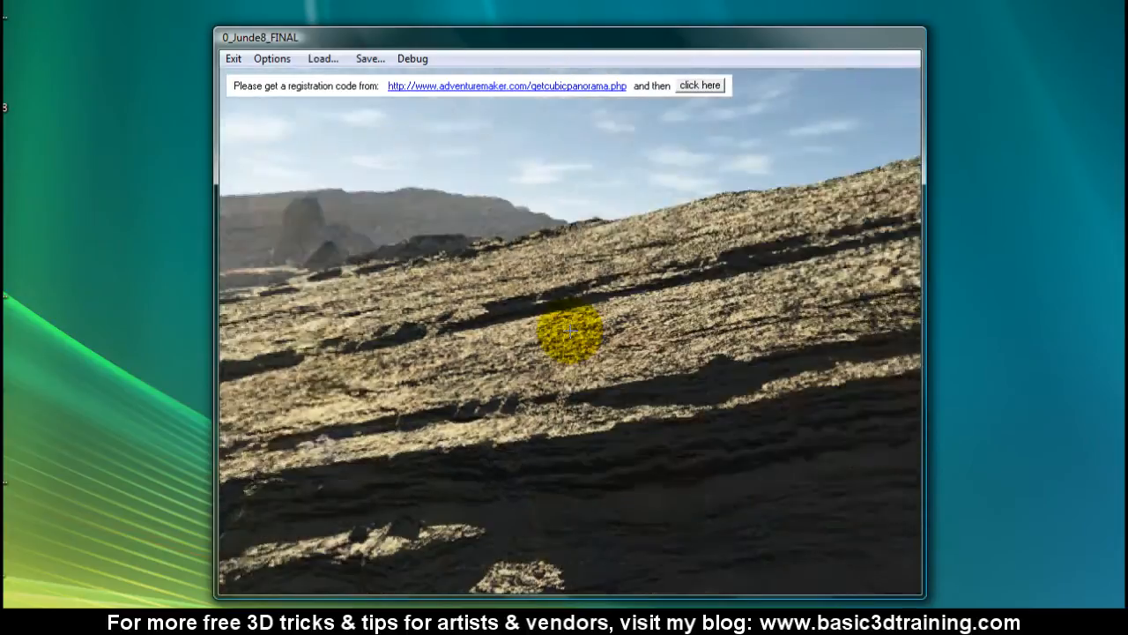
pyautogui.moveTo(570, 332); pyautogui.dragTo(571, 264)
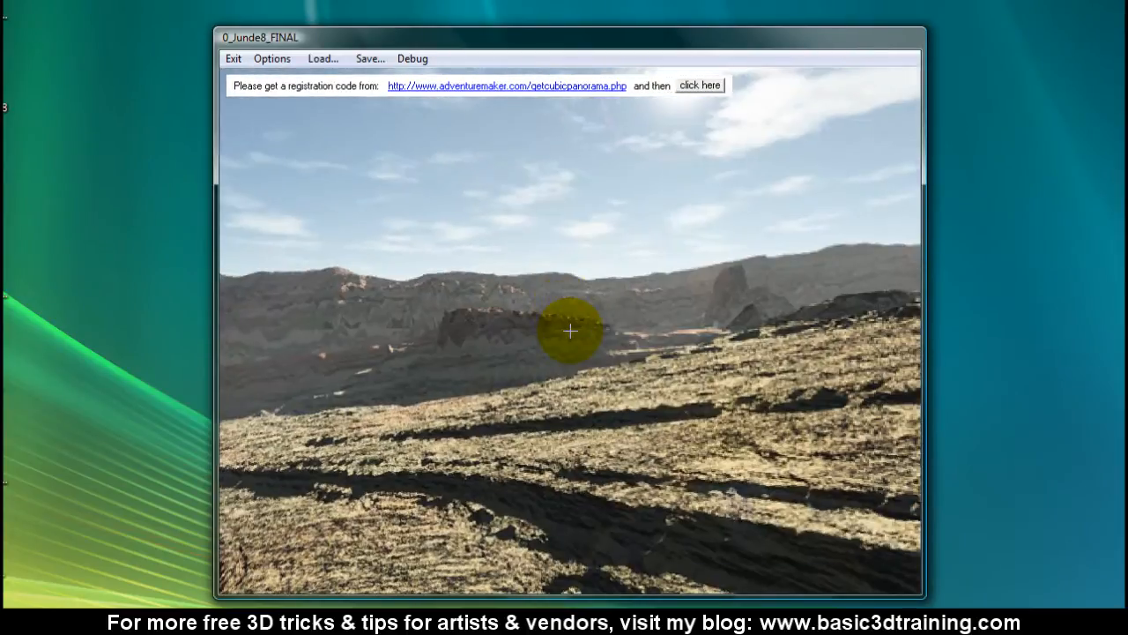